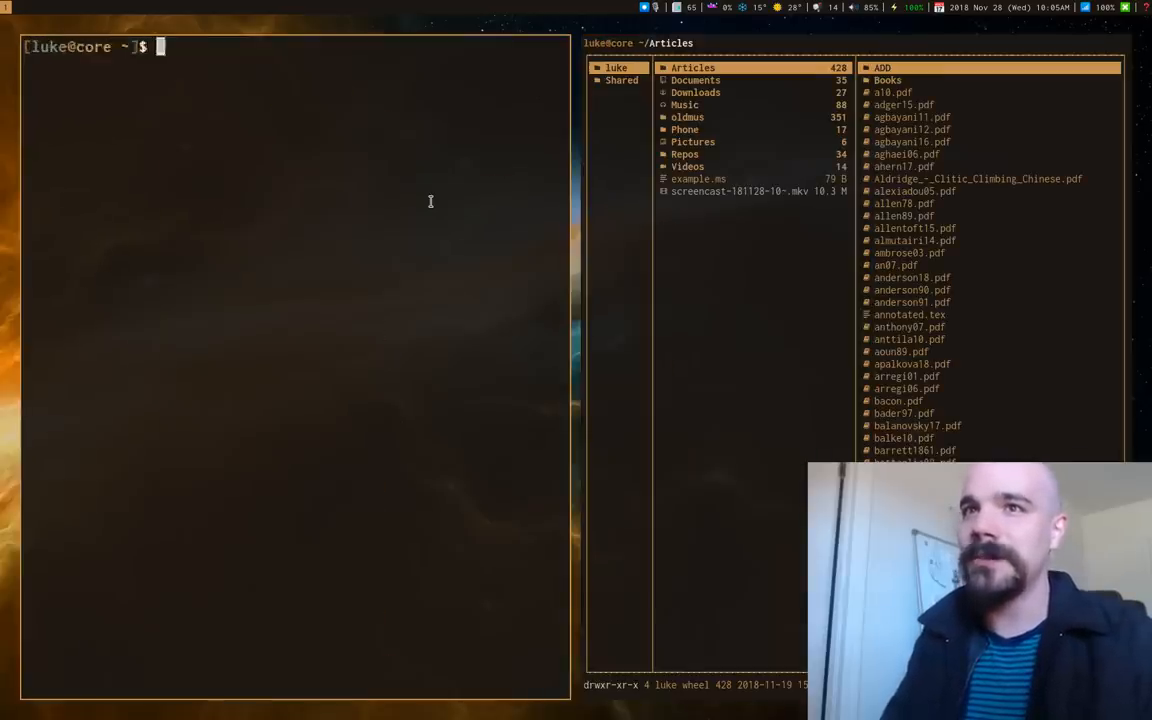
List the installed zathura packages with 'pacman -Q | grep zathura'
{"action": "type", "text": "pacman -"}
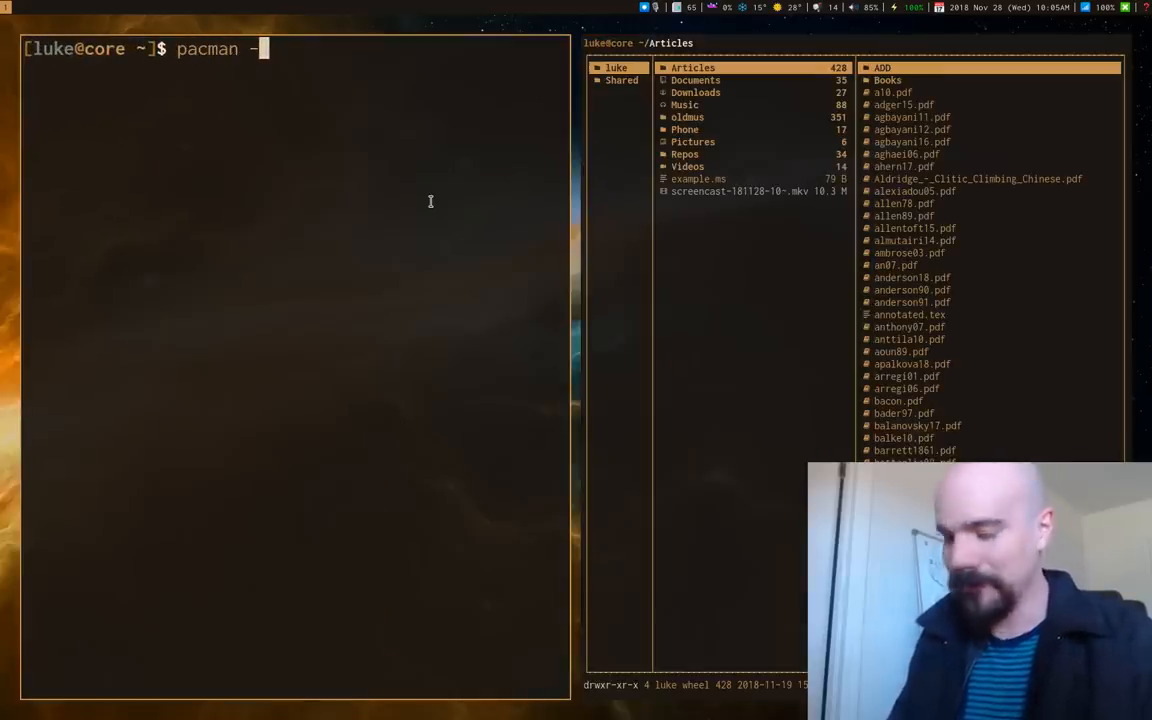
{"action": "type", "text": "Q"}
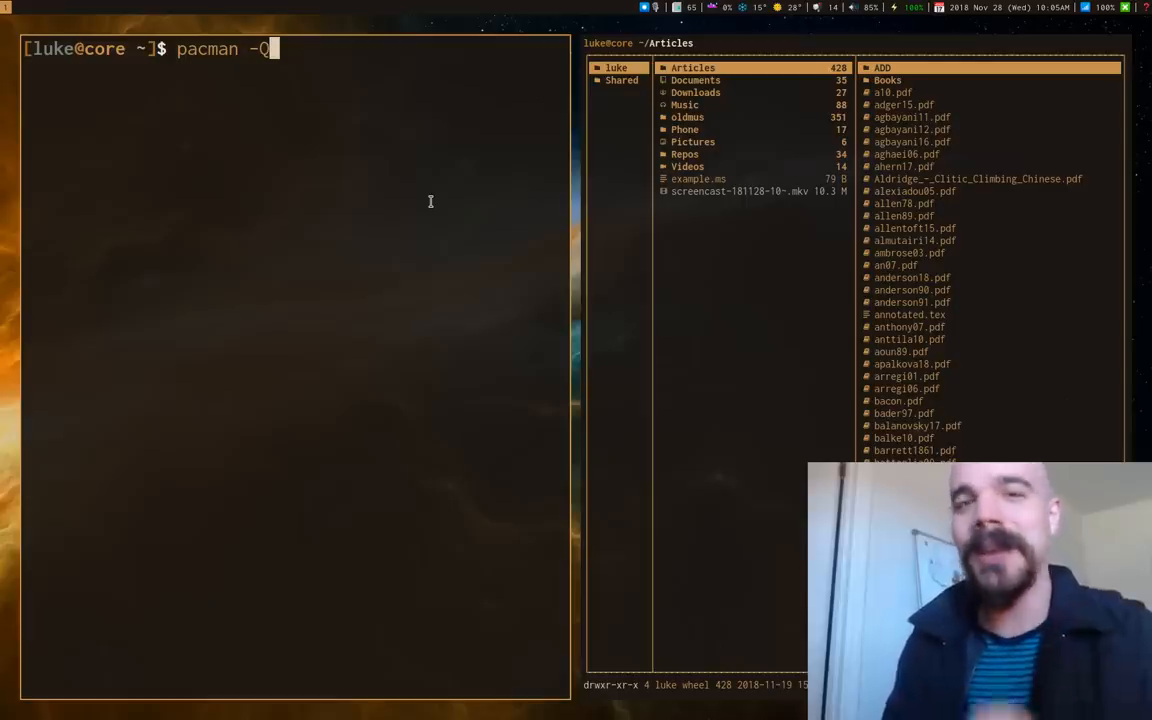
{"action": "type", "text": "| grep"}
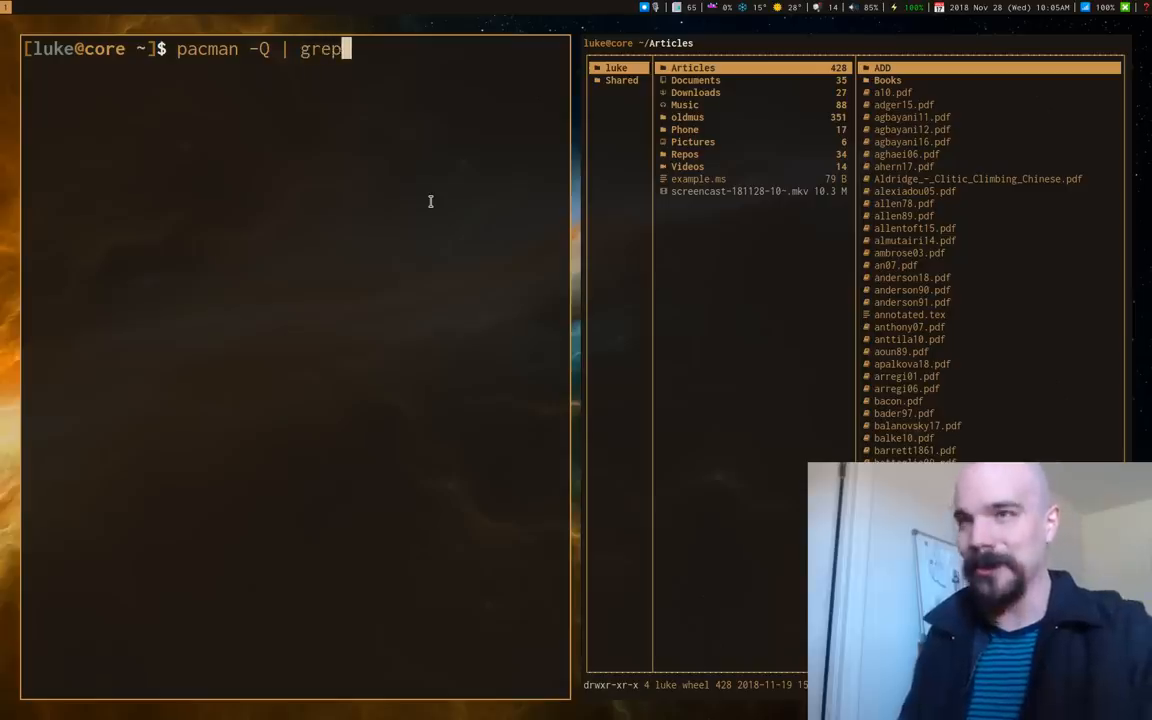
{"action": "type", "text": "z"}
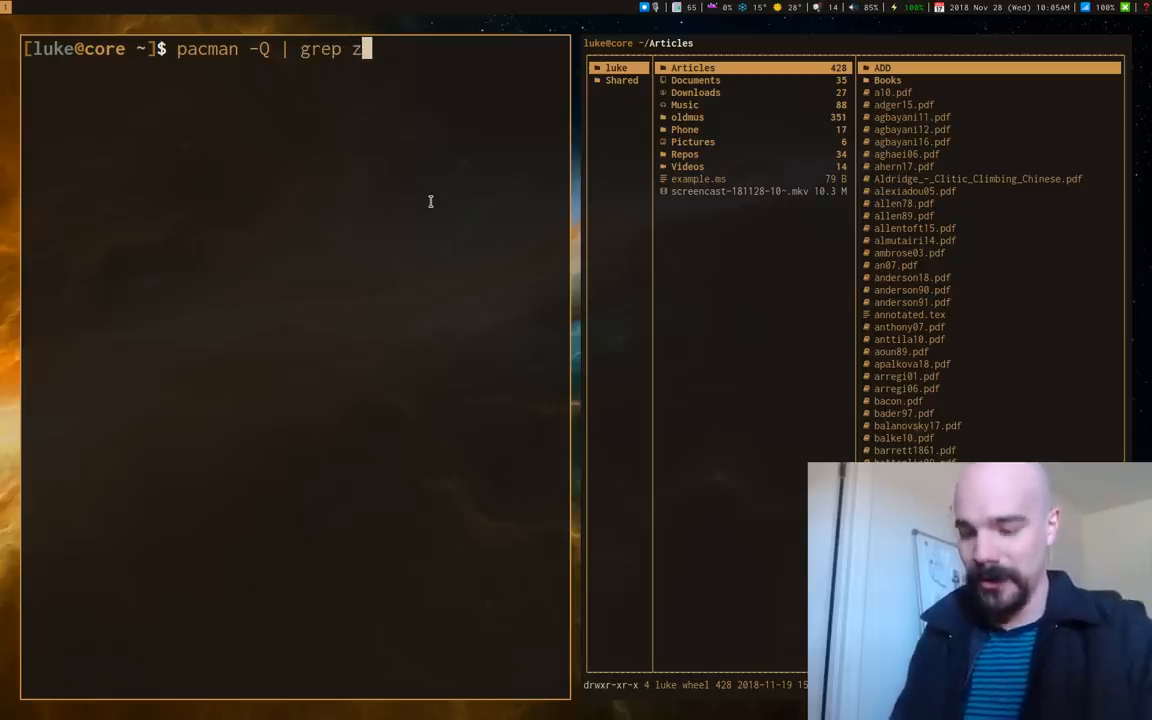
{"action": "key", "text": "Return"}
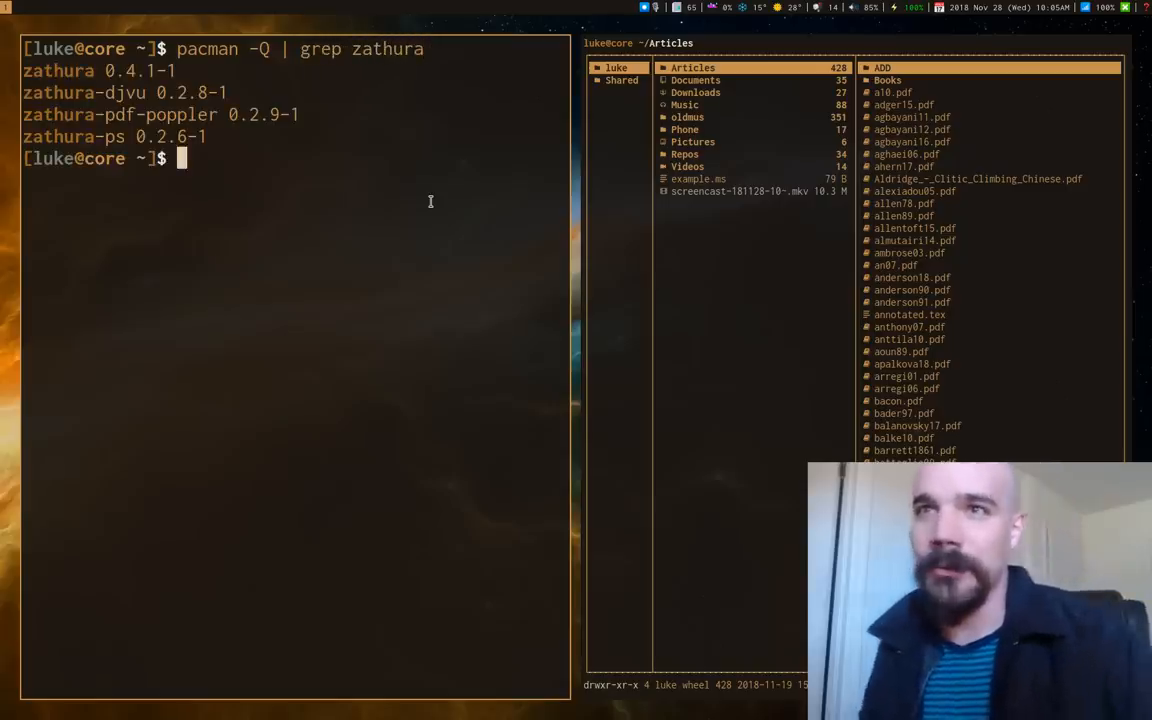
{"action": "mouse_move", "coordinate": [147, 127]}
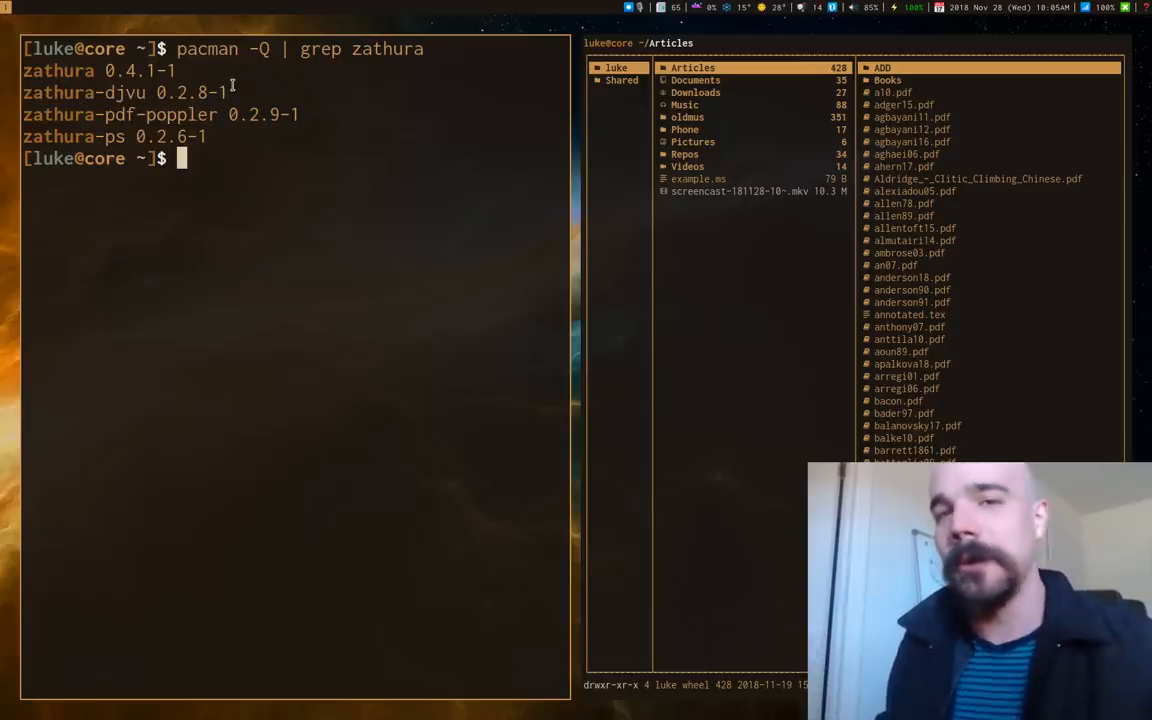
Search the repositories for zathura packages with 'yay zathura'
{"action": "double_click", "coordinate": [83, 92]}
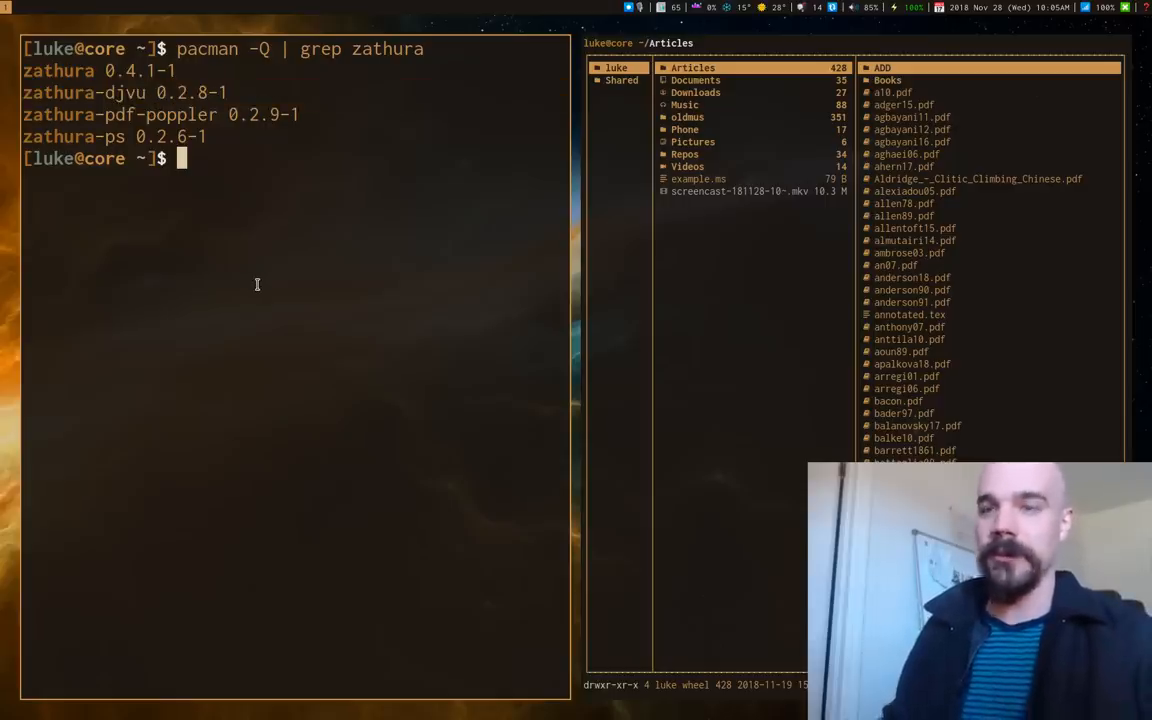
{"action": "type", "text": "yay"}
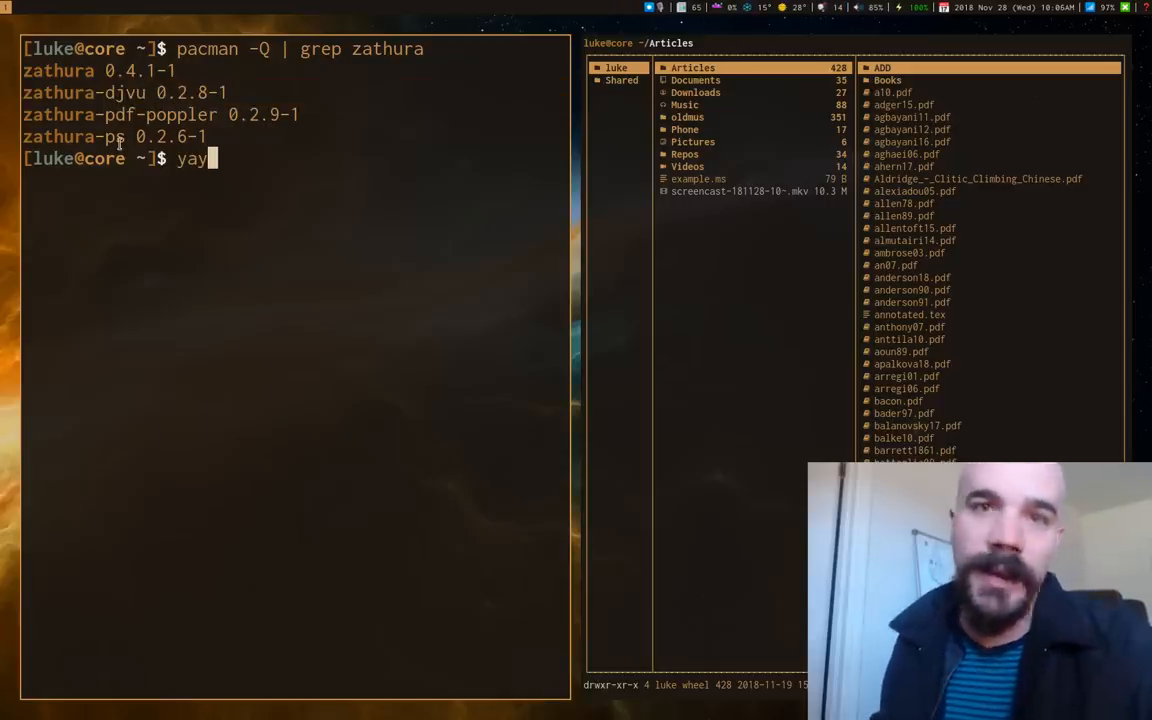
{"action": "type", "text": "zathura"}
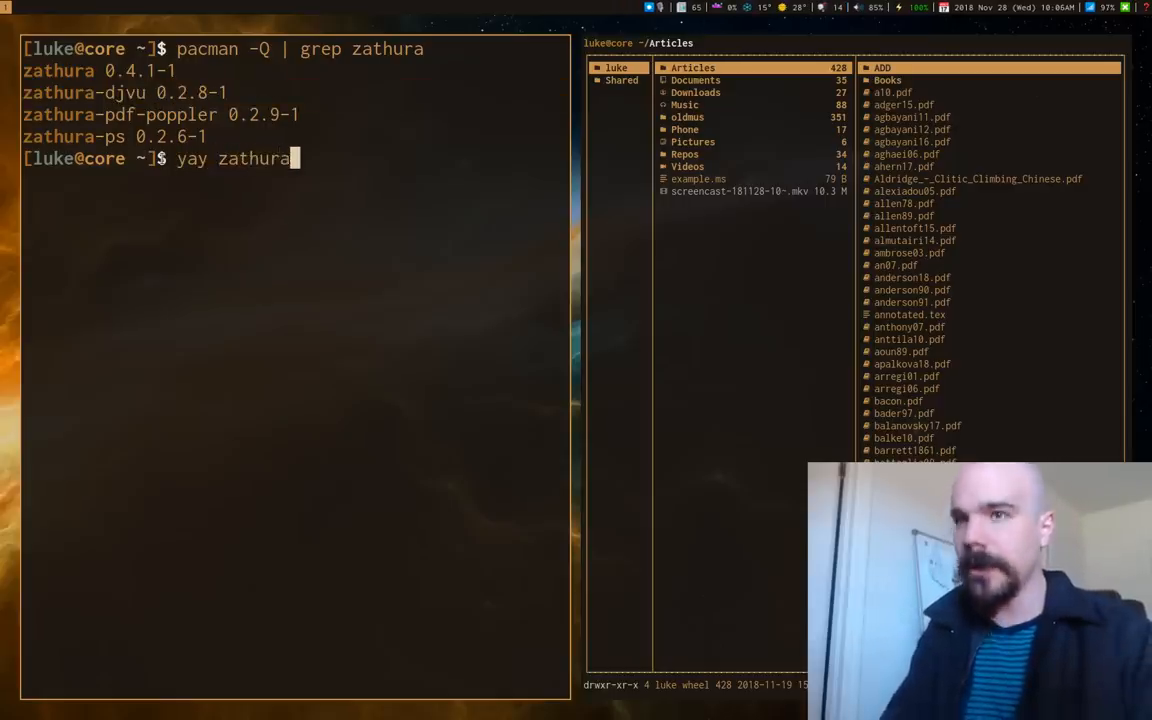
{"action": "key", "text": "Return"}
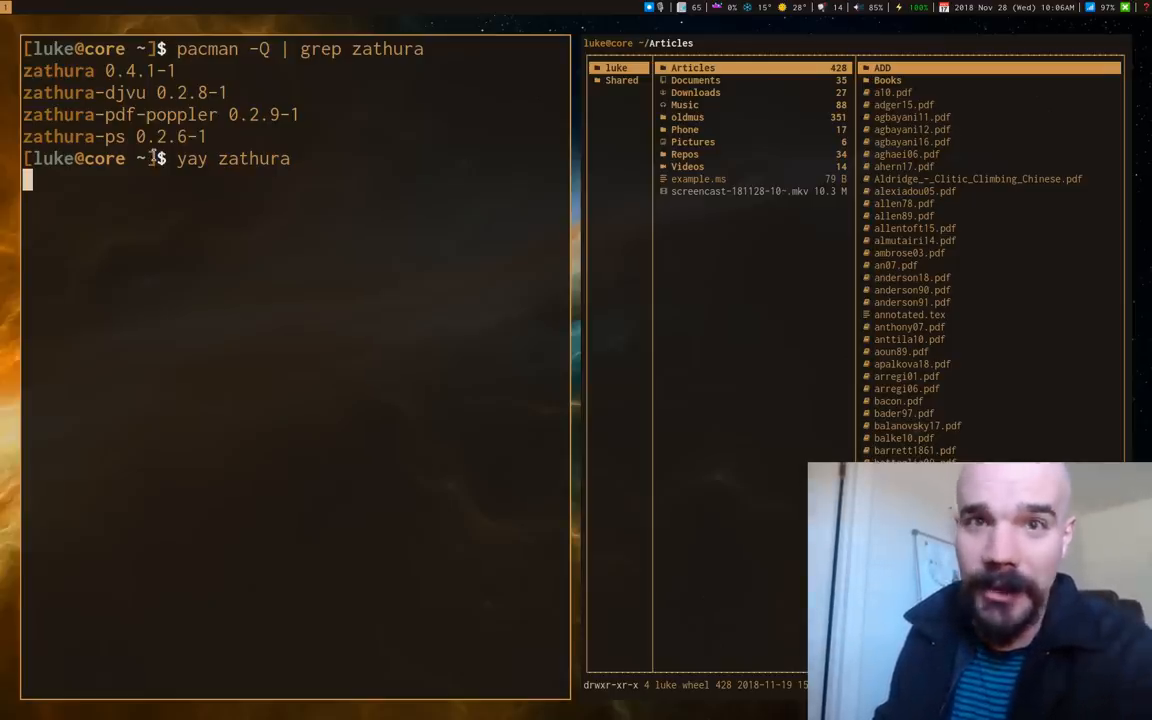
Scroll the yay zathura results, cancel without installing, and re-enter the pacman query
{"action": "key", "text": "Return"}
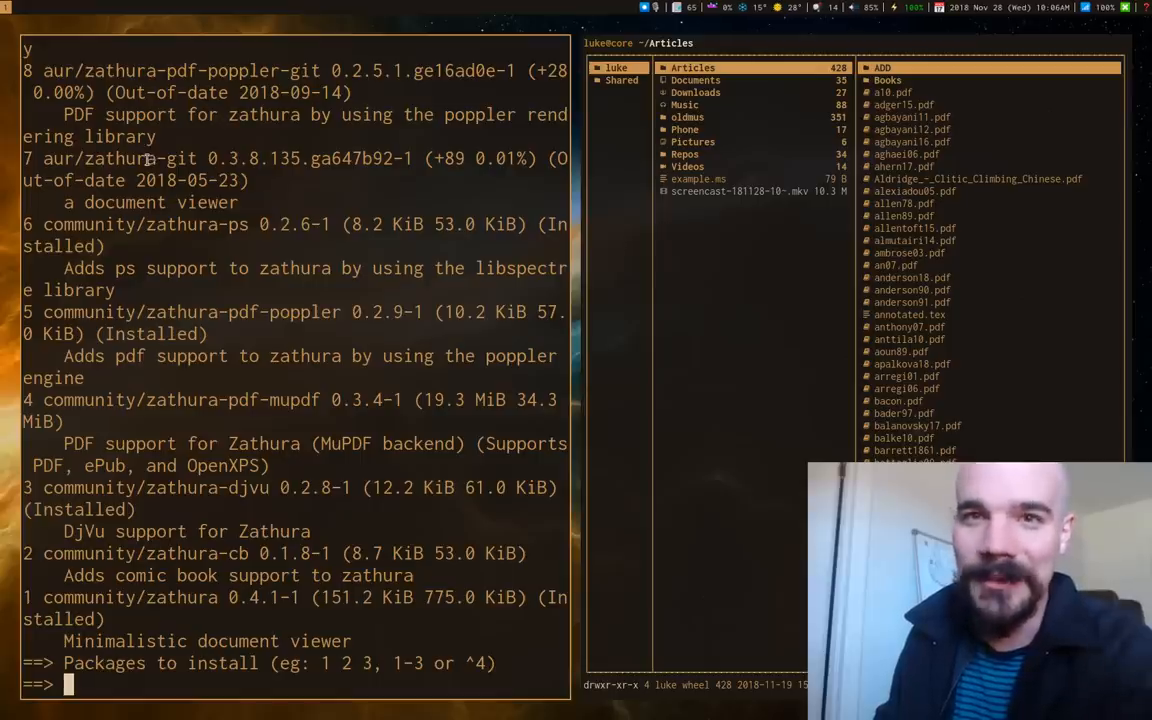
{"action": "mouse_move", "coordinate": [651, 545]}
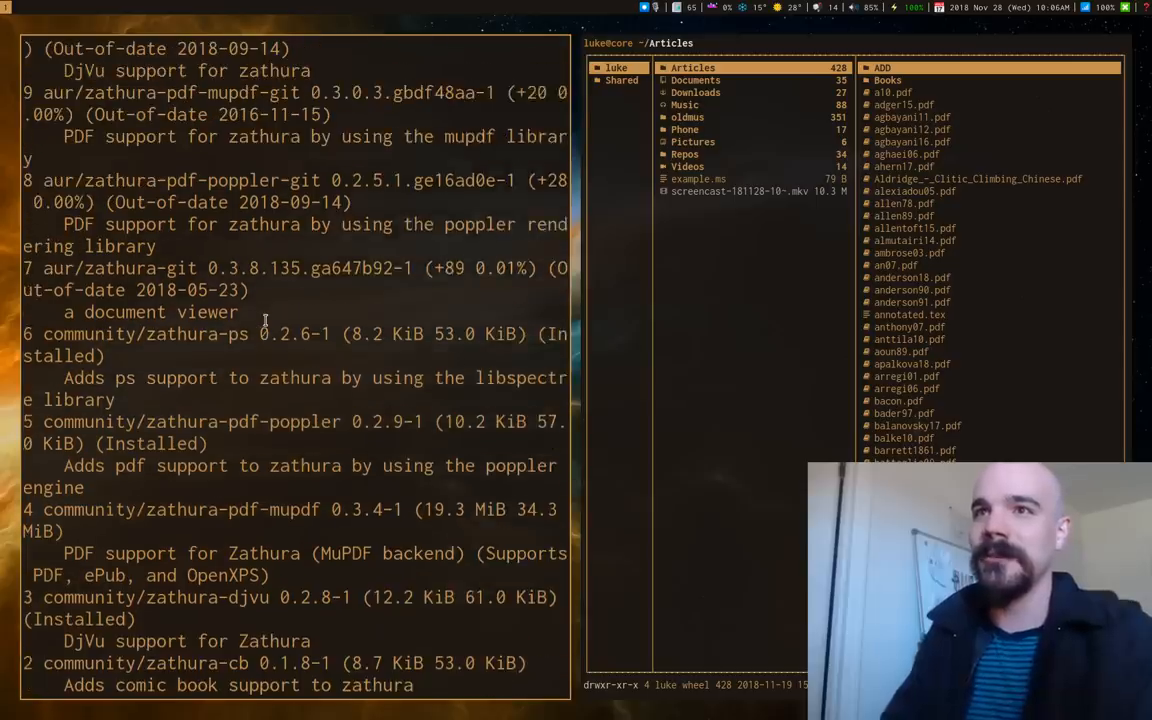
{"action": "scroll", "scroll_direction": "up", "scroll_amount": 3}
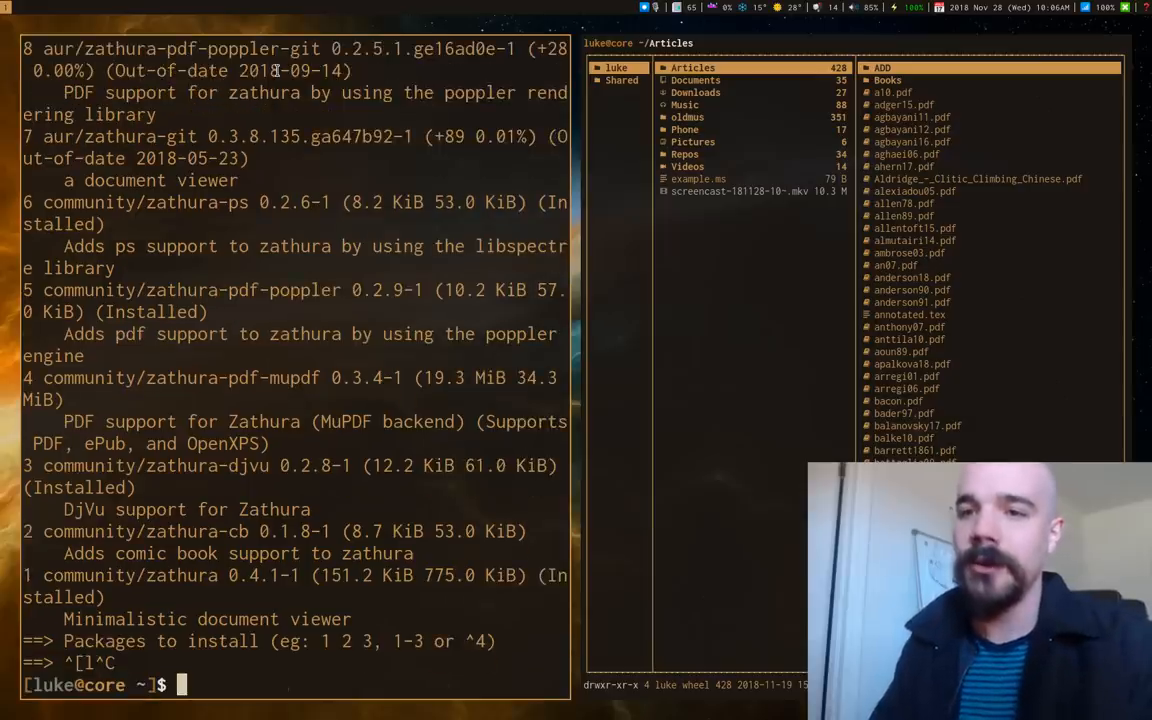
{"action": "type", "text": "pacman -Q | grep zathura"}
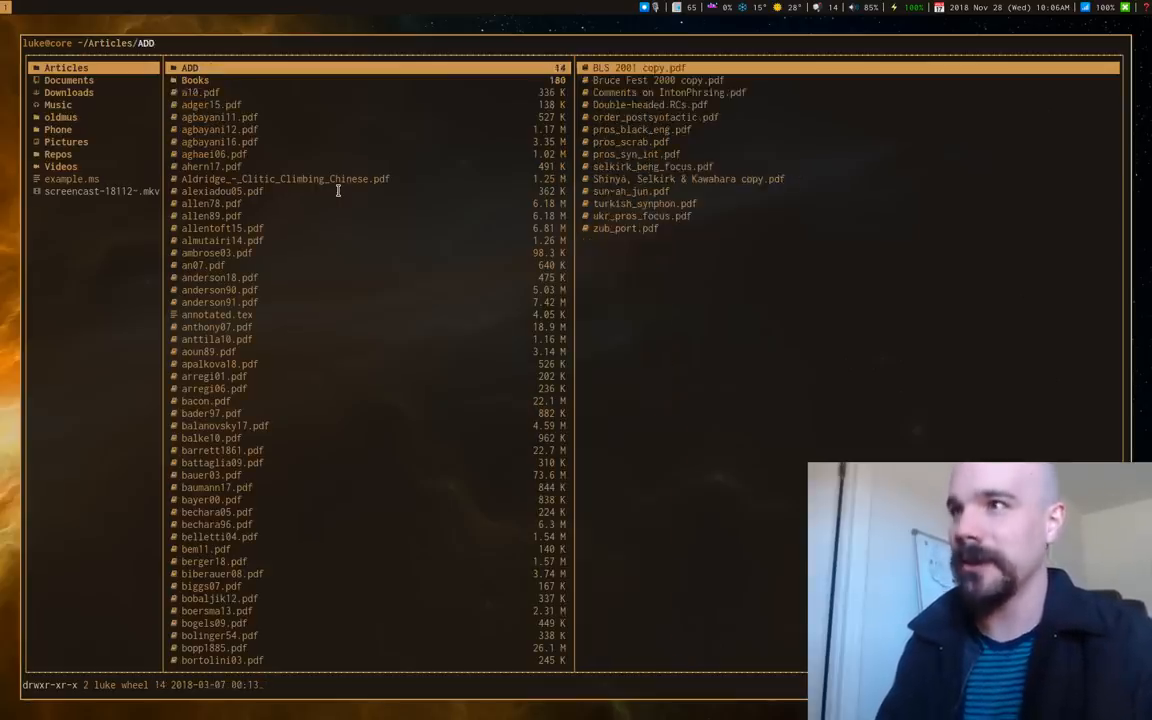
Open a10.pdf from ranger's Articles listing in Zathura
{"action": "left_click", "coordinate": [200, 91]}
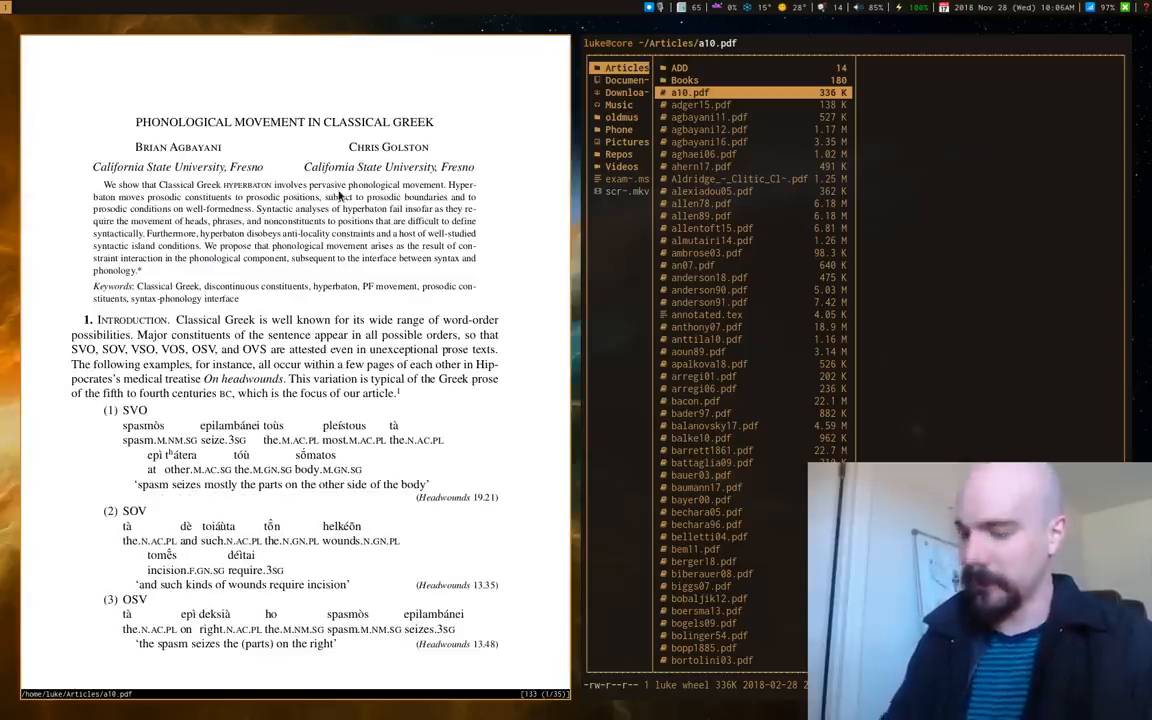
Close ranger so a10.pdf fills the screen, then scroll through the article
{"action": "key", "text": "Super+1"}
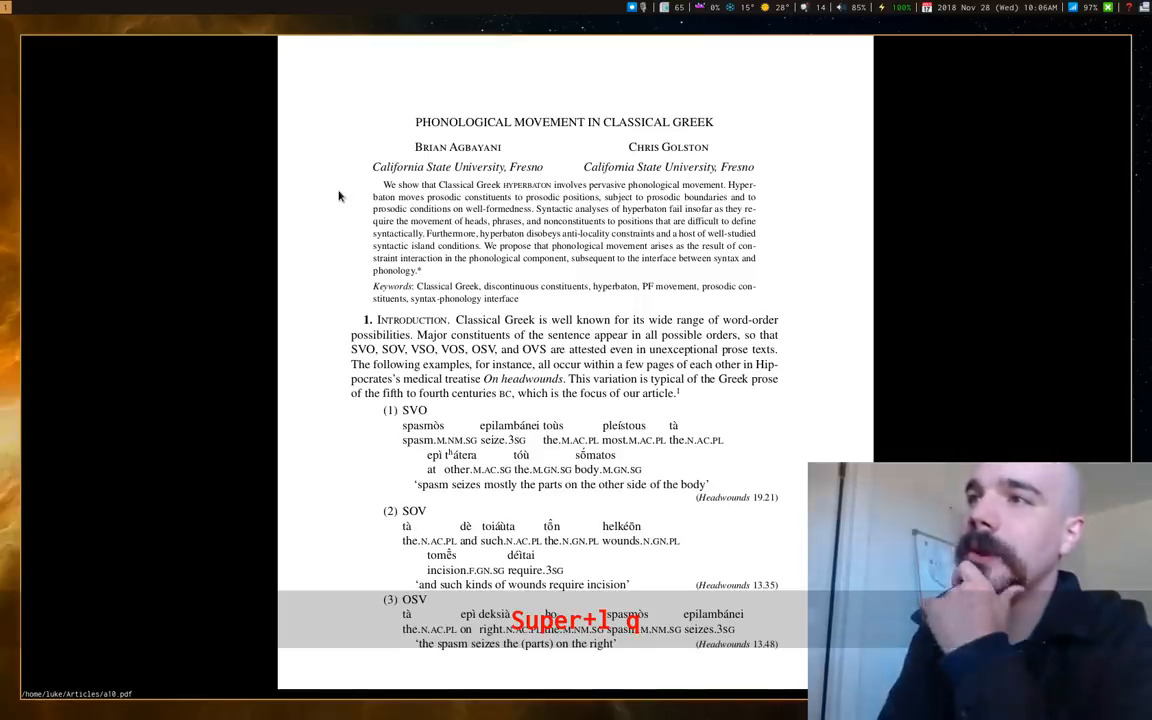
{"action": "scroll", "scroll_direction": "down", "scroll_amount": 3}
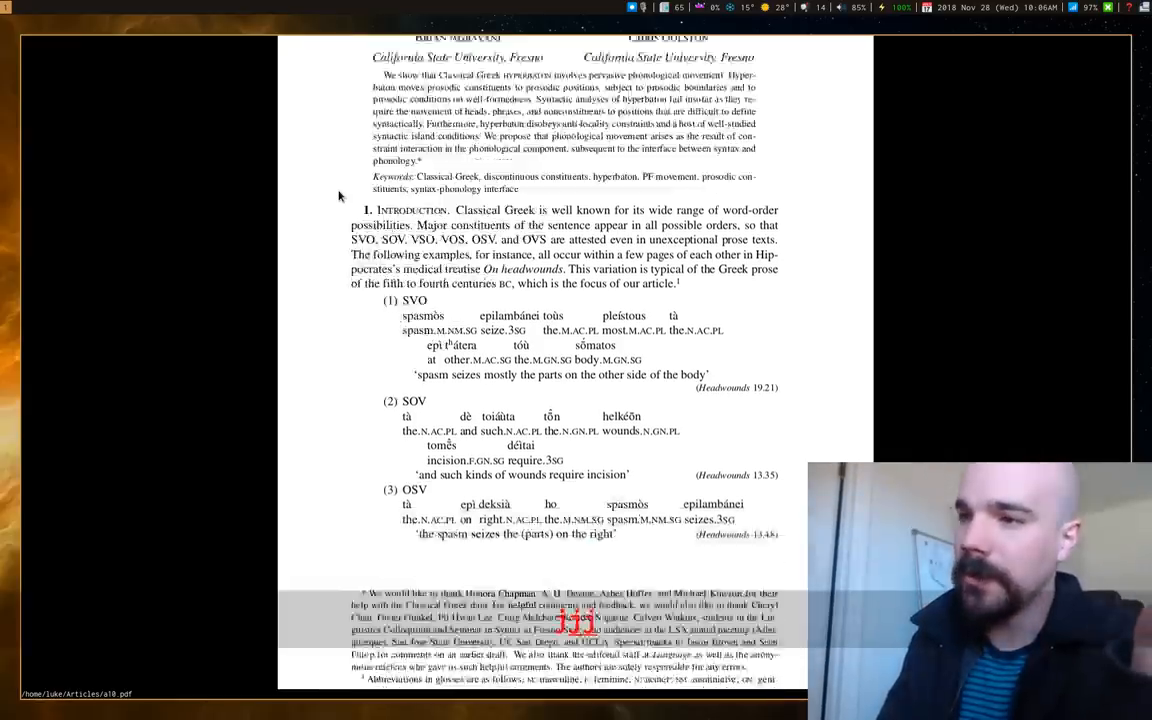
{"action": "scroll", "scroll_direction": "up", "scroll_amount": 3}
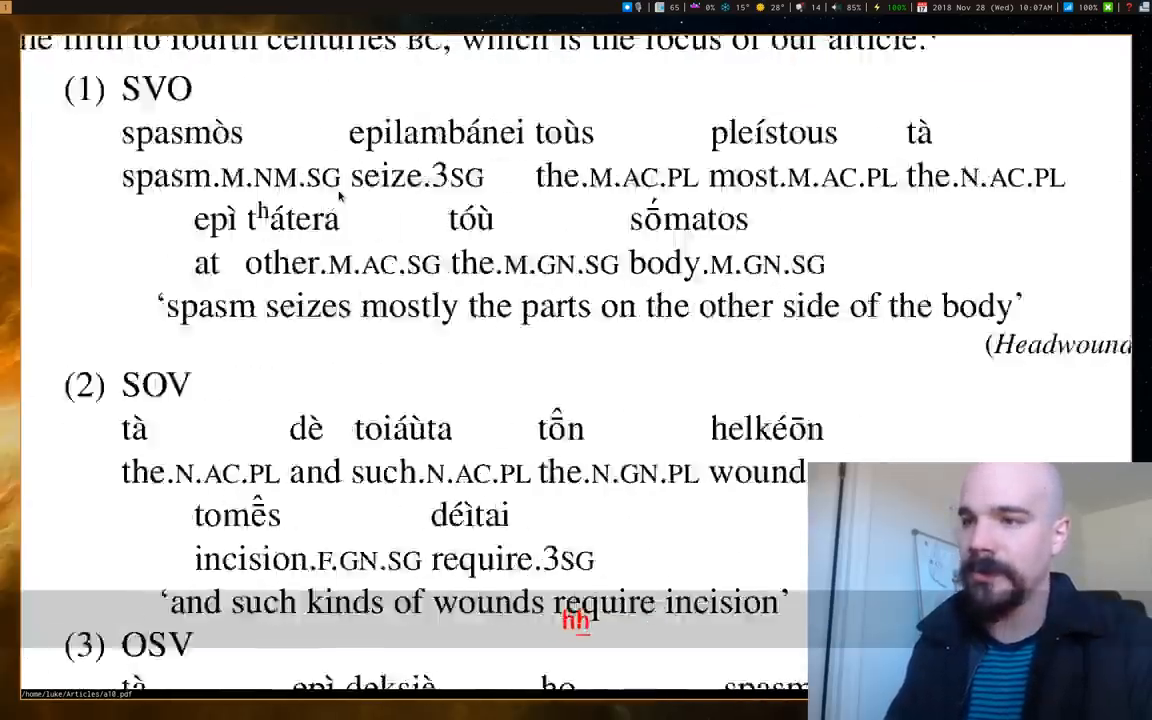
{"action": "scroll", "scroll_direction": "up", "scroll_amount": 3}
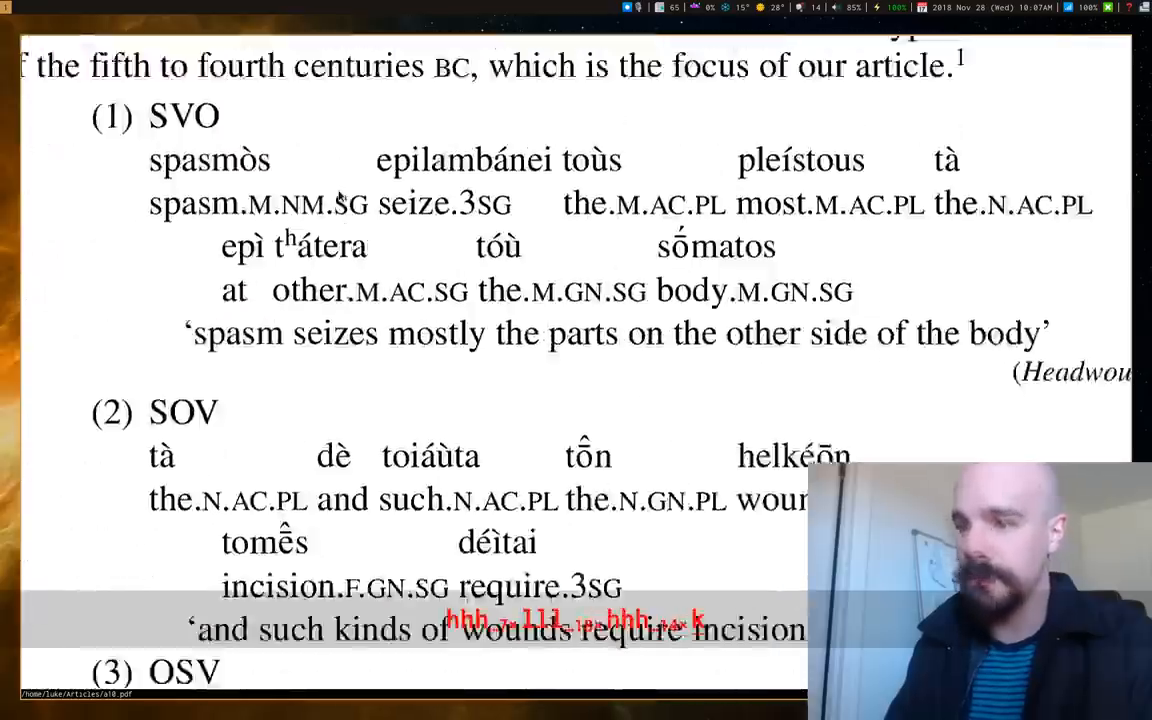
{"action": "scroll", "scroll_direction": "up", "scroll_amount": 3}
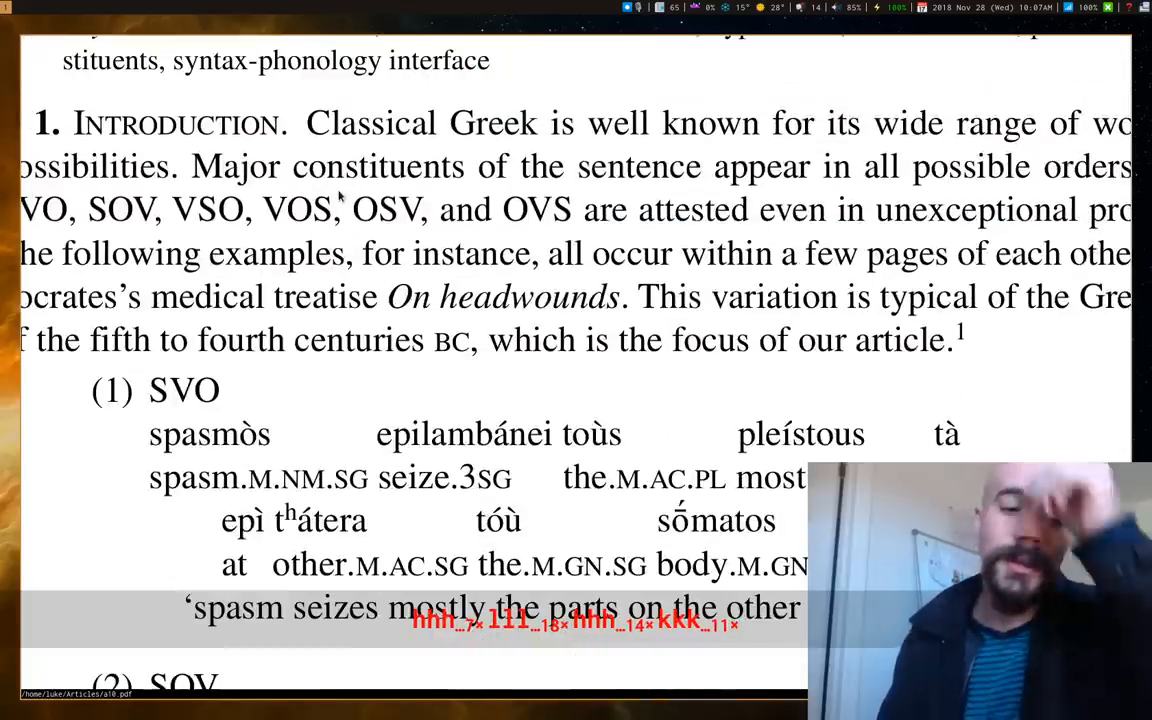
{"action": "scroll", "scroll_direction": "up", "scroll_amount": 3}
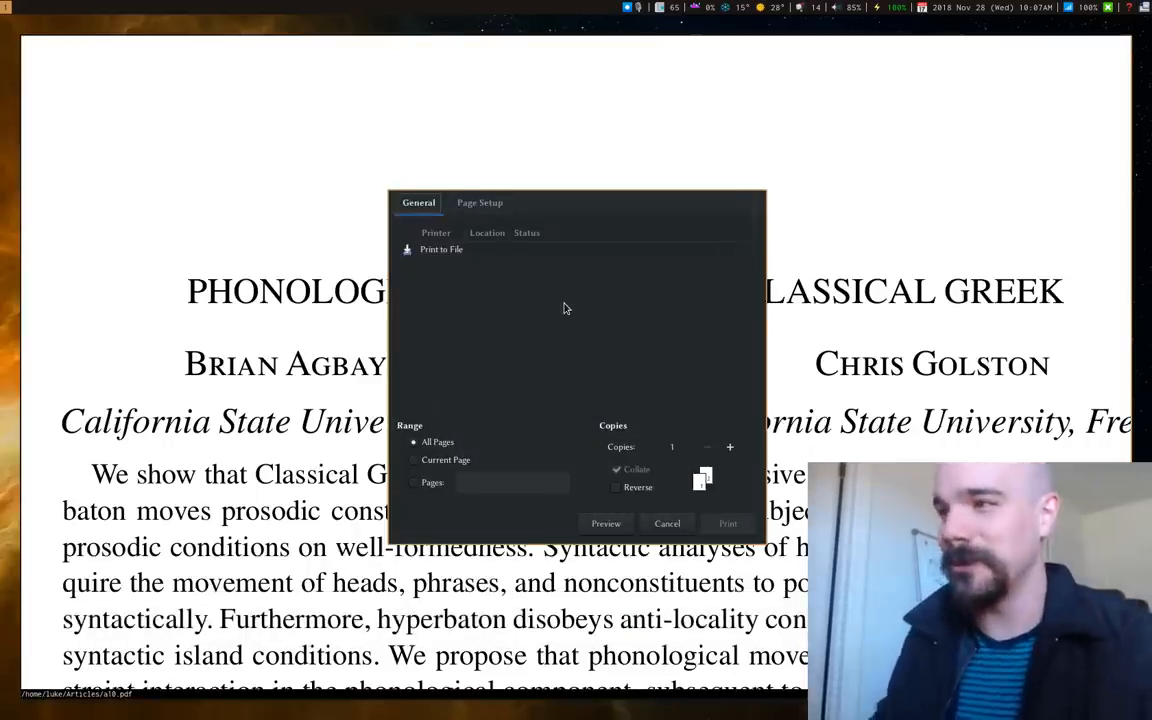
{"action": "mouse_move", "coordinate": [562, 378]}
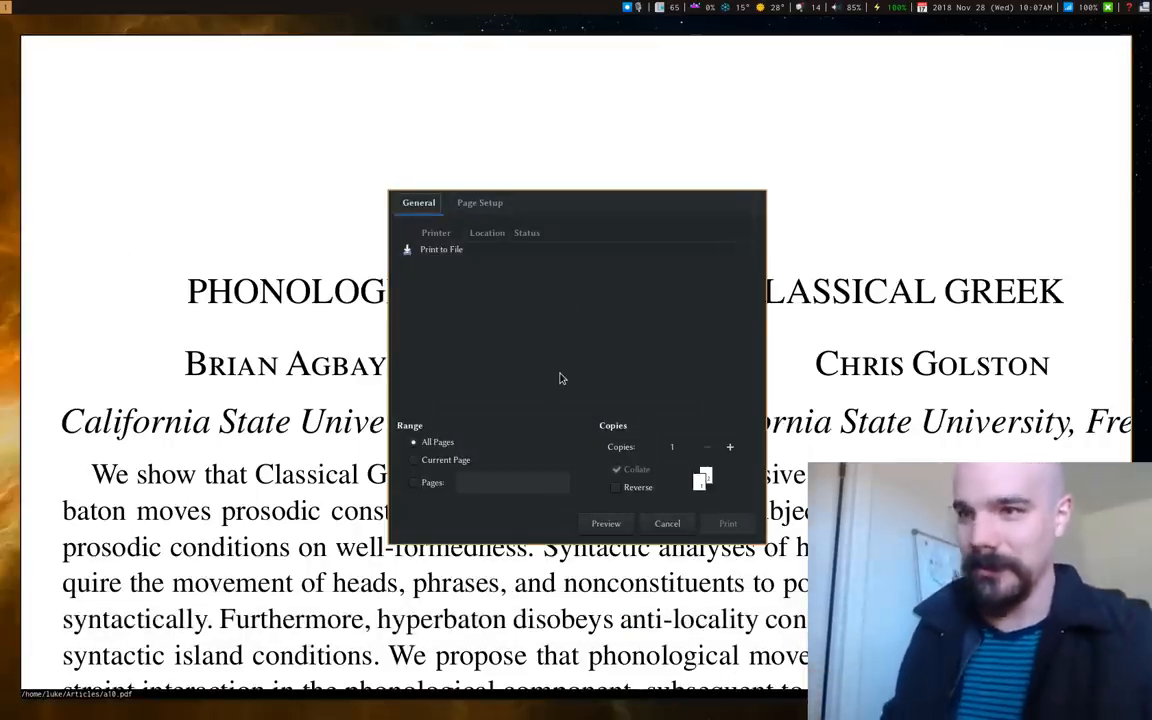
Cancel printing a10.pdf and return to the title and abstract
{"action": "left_click", "coordinate": [667, 523]}
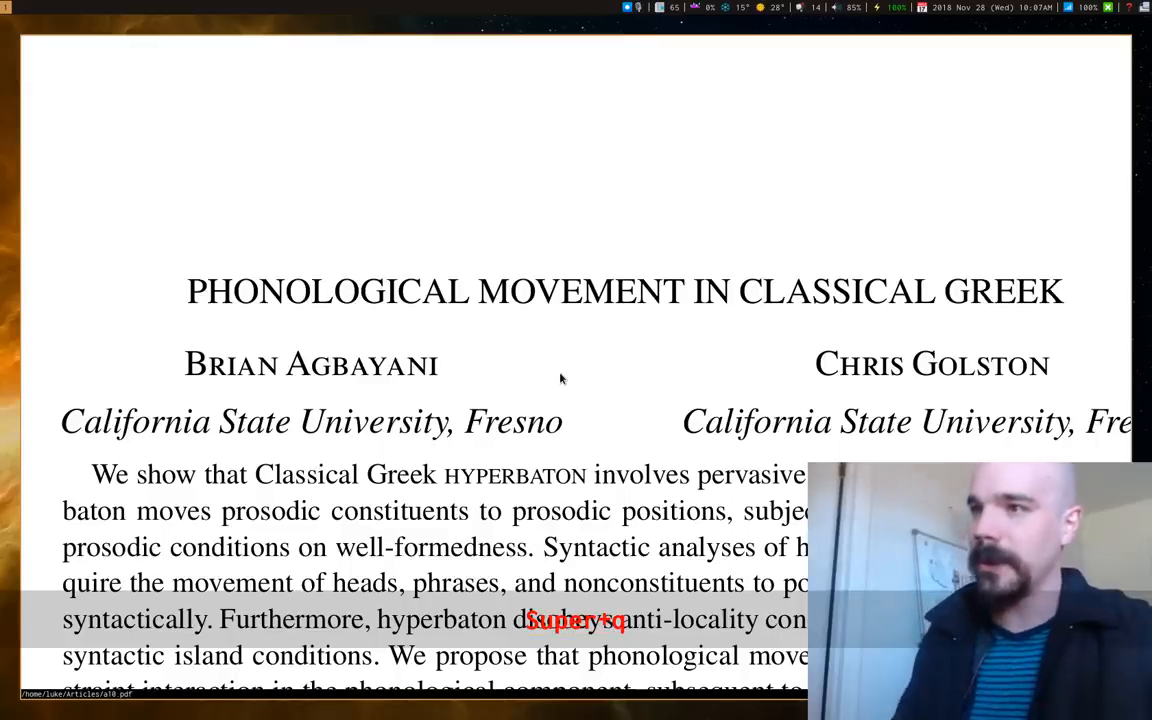
{"action": "scroll", "scroll_direction": "down", "scroll_amount": 3}
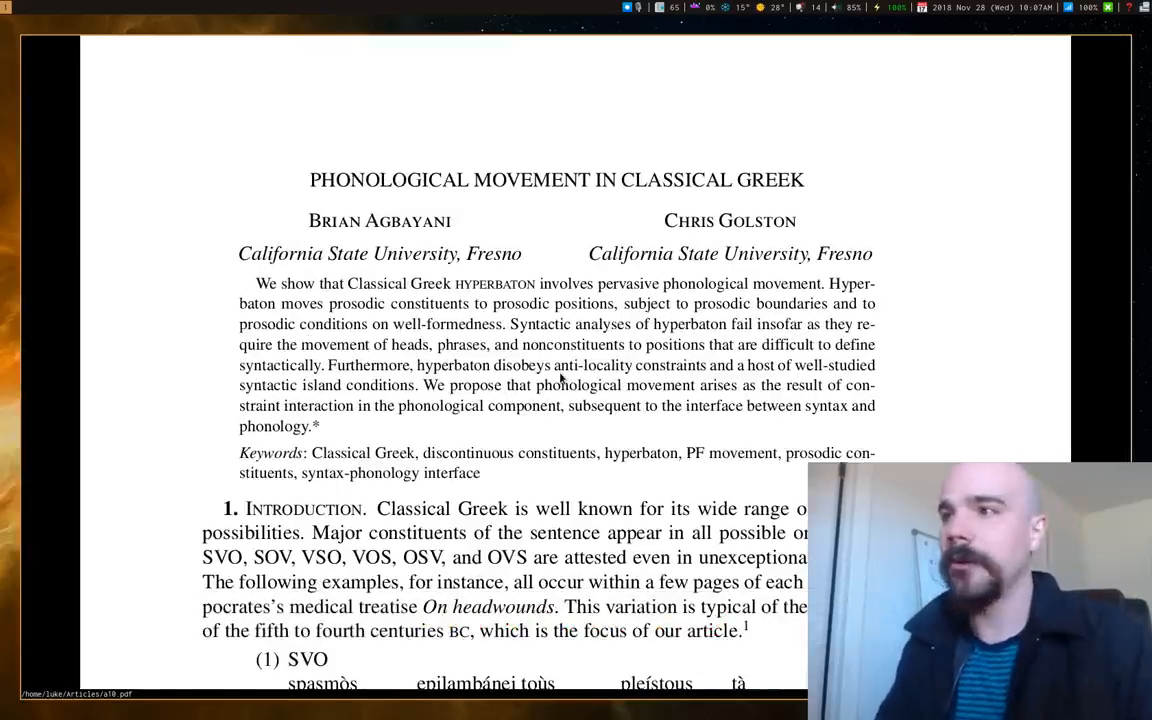
Move to workspace 2 and open adger15.pdf, the Language Myth review
{"action": "key", "text": "Super+2"}
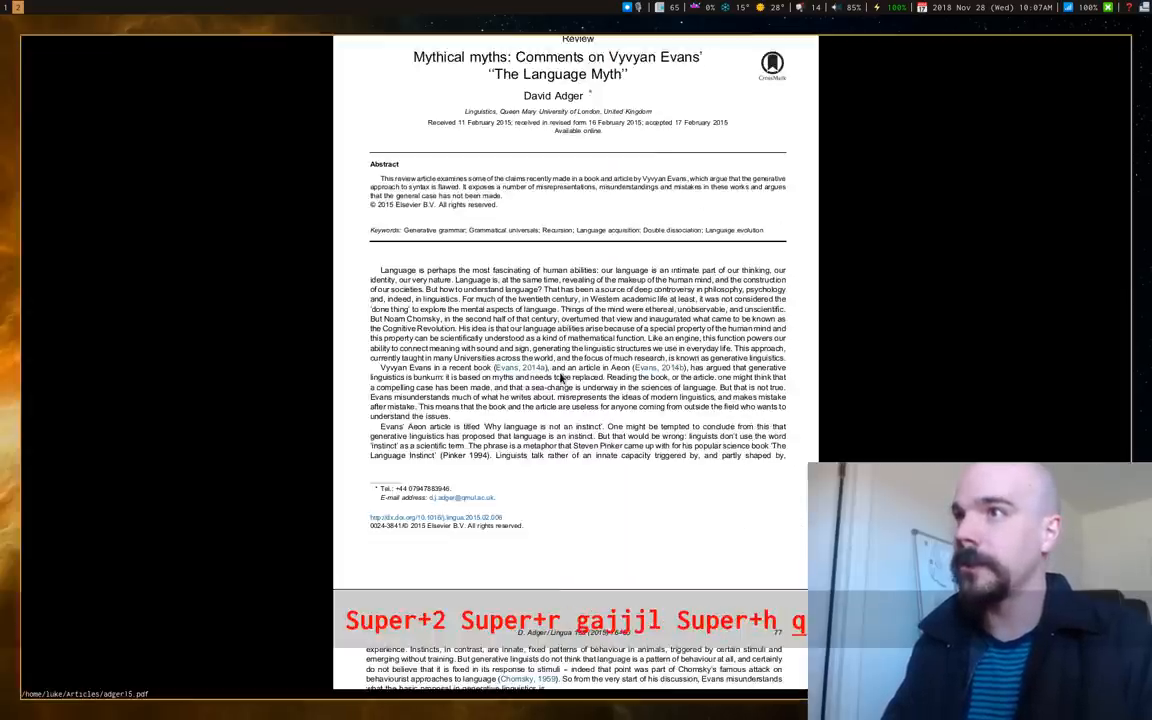
{"action": "scroll", "scroll_direction": "up", "scroll_amount": 3}
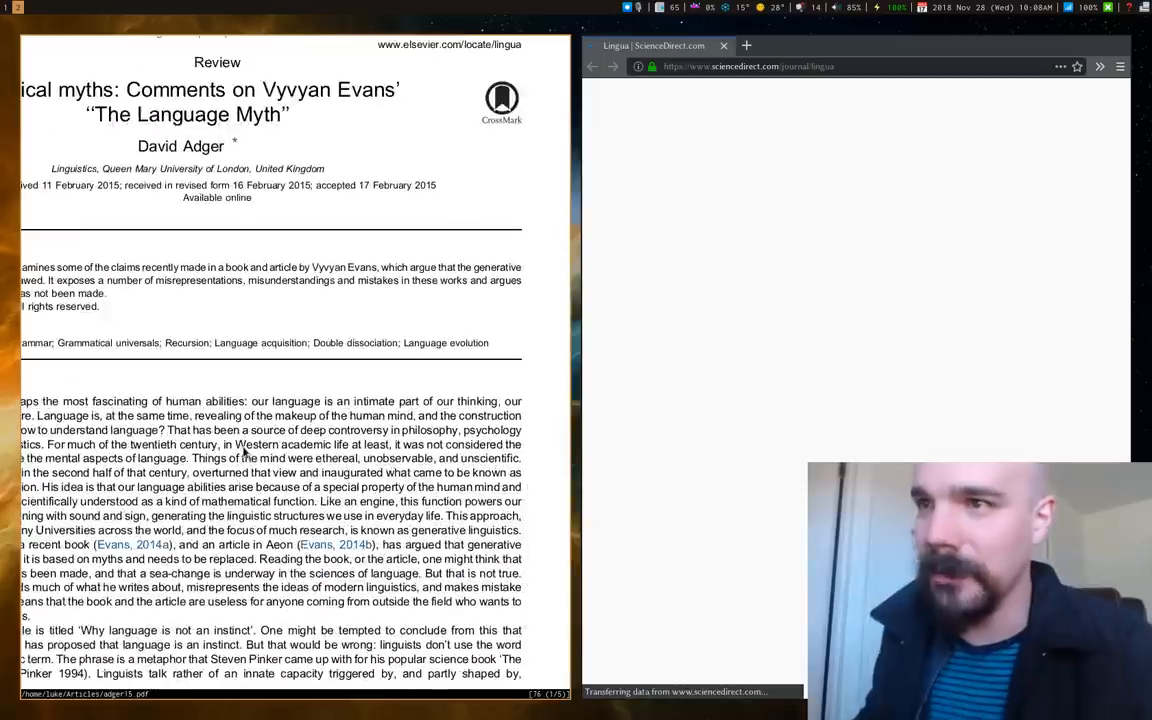
View ScienceDirect's Lingua journal page opened from the review's link
{"action": "scroll", "scroll_direction": "down", "scroll_amount": 3}
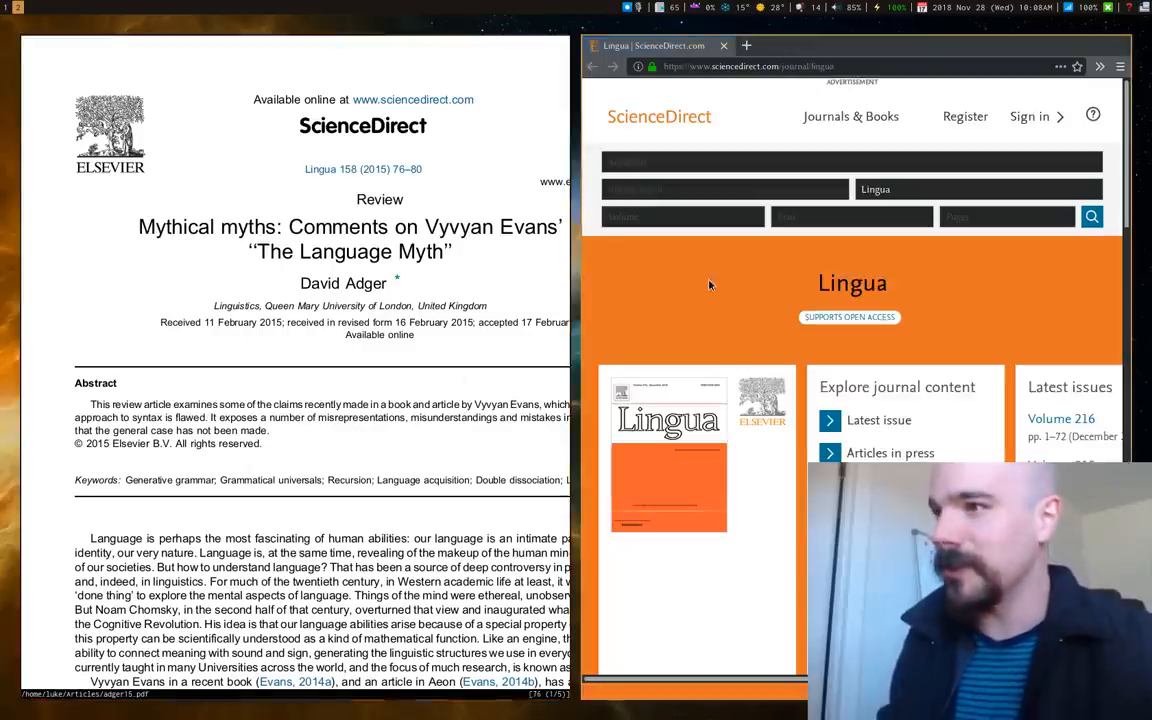
{"action": "mouse_move", "coordinate": [643, 272]}
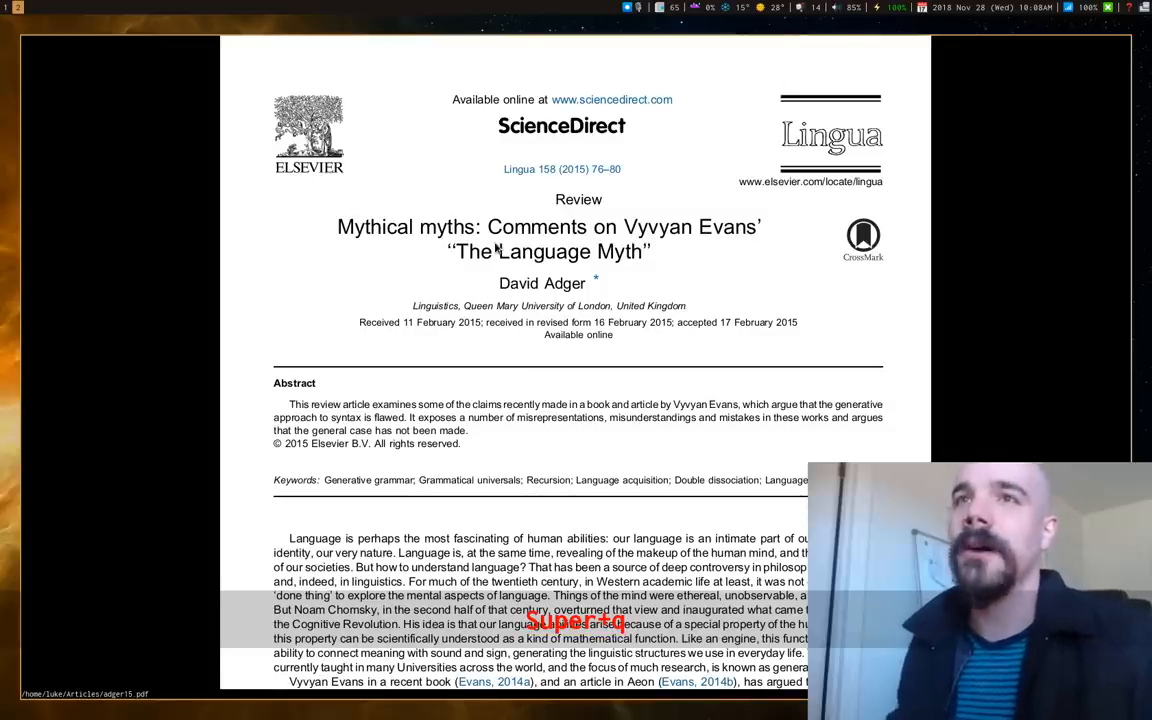
Scroll the Adger review and open an empty terminal beside it
{"action": "scroll", "scroll_direction": "down", "scroll_amount": 3}
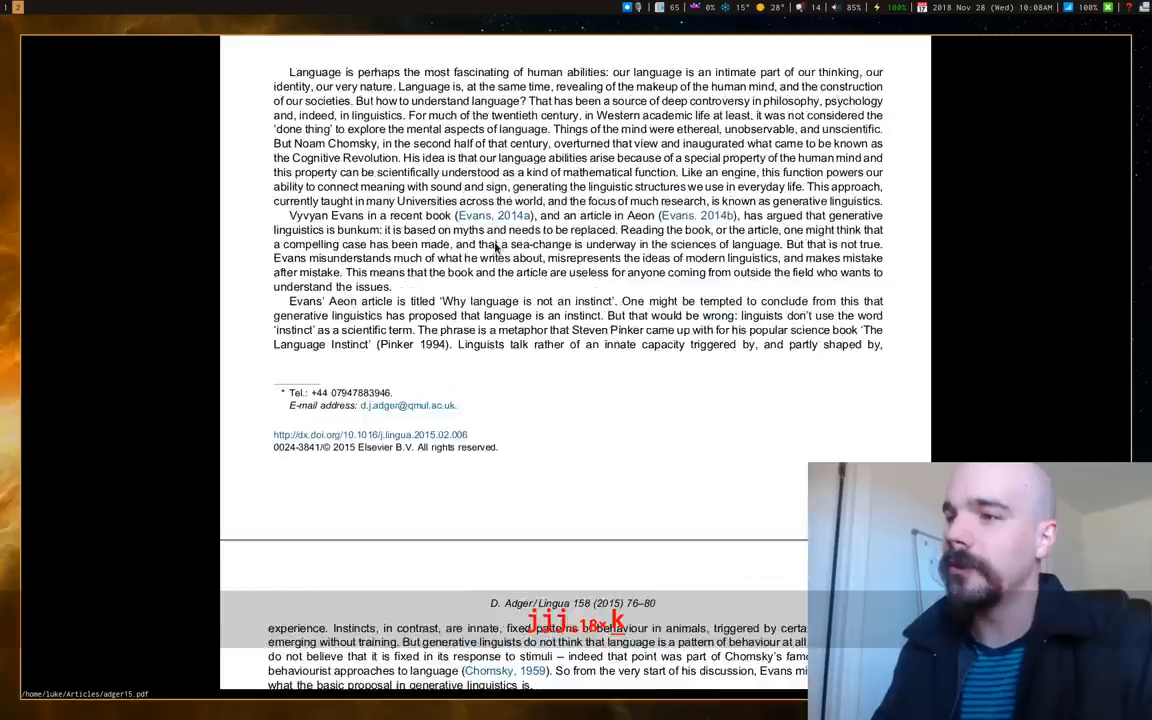
{"action": "scroll", "scroll_direction": "up", "scroll_amount": 3}
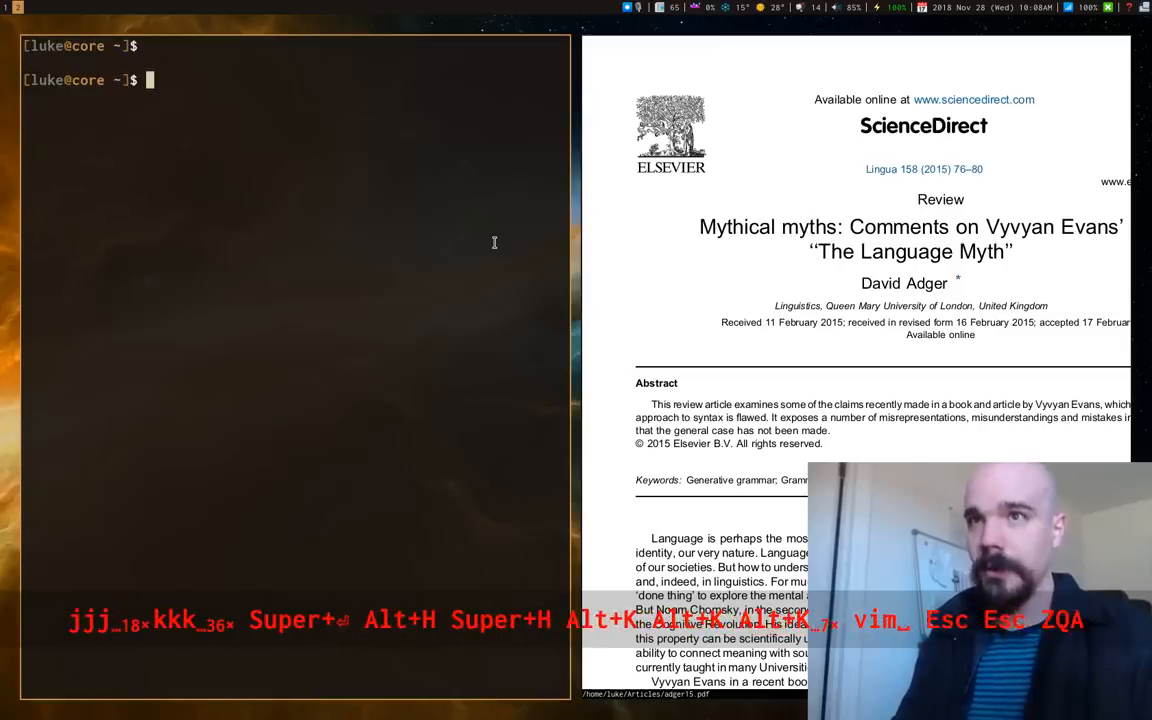
Open ~/.config/zathura/zathurarc in Vim and look over its padding and mappings
{"action": "type", "text": "vim~/.con"}
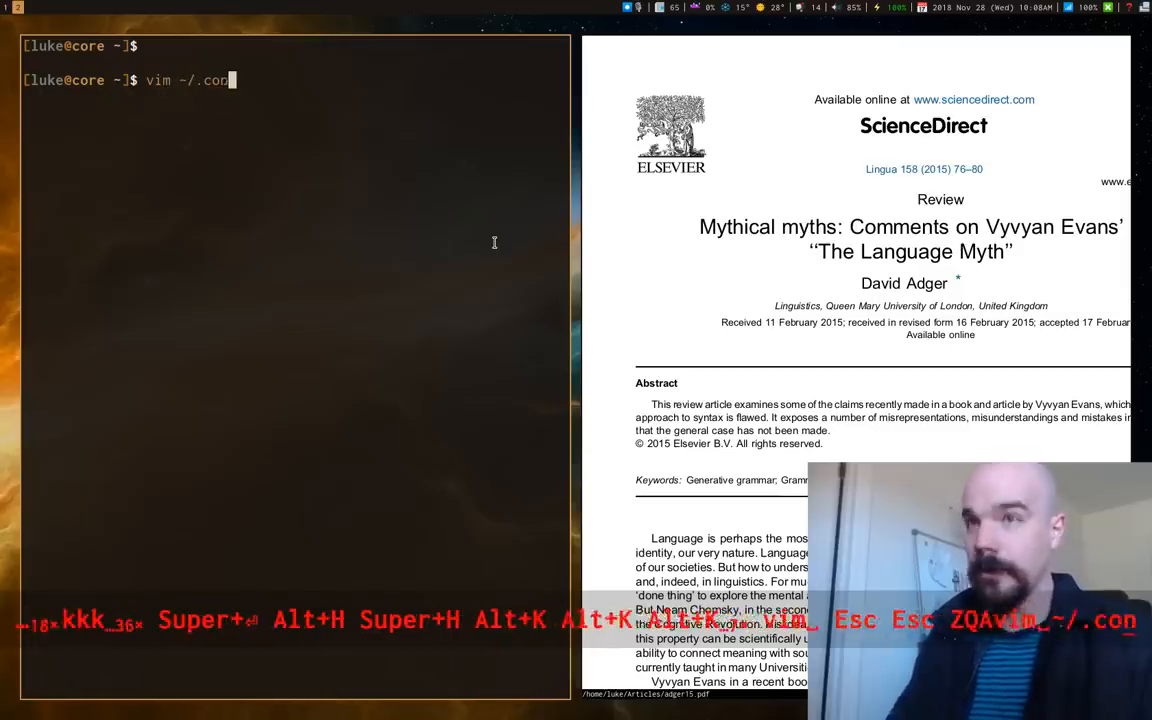
{"action": "type", "text": "fig/zathura/za"}
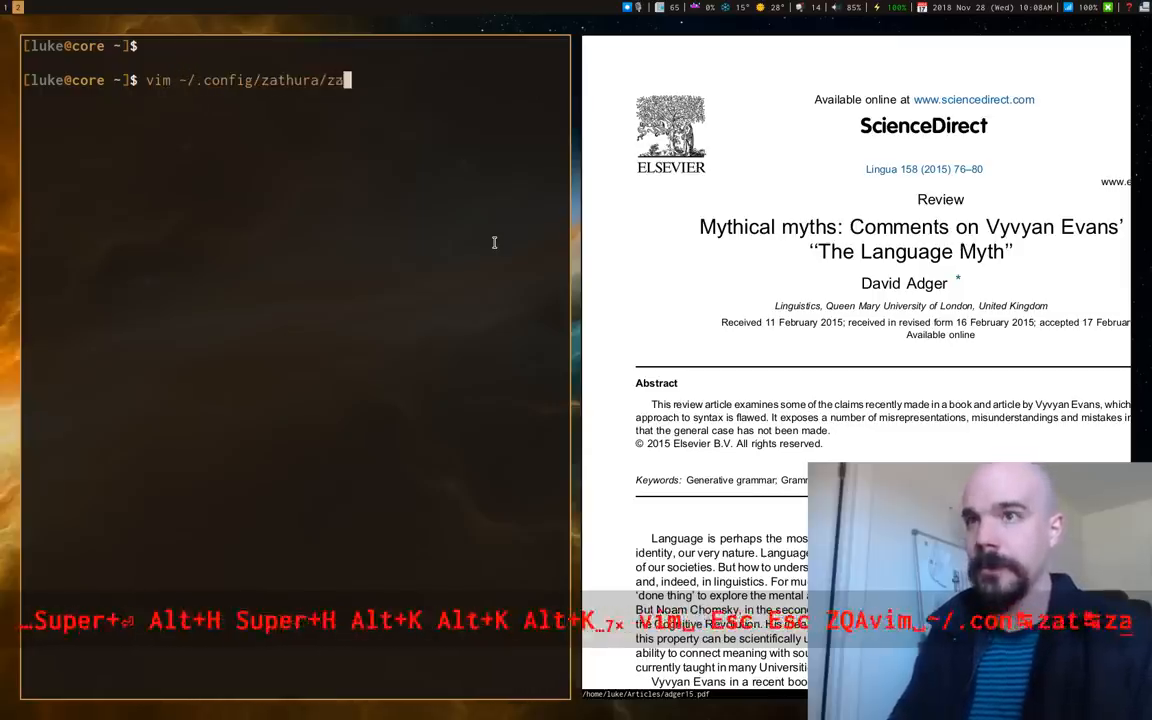
{"action": "key", "text": "Return"}
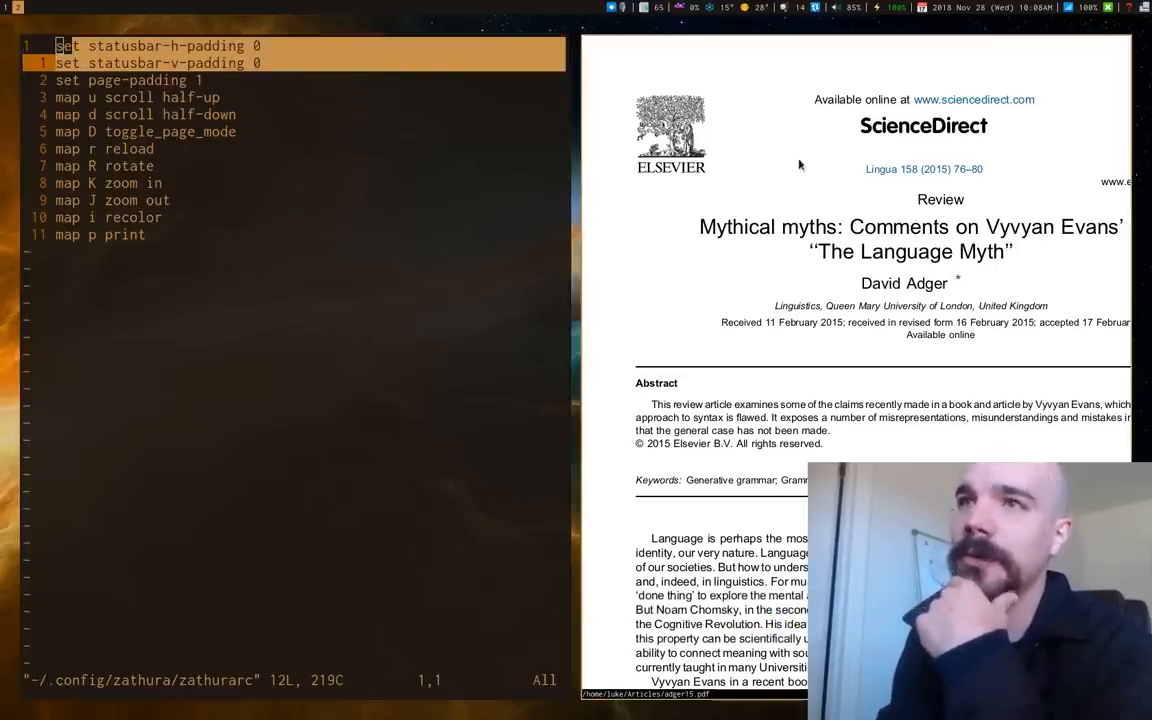
{"action": "mouse_move", "coordinate": [765, 254]}
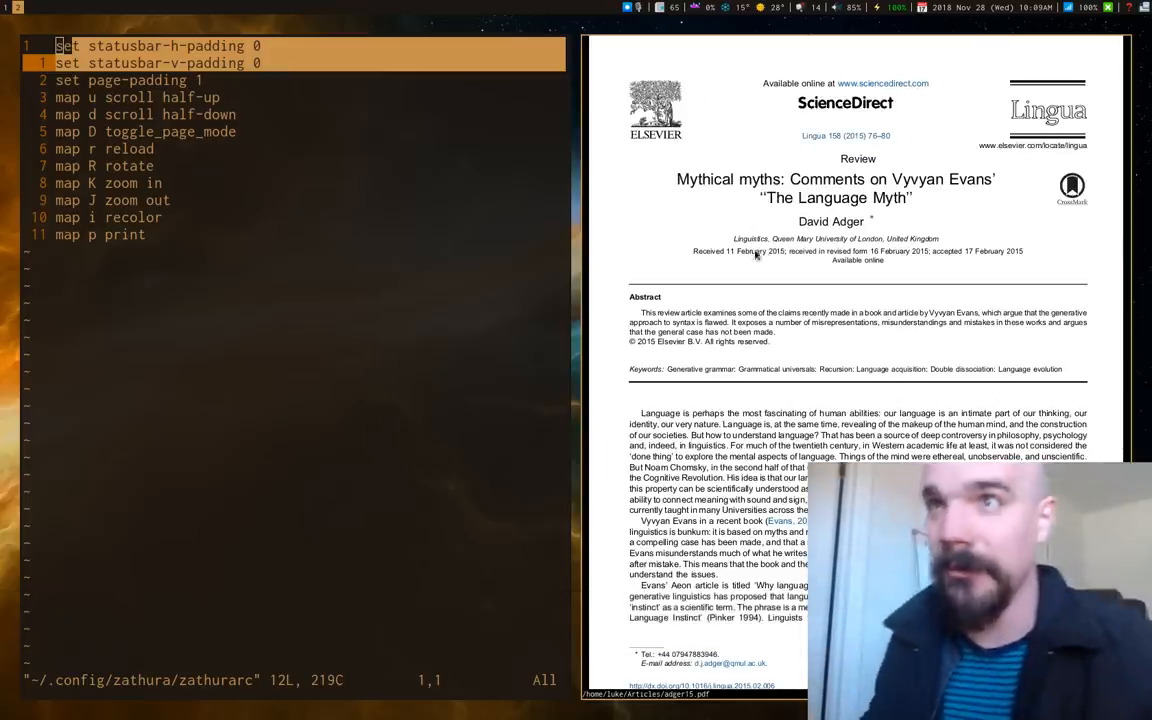
{"action": "scroll", "scroll_direction": "down", "scroll_amount": 3}
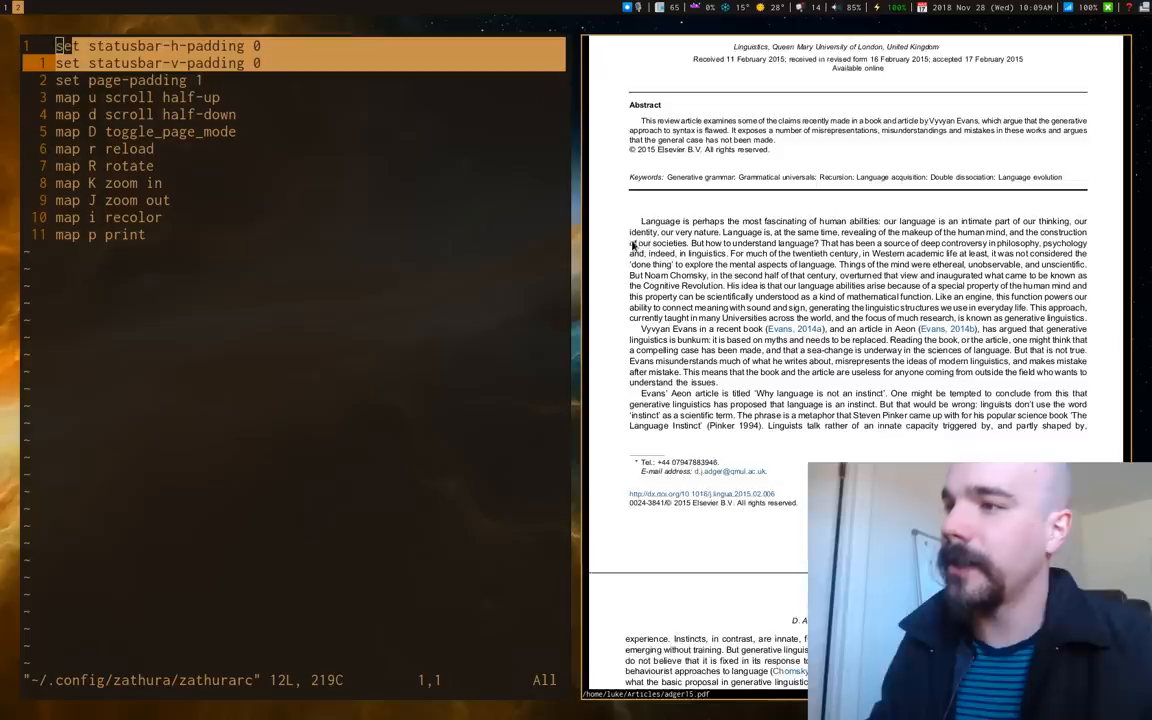
{"action": "scroll", "scroll_direction": "down", "scroll_amount": 3}
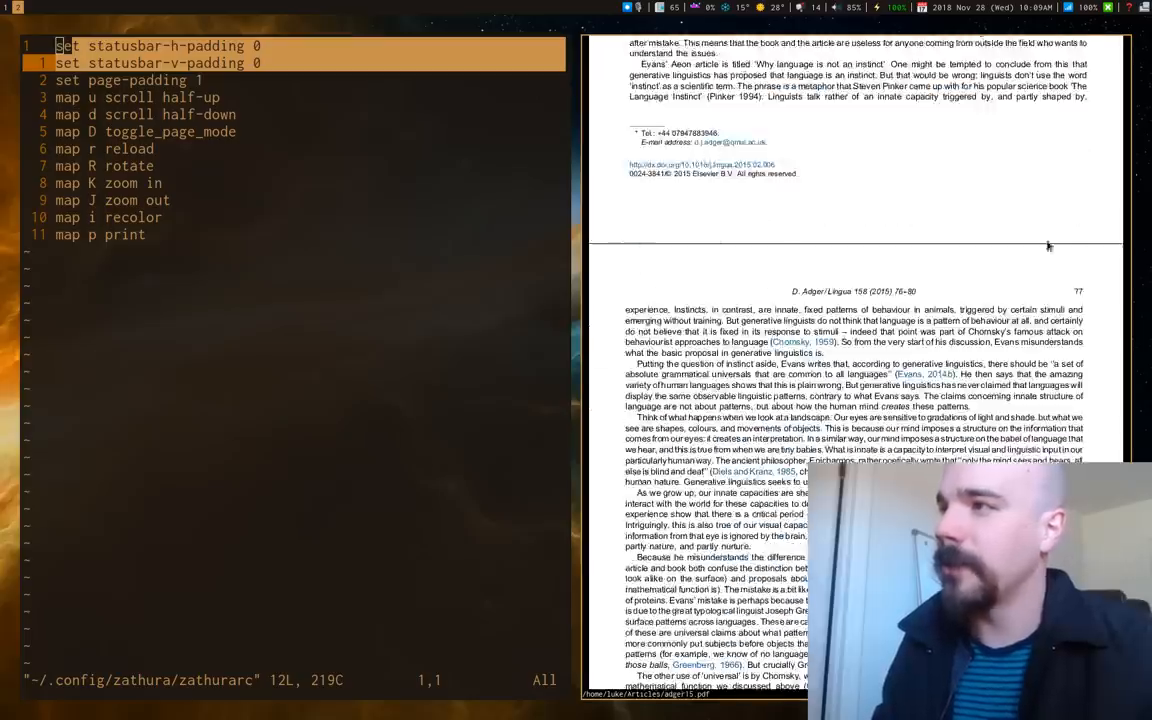
{"action": "mouse_move", "coordinate": [783, 243]}
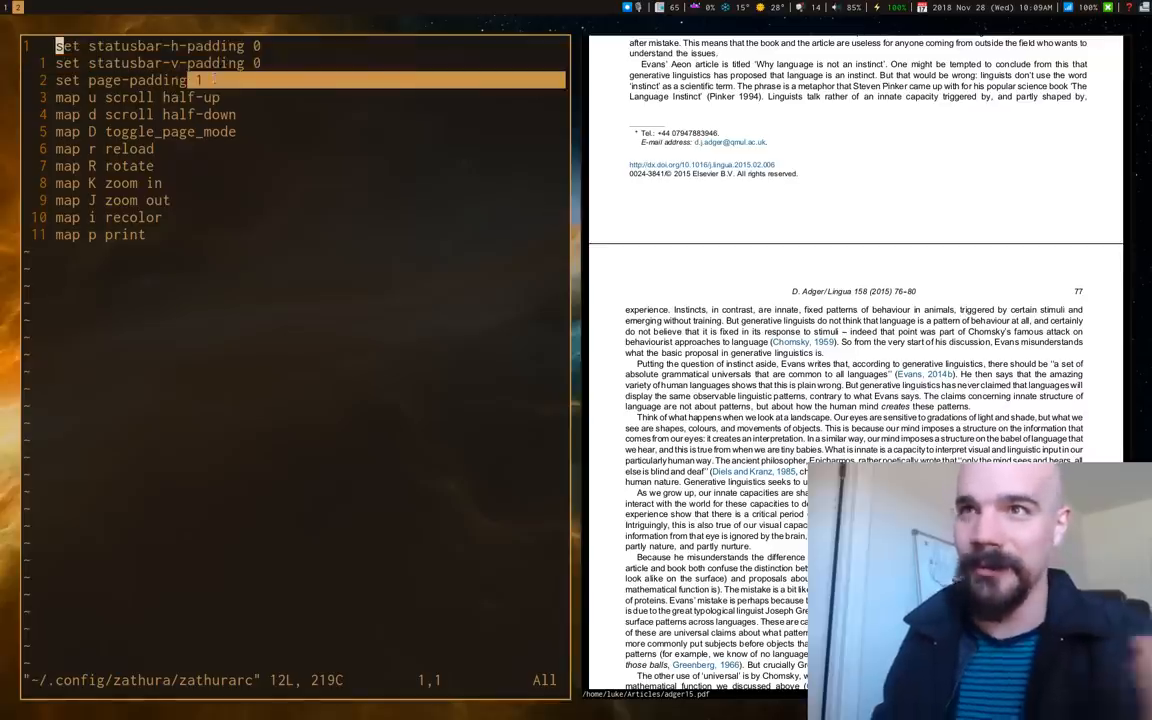
{"action": "scroll", "scroll_direction": "up", "scroll_amount": 3}
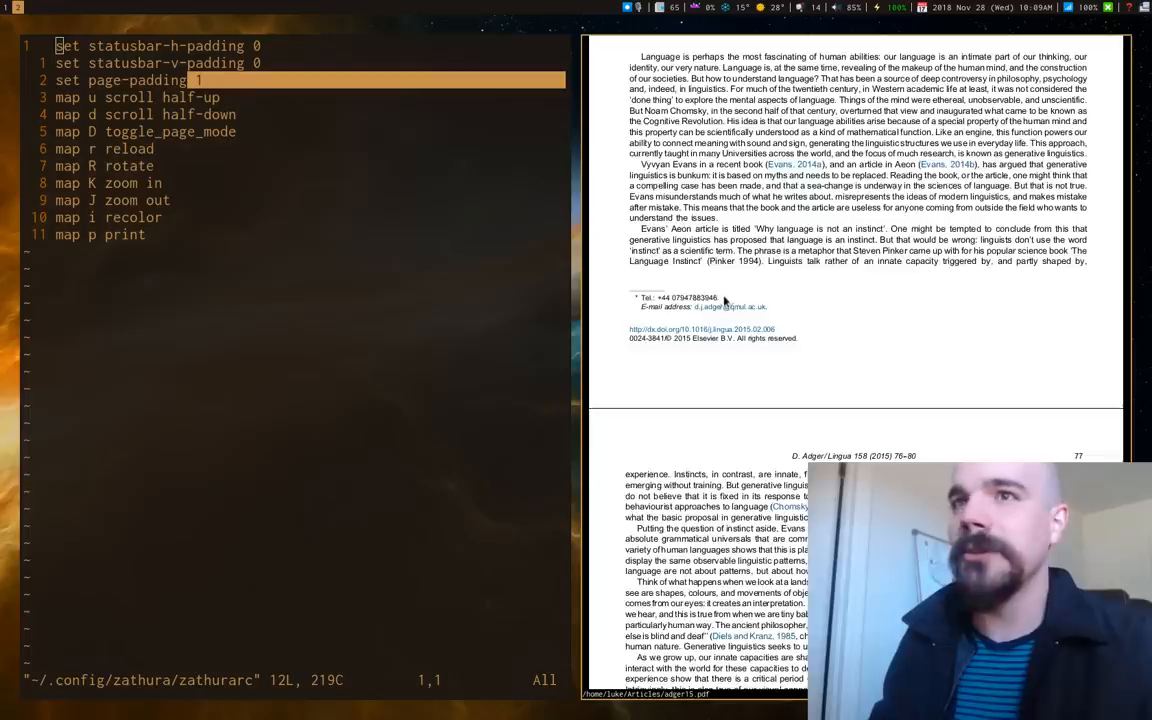
{"action": "scroll", "scroll_direction": "up", "scroll_amount": 3}
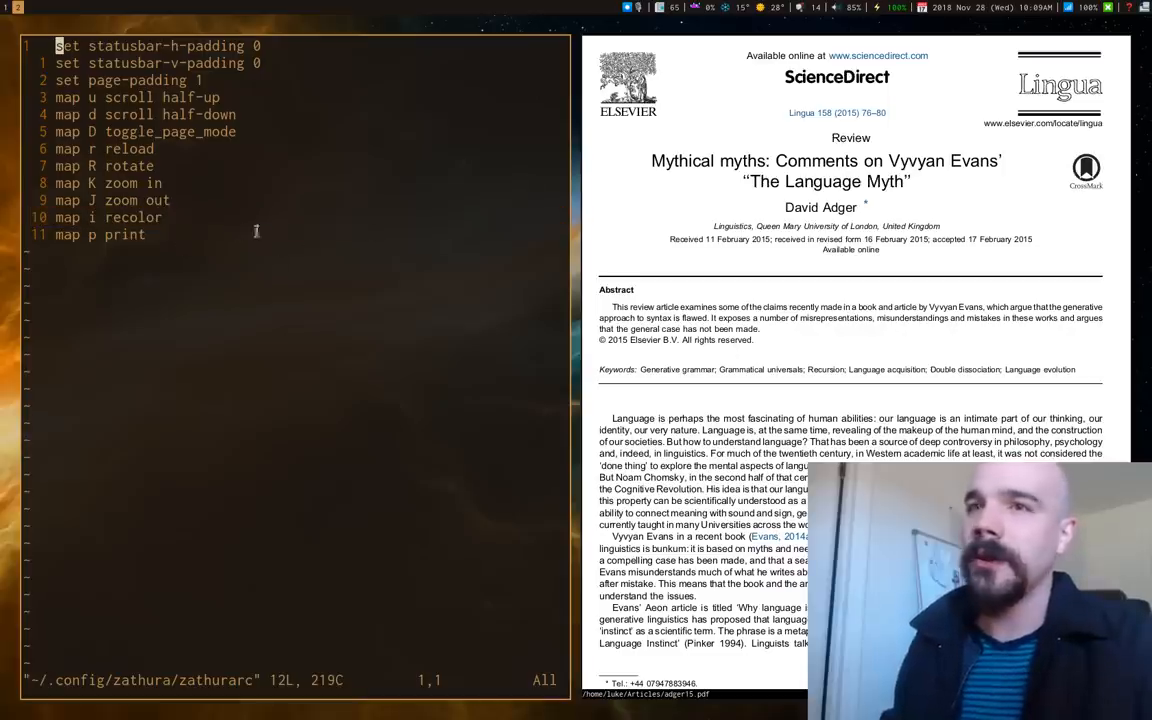
{"action": "mouse_move", "coordinate": [714, 219]}
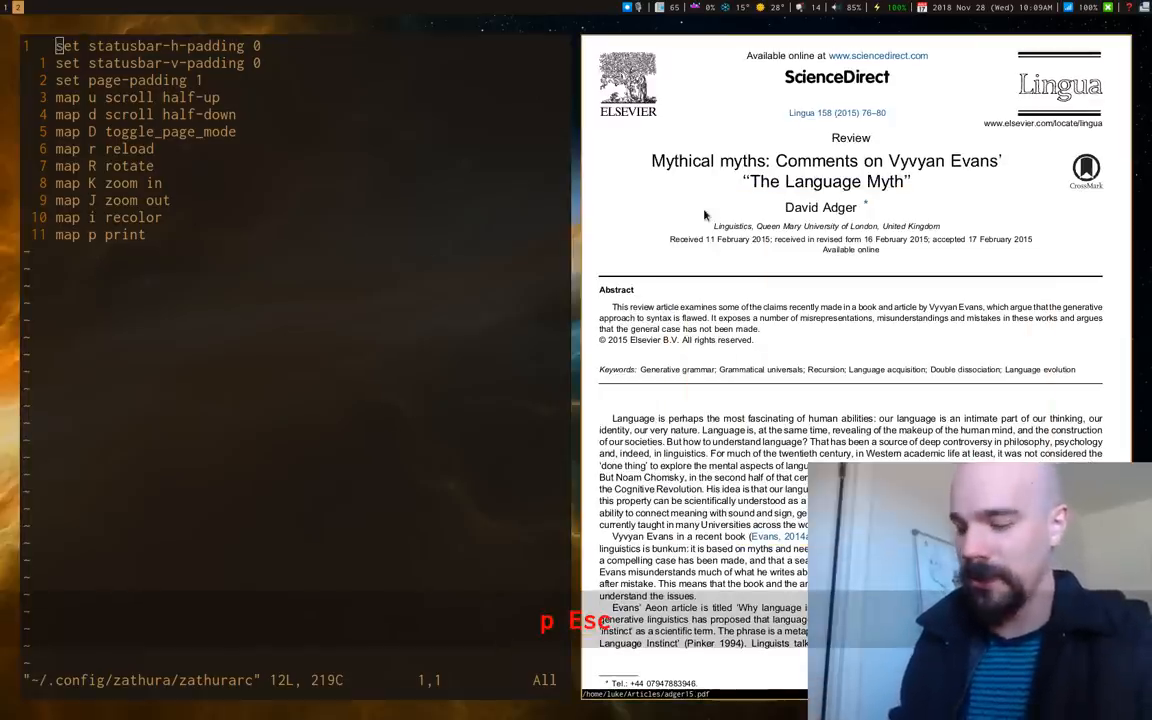
Try the mapped scrolling keys on the Adger review in Zathura
{"action": "key", "text": "p"}
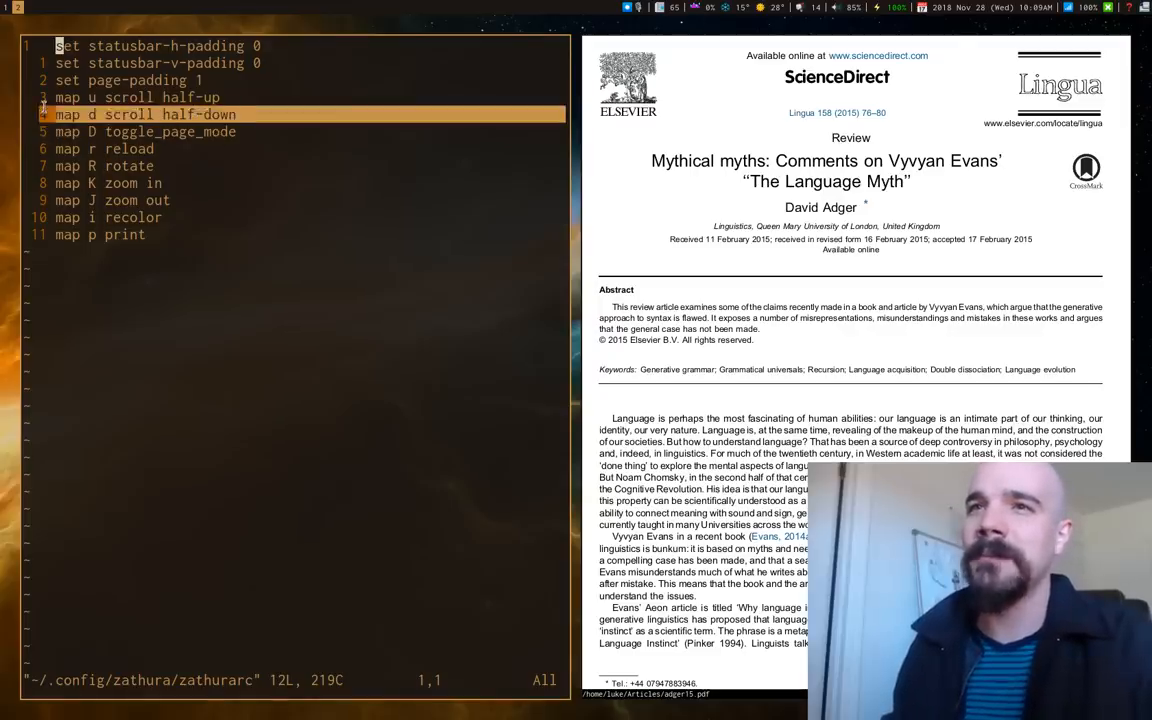
{"action": "scroll", "scroll_direction": "down", "scroll_amount": 3}
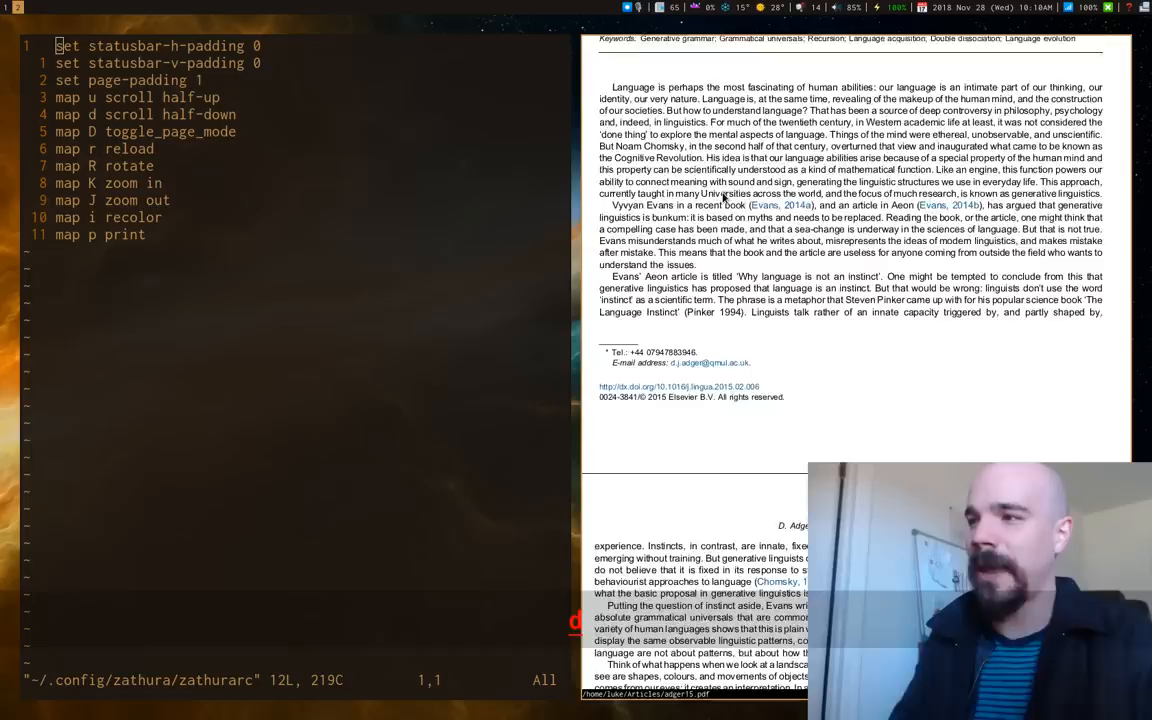
{"action": "scroll", "scroll_direction": "down", "scroll_amount": 3}
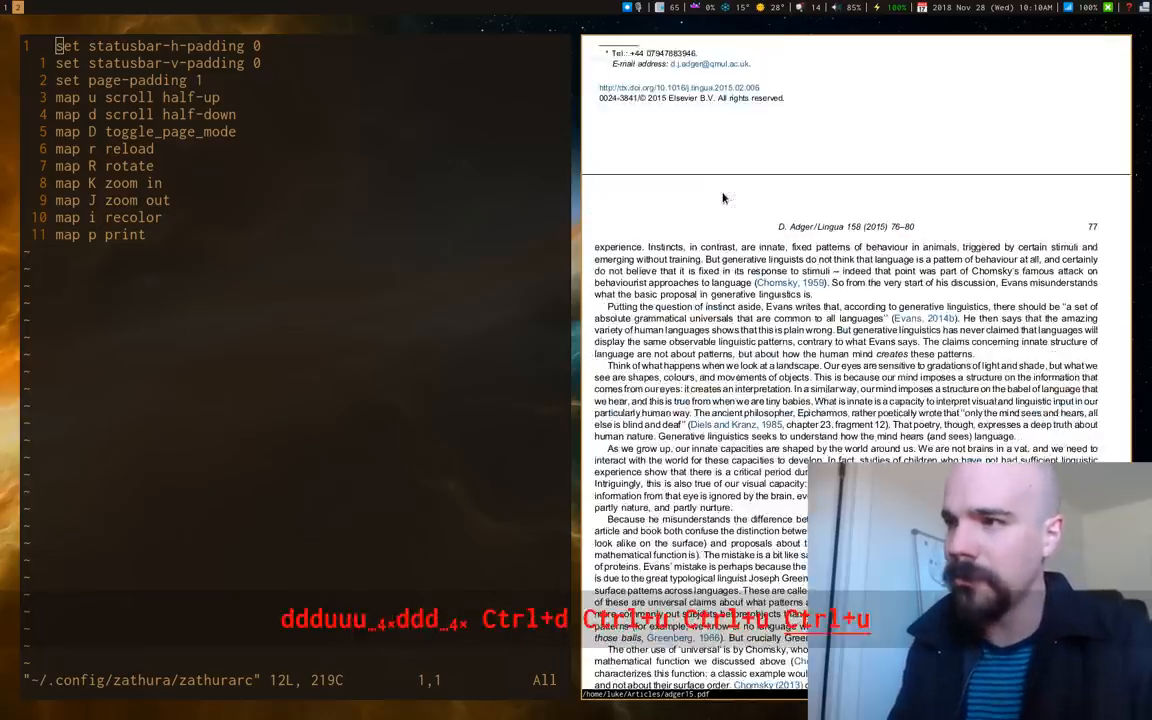
{"action": "scroll", "scroll_direction": "down", "scroll_amount": 3}
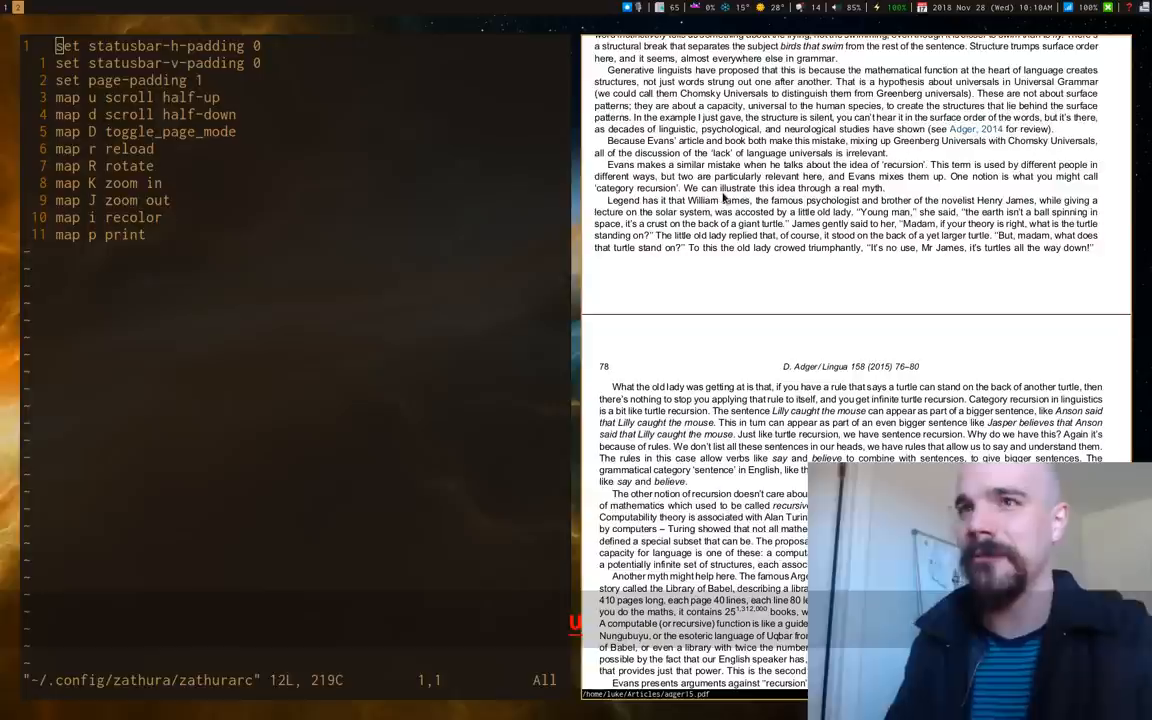
{"action": "scroll", "scroll_direction": "up", "scroll_amount": 3}
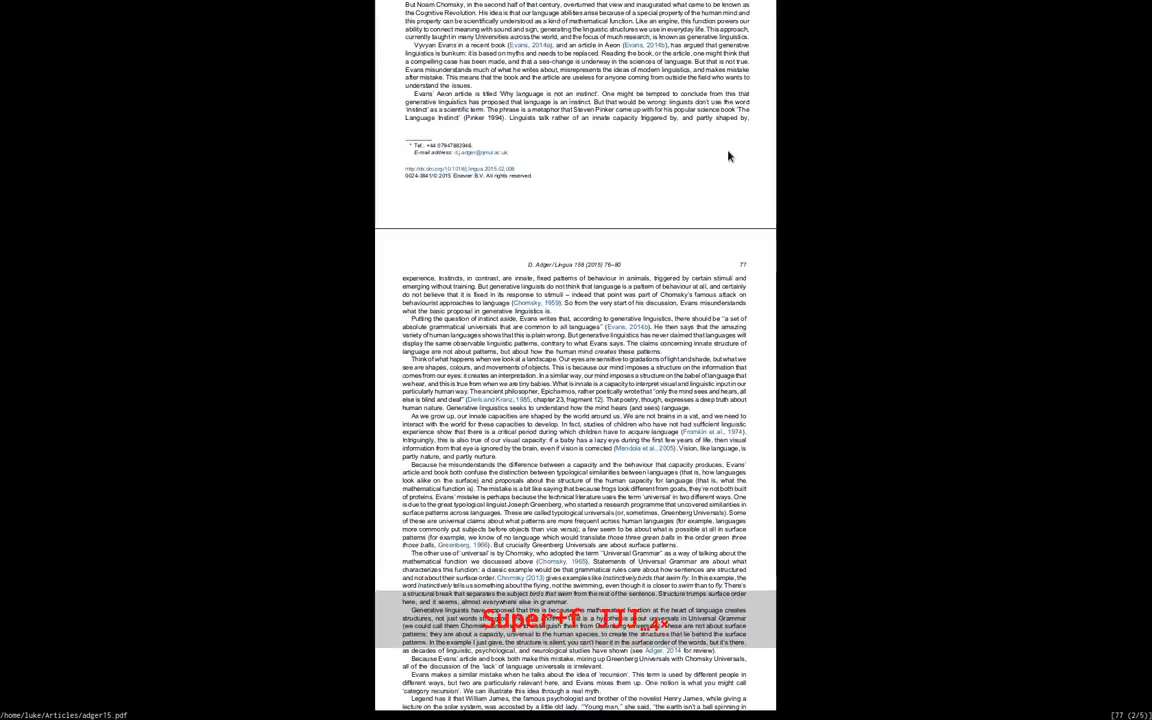
{"action": "scroll", "scroll_direction": "down", "scroll_amount": 3}
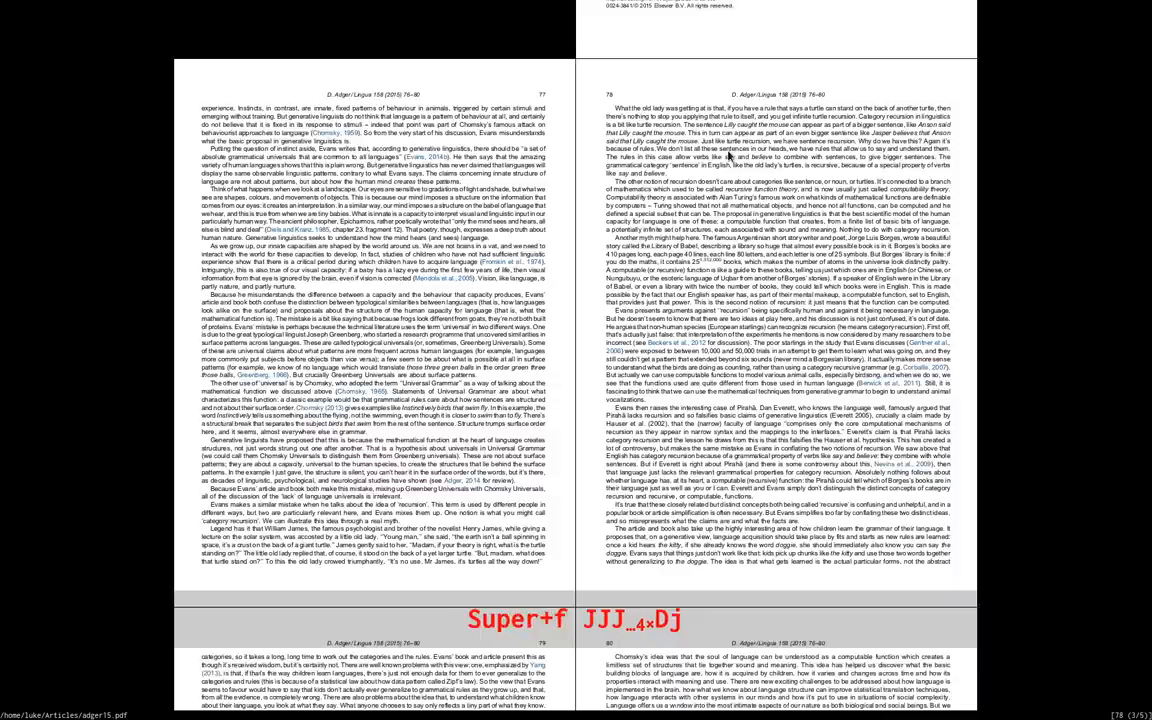
{"action": "scroll", "scroll_direction": "down", "scroll_amount": 3}
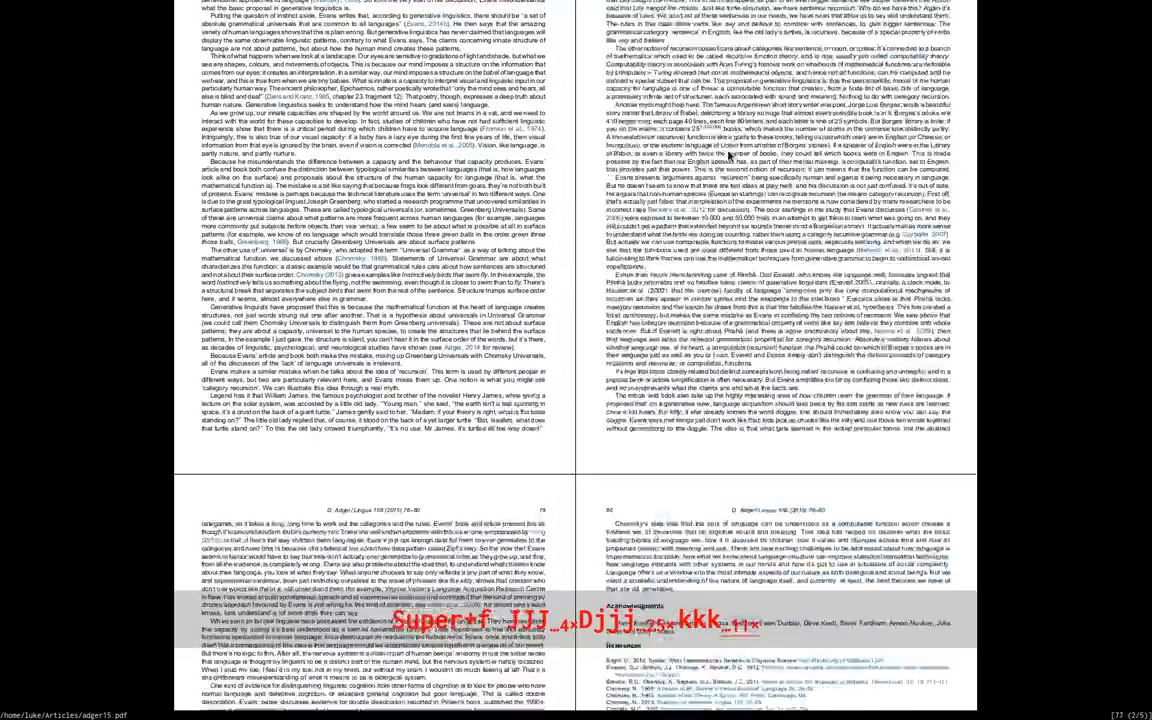
{"action": "scroll", "scroll_direction": "up", "scroll_amount": 3}
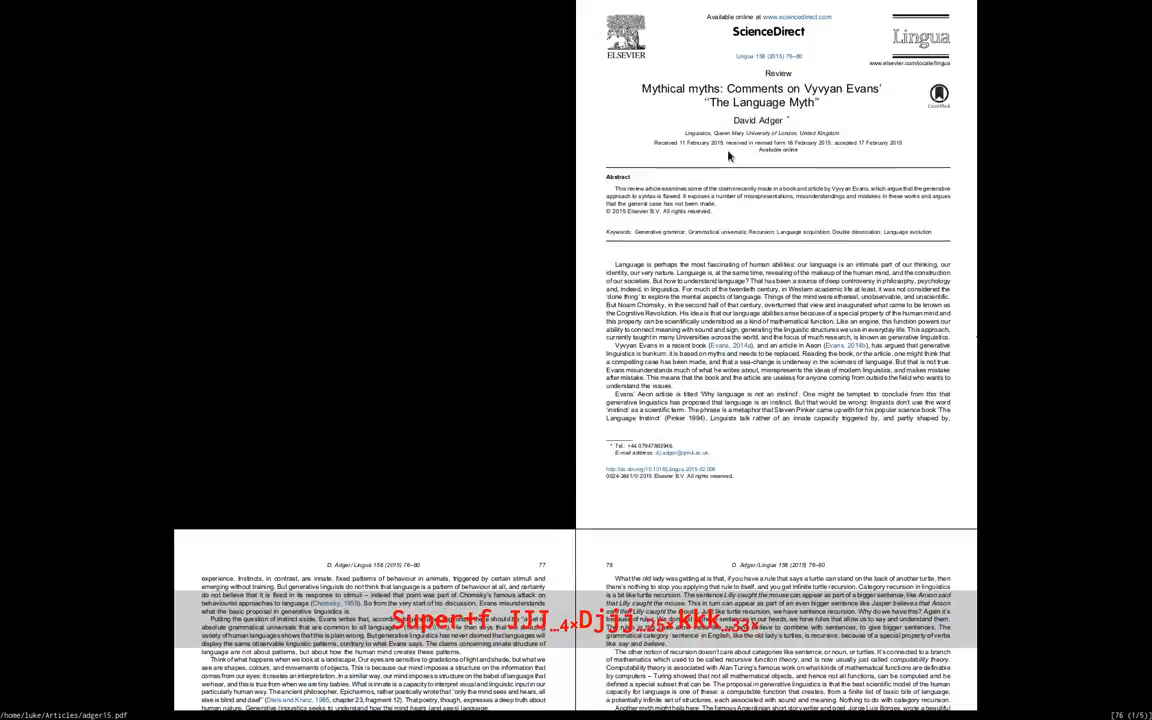
{"action": "scroll", "scroll_direction": "down", "scroll_amount": 3}
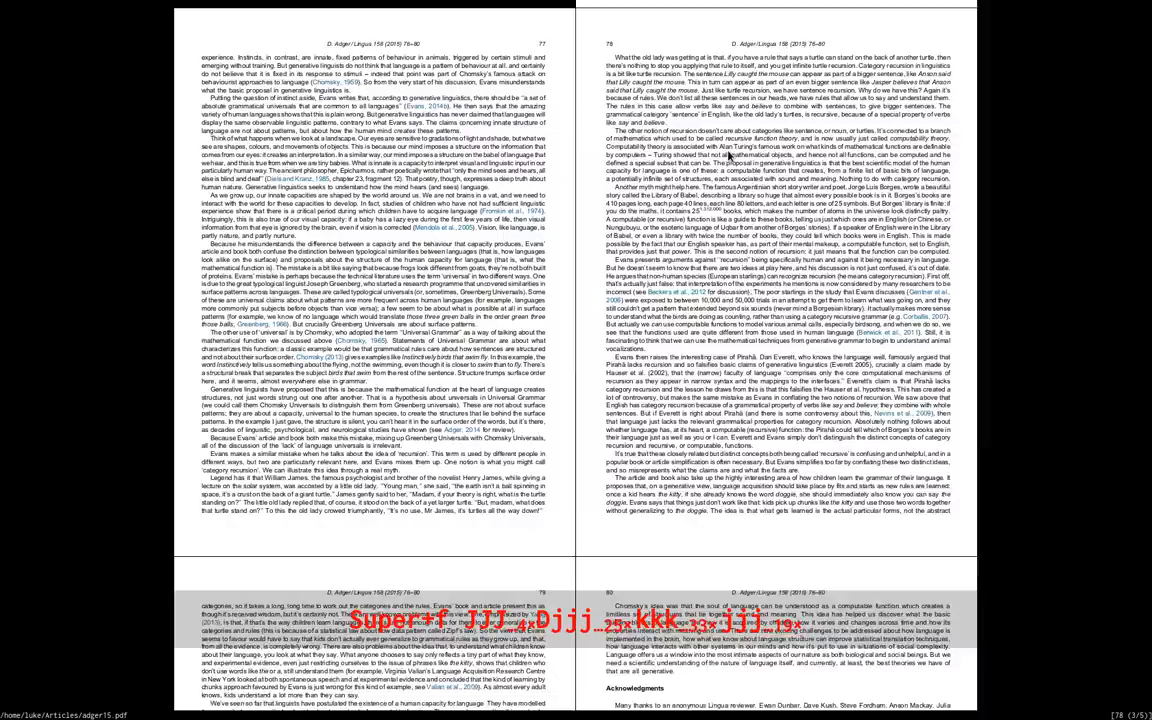
{"action": "scroll", "scroll_direction": "down", "scroll_amount": 3}
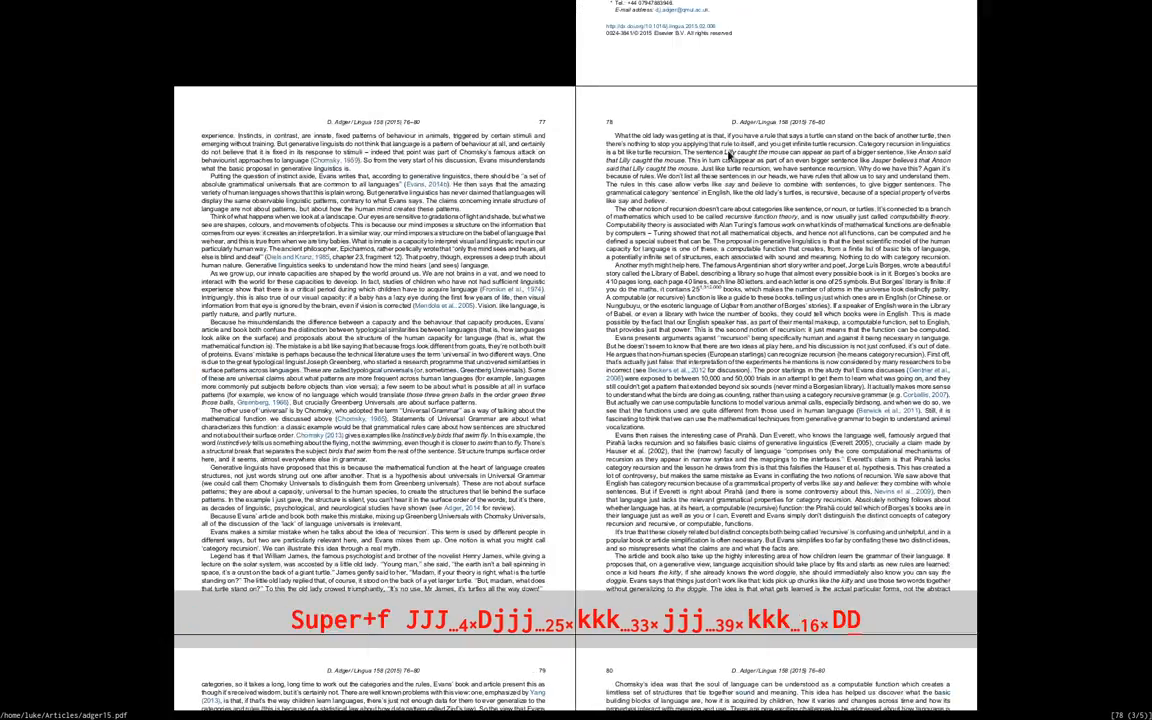
{"action": "scroll", "scroll_direction": "down", "scroll_amount": 3}
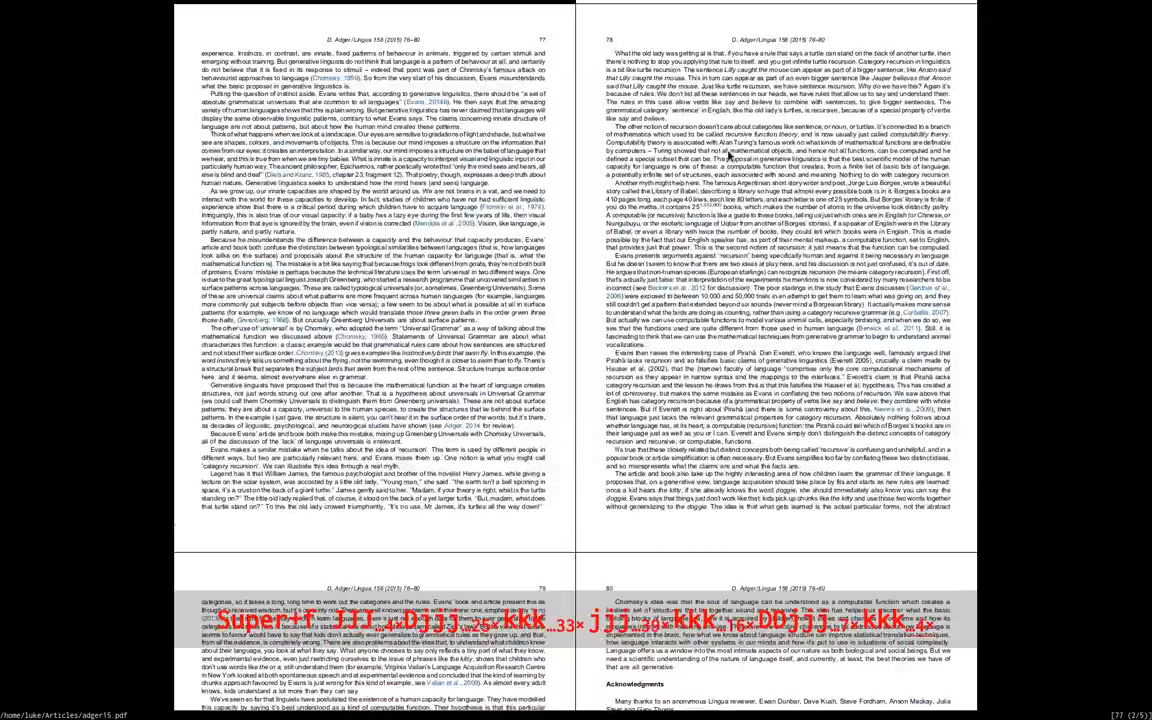
{"action": "scroll", "scroll_direction": "down", "scroll_amount": 3}
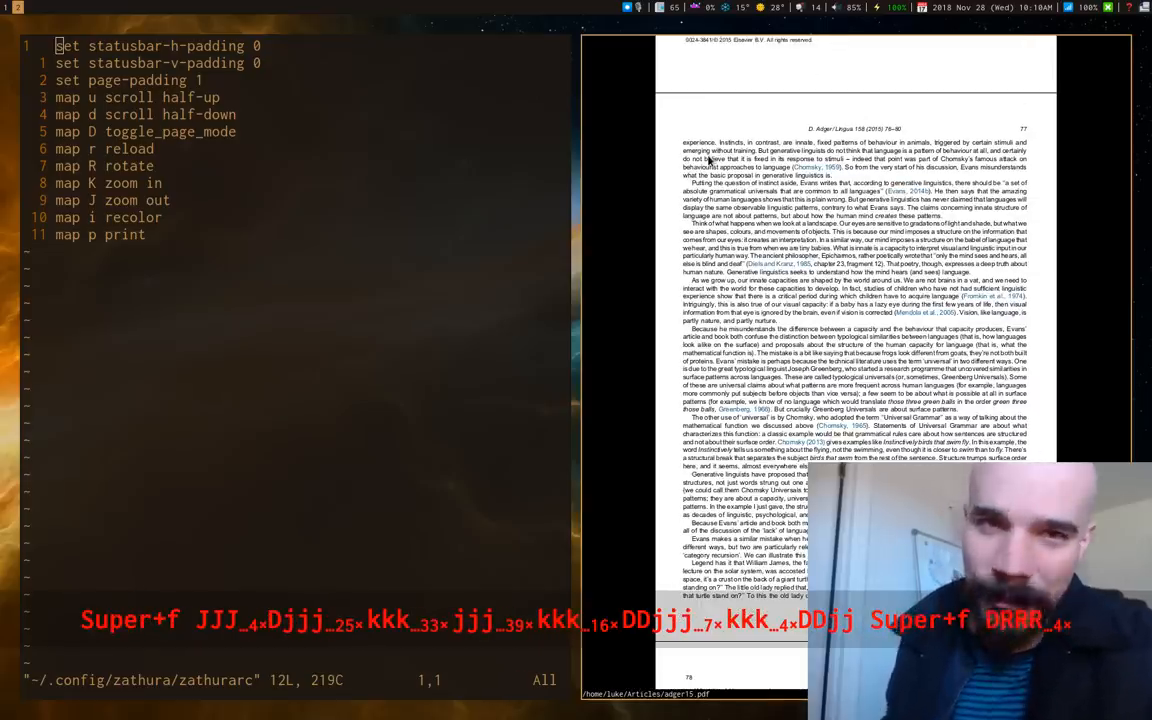
{"action": "key", "text": "r"}
{"action": "type", "text": "man zat"}
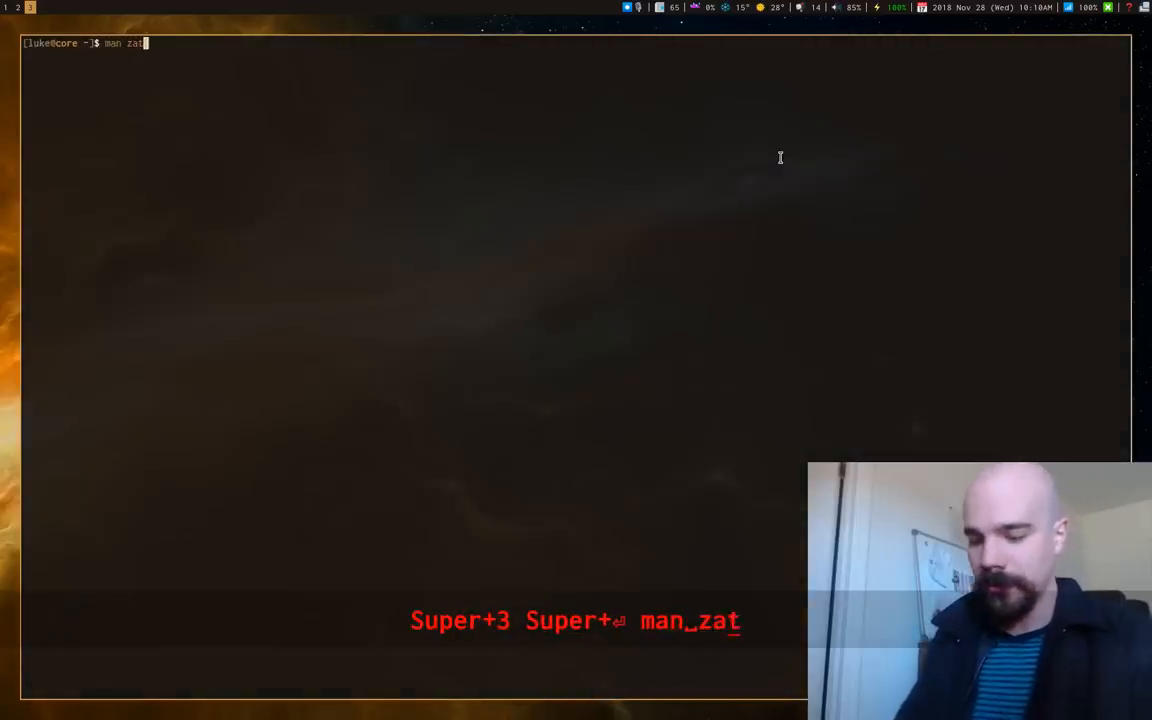
Read zathurarc(5)'s shortcut functions and possible arguments, then quit the manual
{"action": "type", "text": "hurarc"}
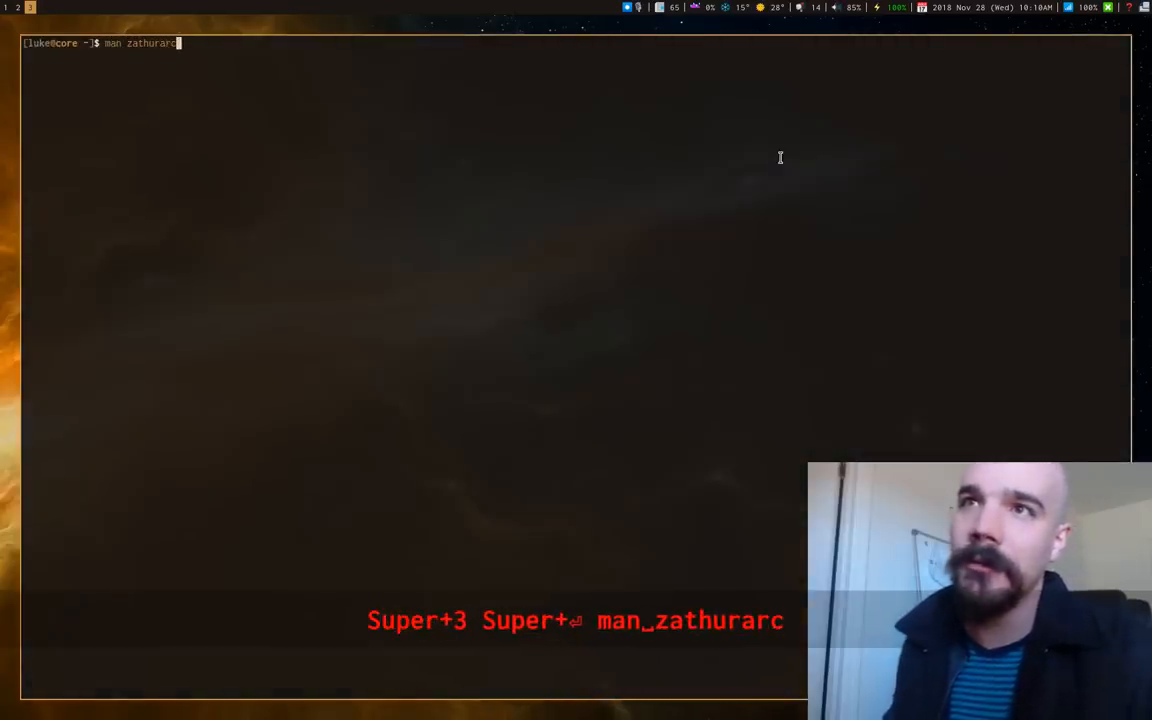
{"action": "key", "text": "Return"}
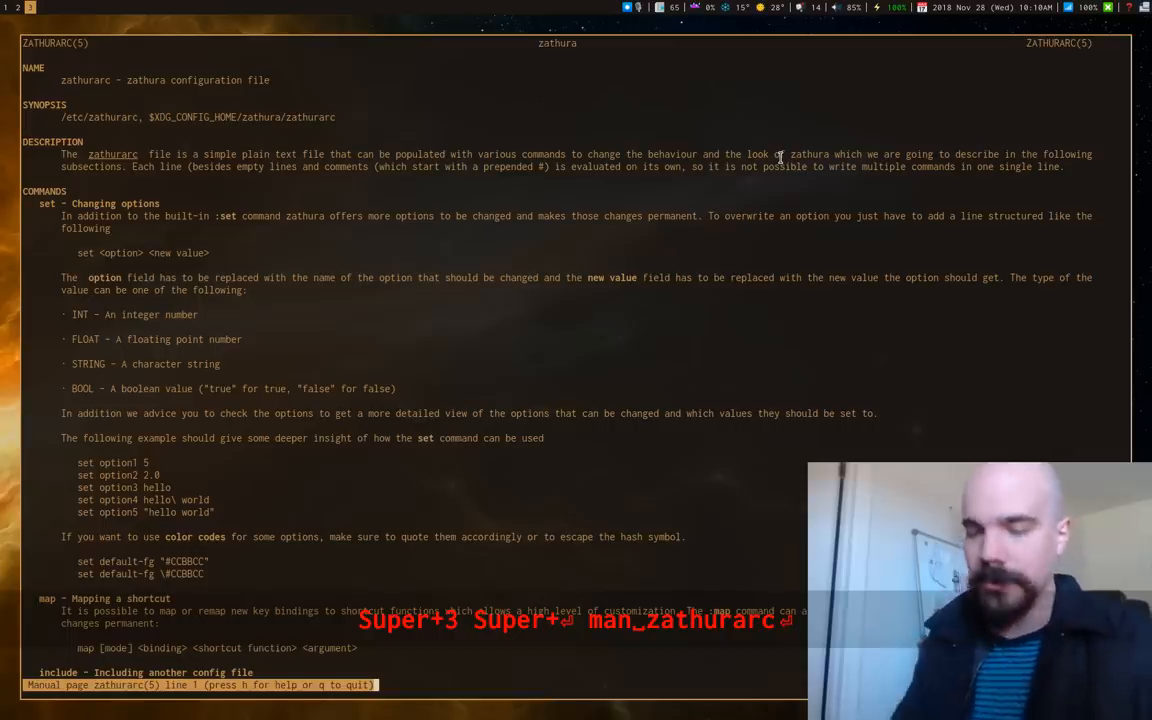
{"action": "mouse_move", "coordinate": [375, 490]}
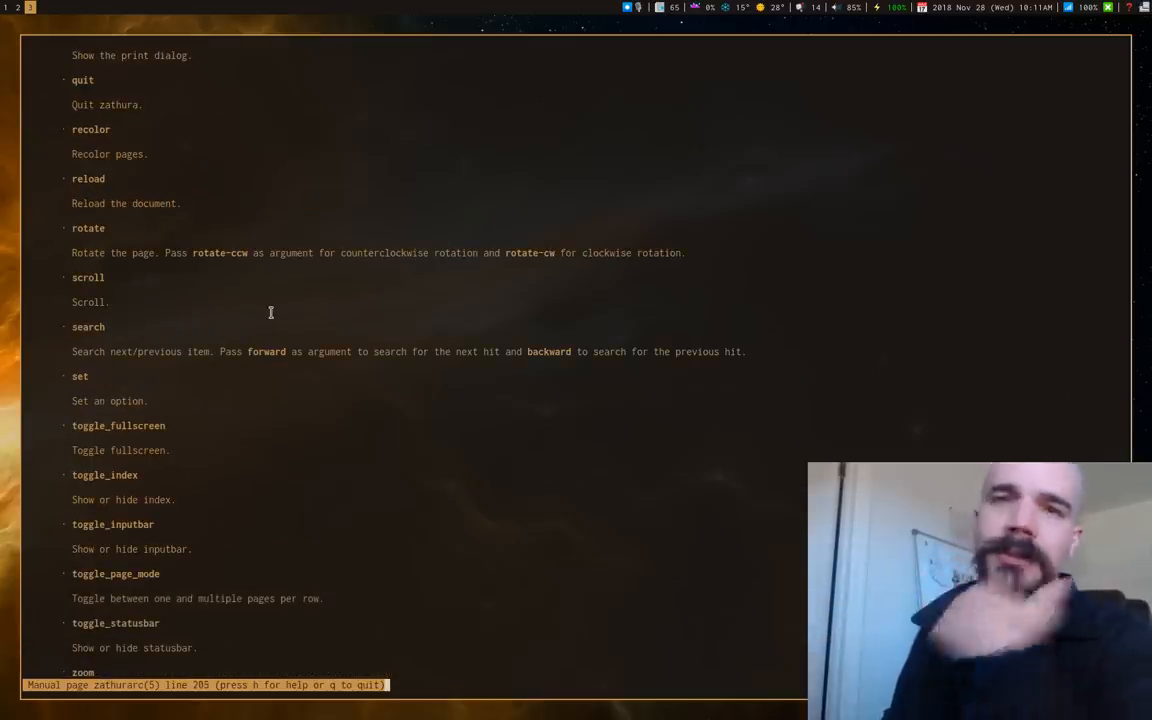
{"action": "scroll", "scroll_direction": "down", "scroll_amount": 3}
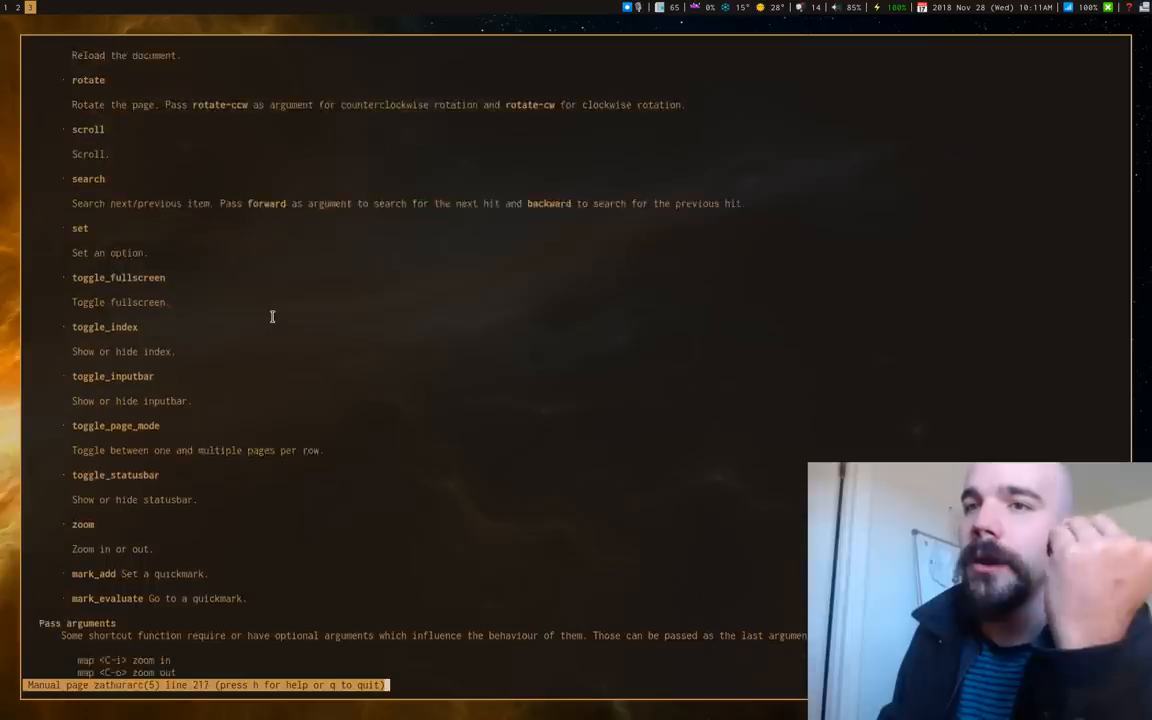
{"action": "scroll", "scroll_direction": "up", "scroll_amount": 3}
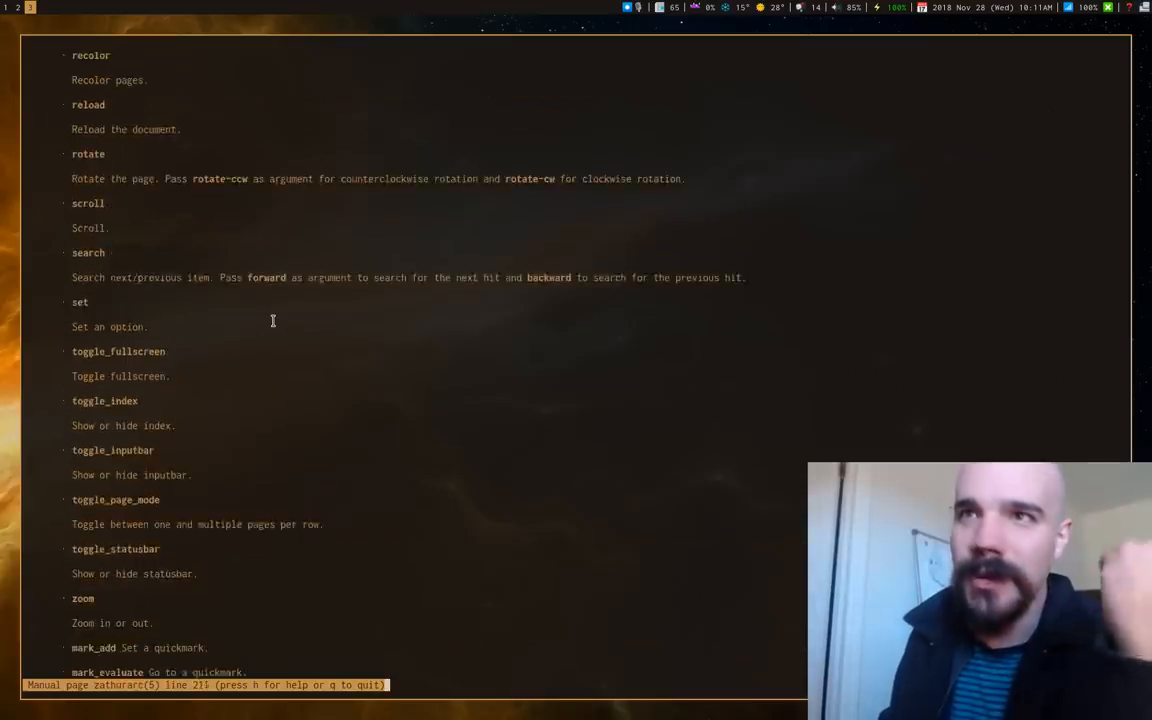
{"action": "scroll", "scroll_direction": "up", "scroll_amount": 3}
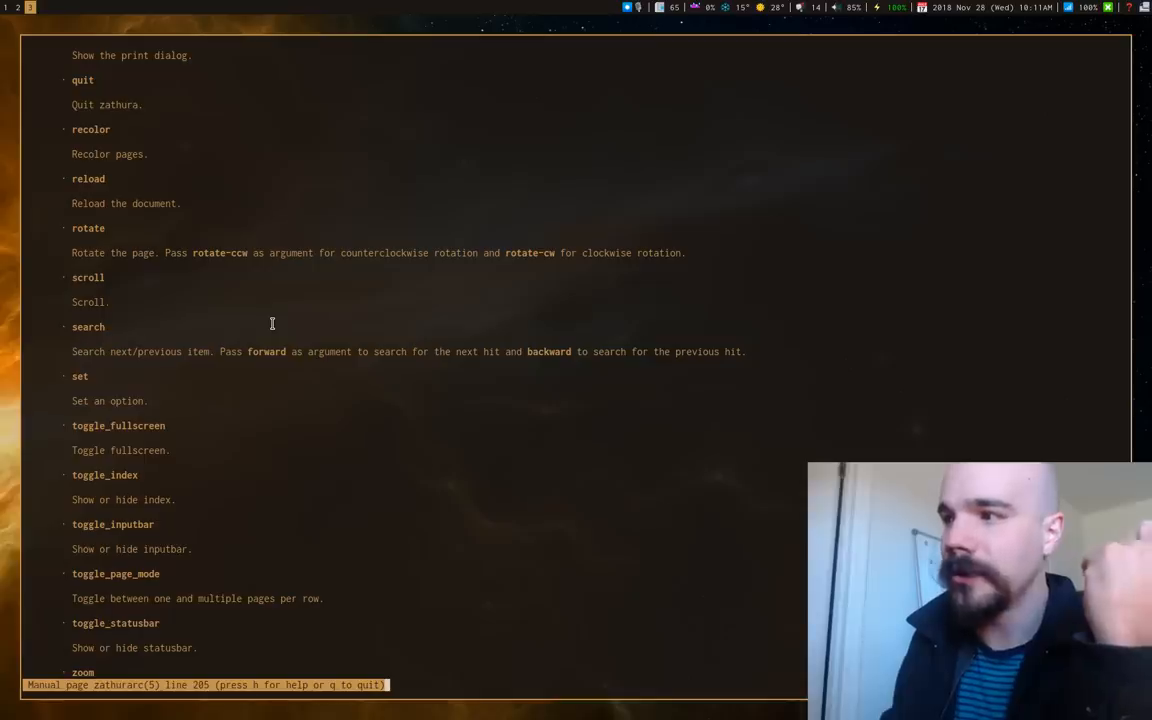
{"action": "mouse_move", "coordinate": [245, 293]}
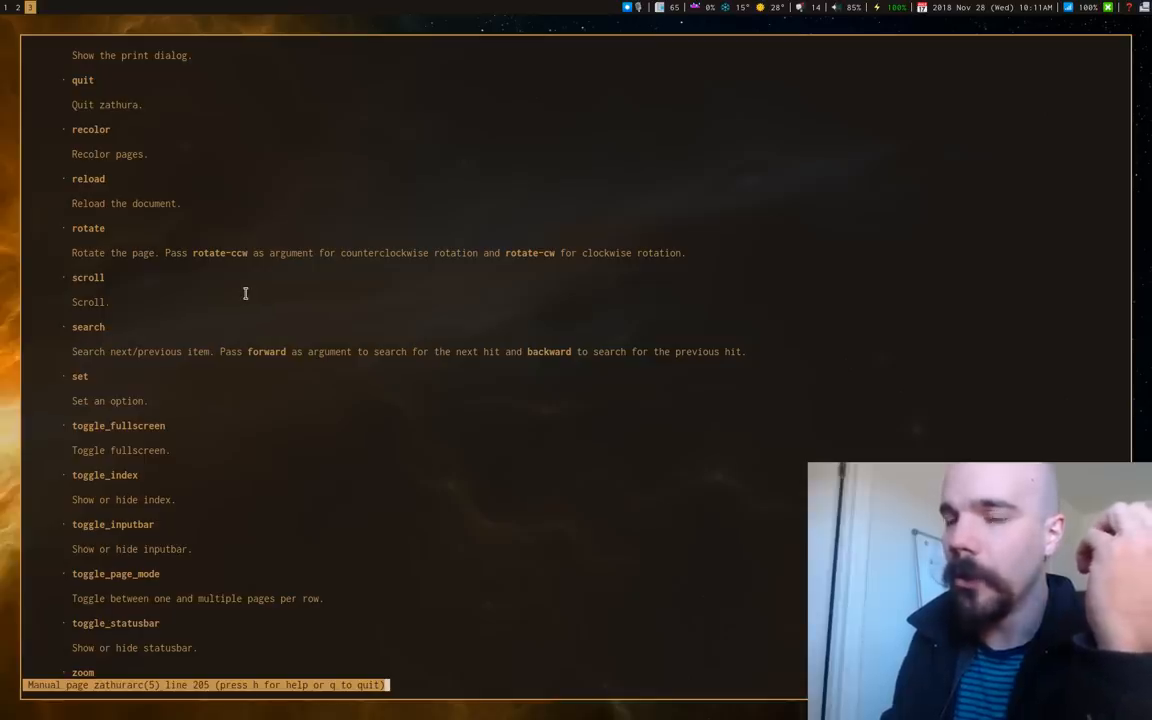
{"action": "mouse_move", "coordinate": [236, 302]}
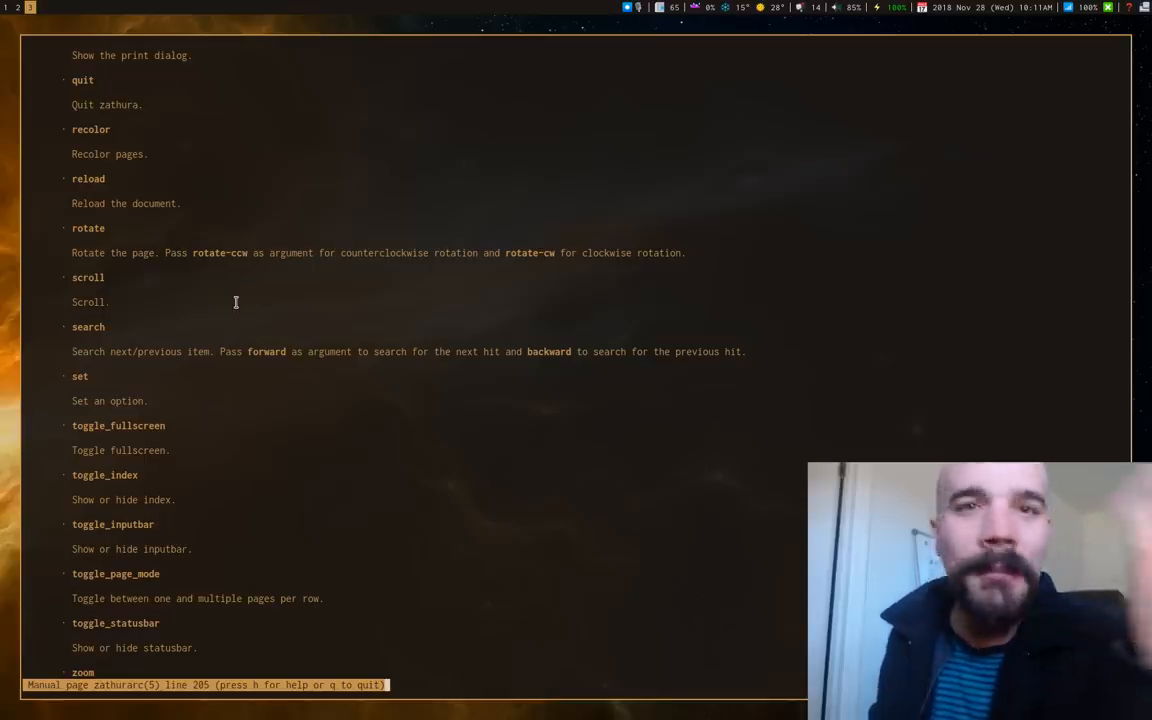
{"action": "scroll", "scroll_direction": "down", "scroll_amount": 3}
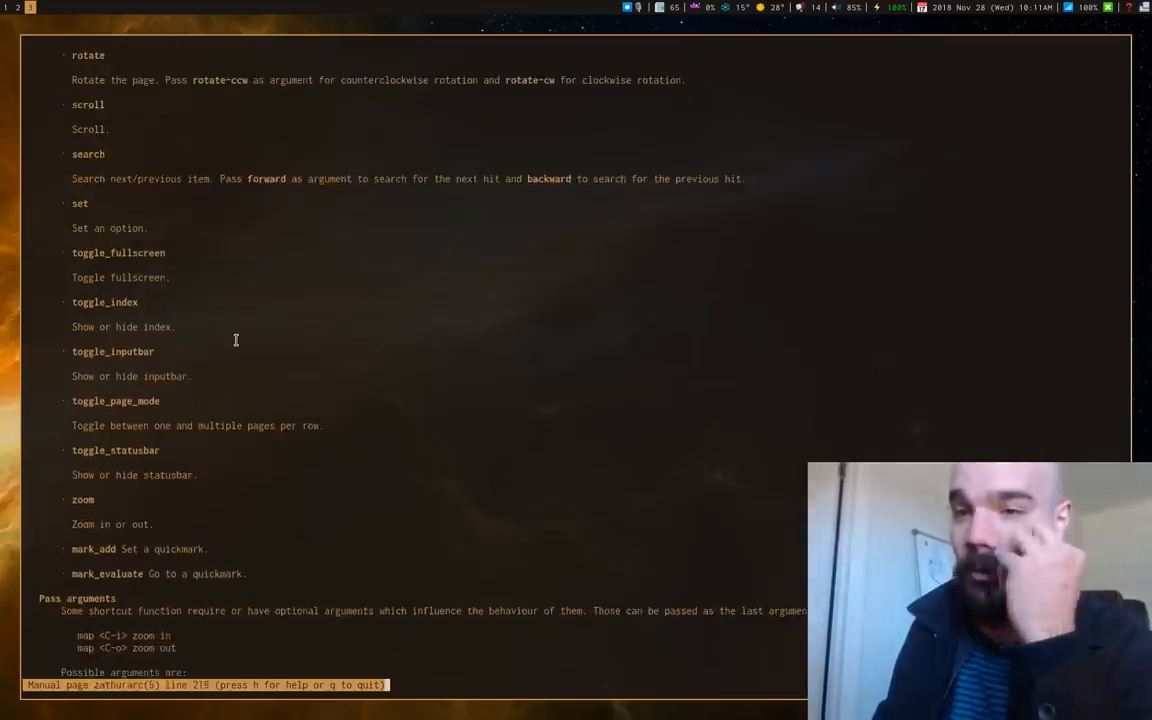
{"action": "scroll", "scroll_direction": "down", "scroll_amount": 3}
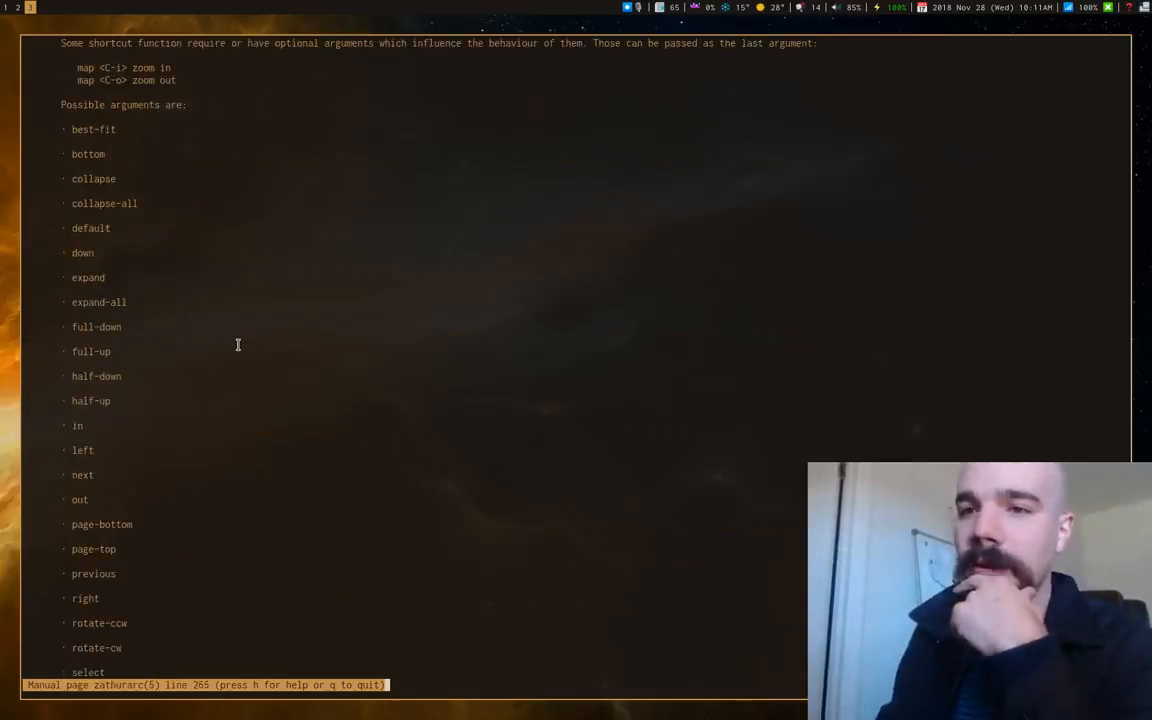
{"action": "key", "text": "q"}
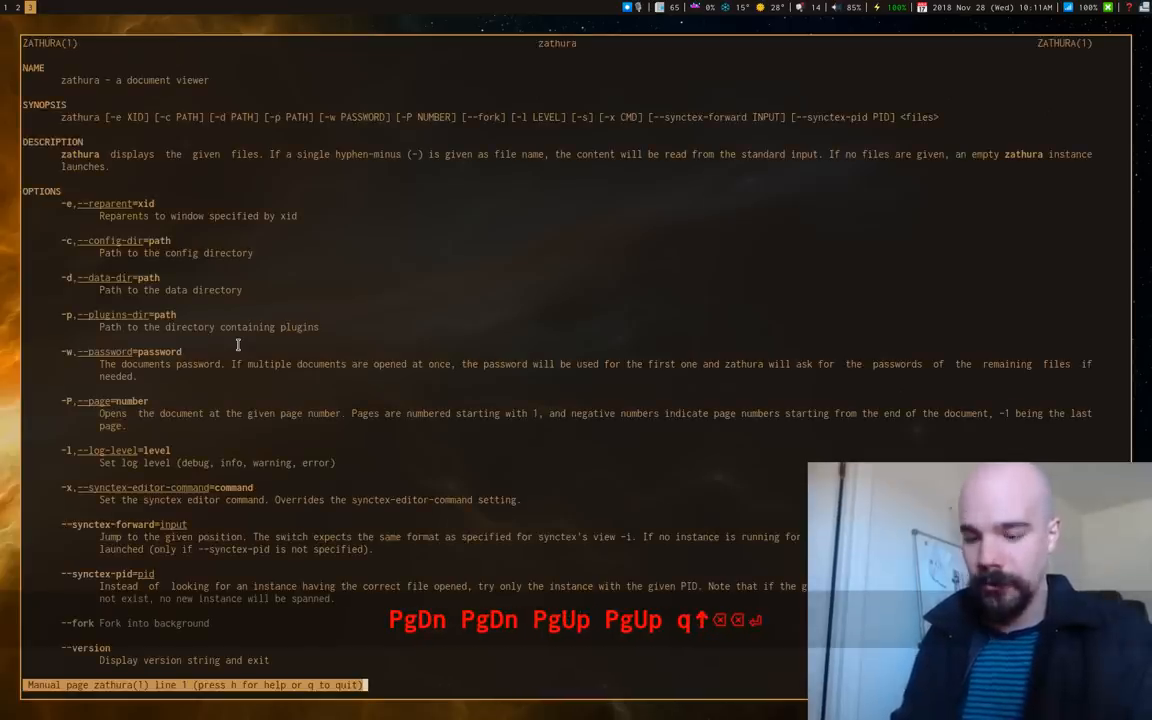
Read the zathura man page's fullscreen, presentation and index mode bindings, then quit man
{"action": "scroll", "scroll_direction": "down", "scroll_amount": 3}
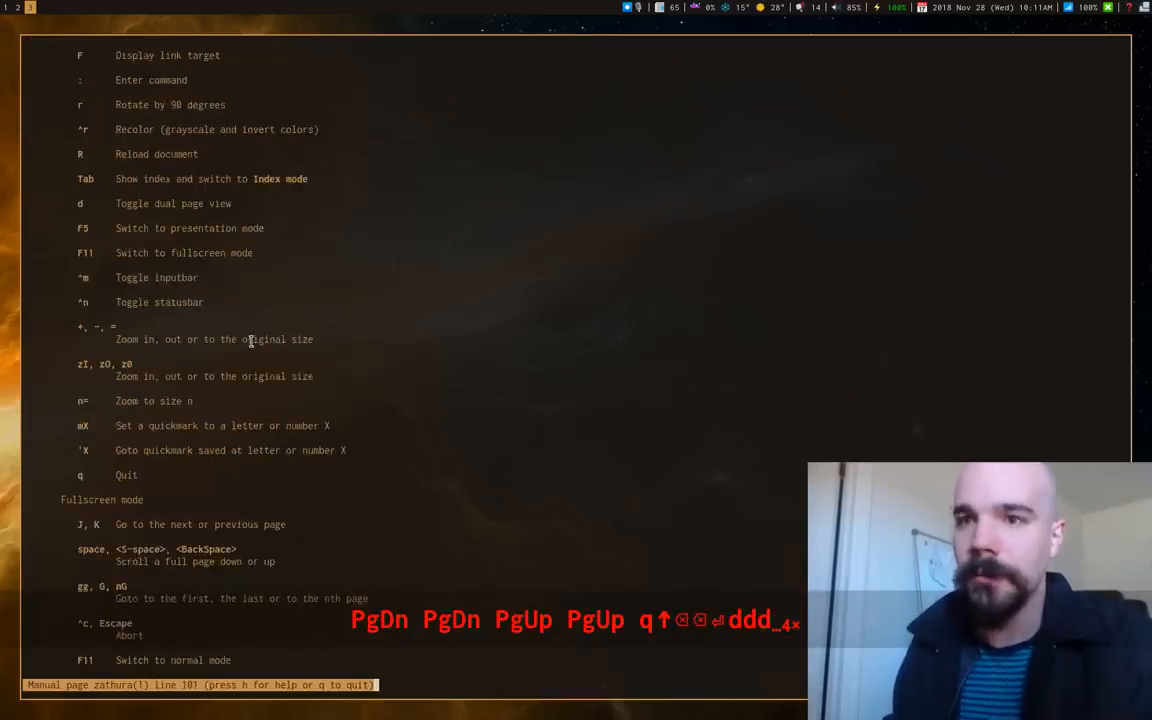
{"action": "scroll", "scroll_direction": "up", "scroll_amount": 3}
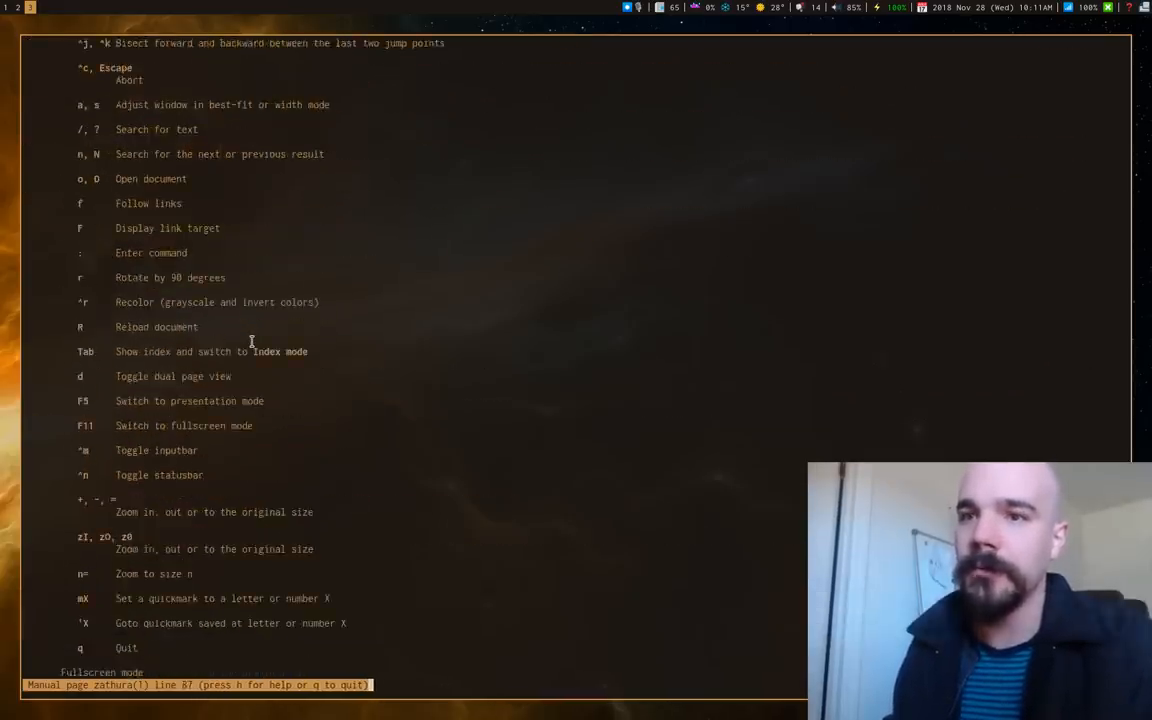
{"action": "scroll", "scroll_direction": "down", "scroll_amount": 3}
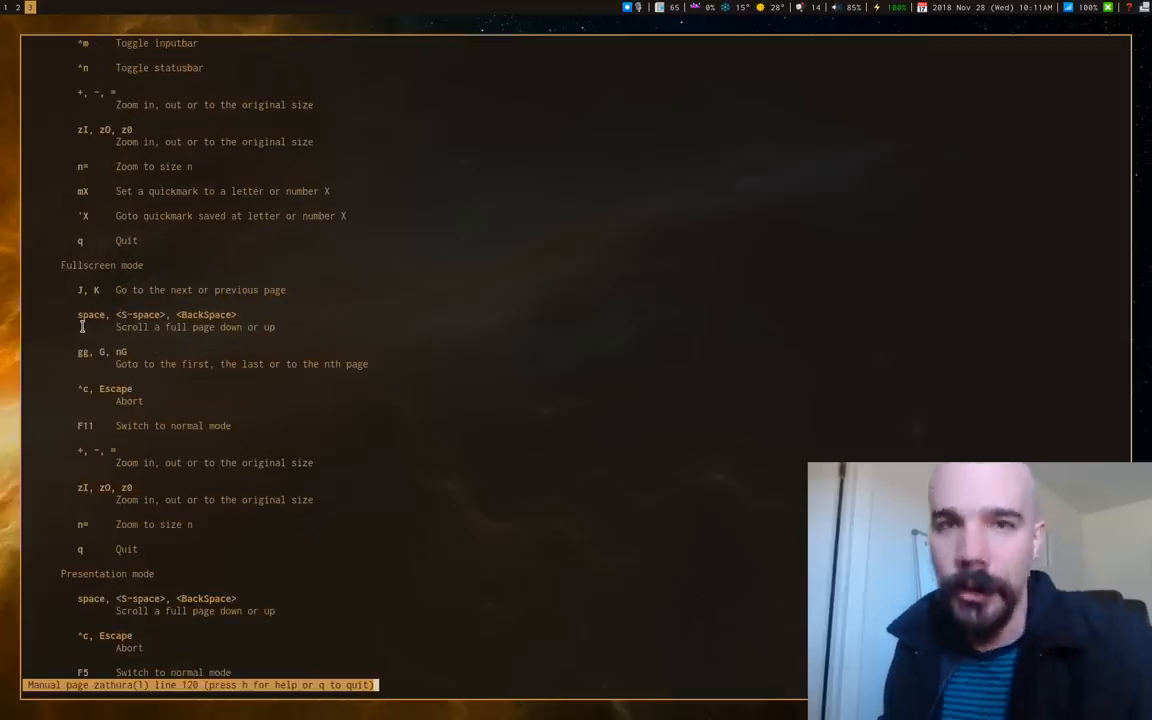
{"action": "scroll", "scroll_direction": "down", "scroll_amount": 3}
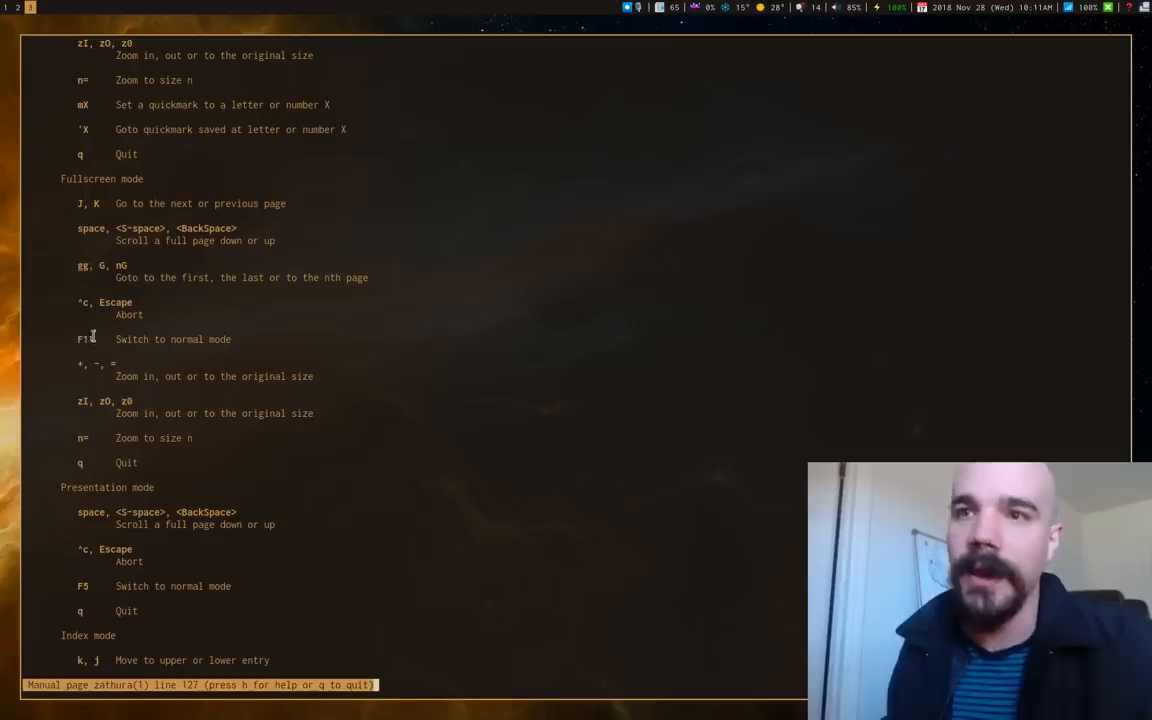
{"action": "scroll", "scroll_direction": "down", "scroll_amount": 3}
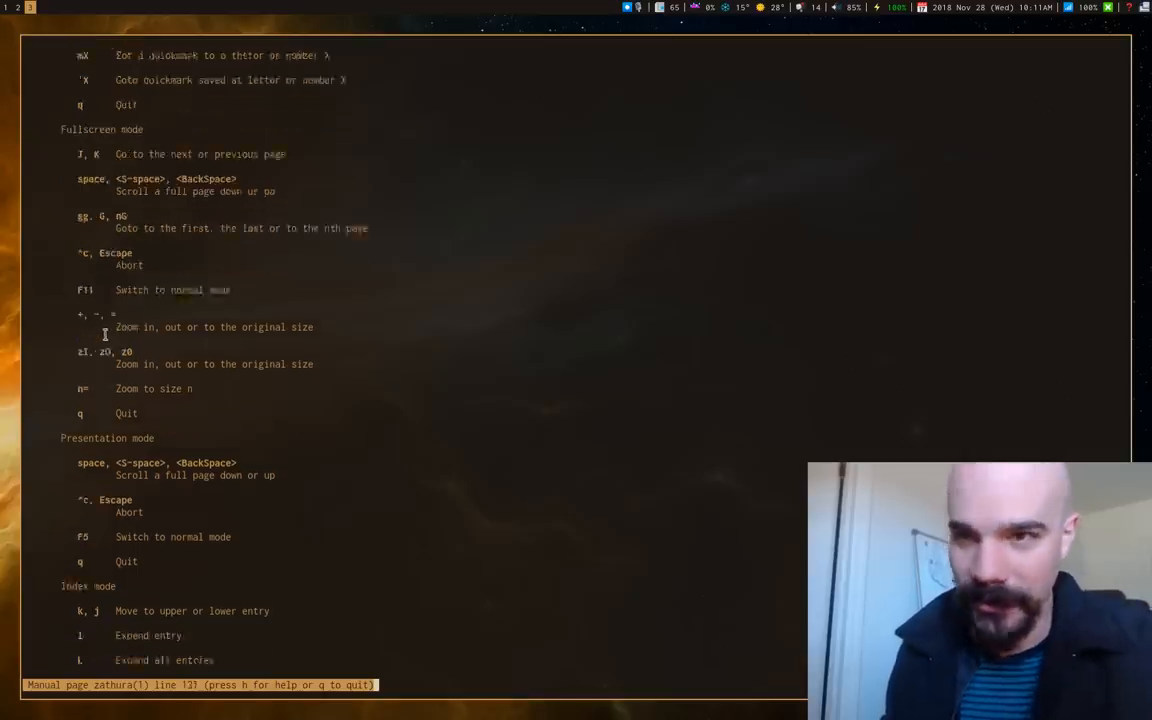
{"action": "scroll", "scroll_direction": "down", "scroll_amount": 3}
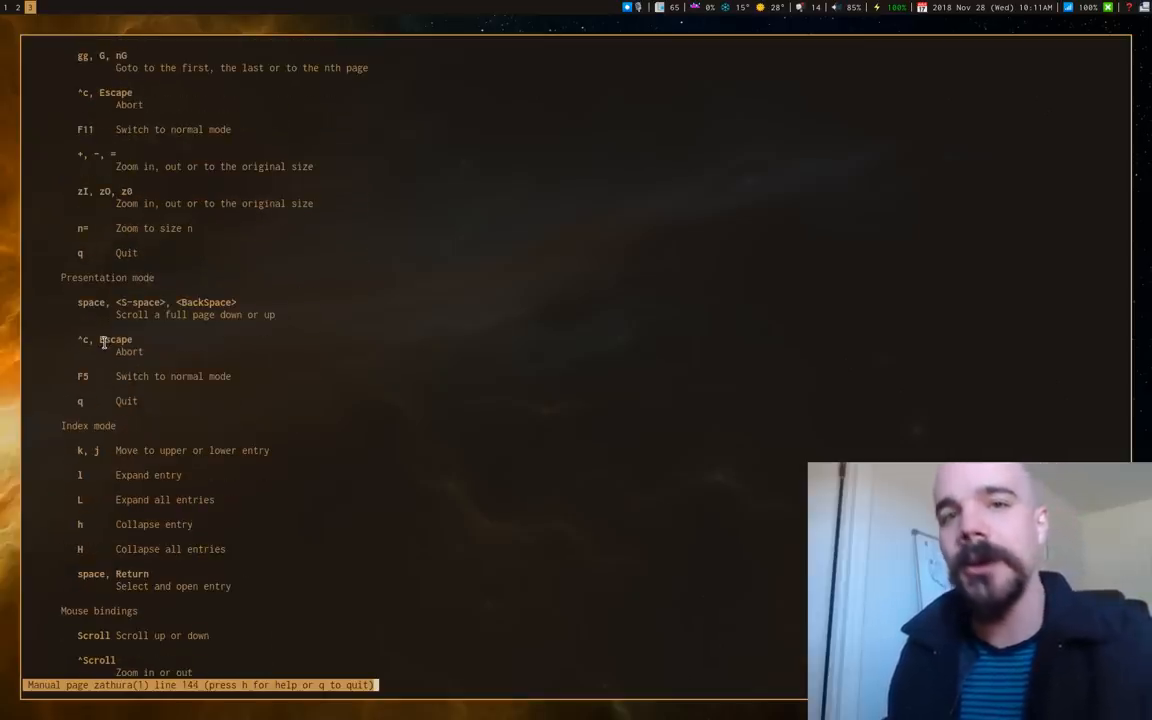
{"action": "mouse_move", "coordinate": [90, 337]}
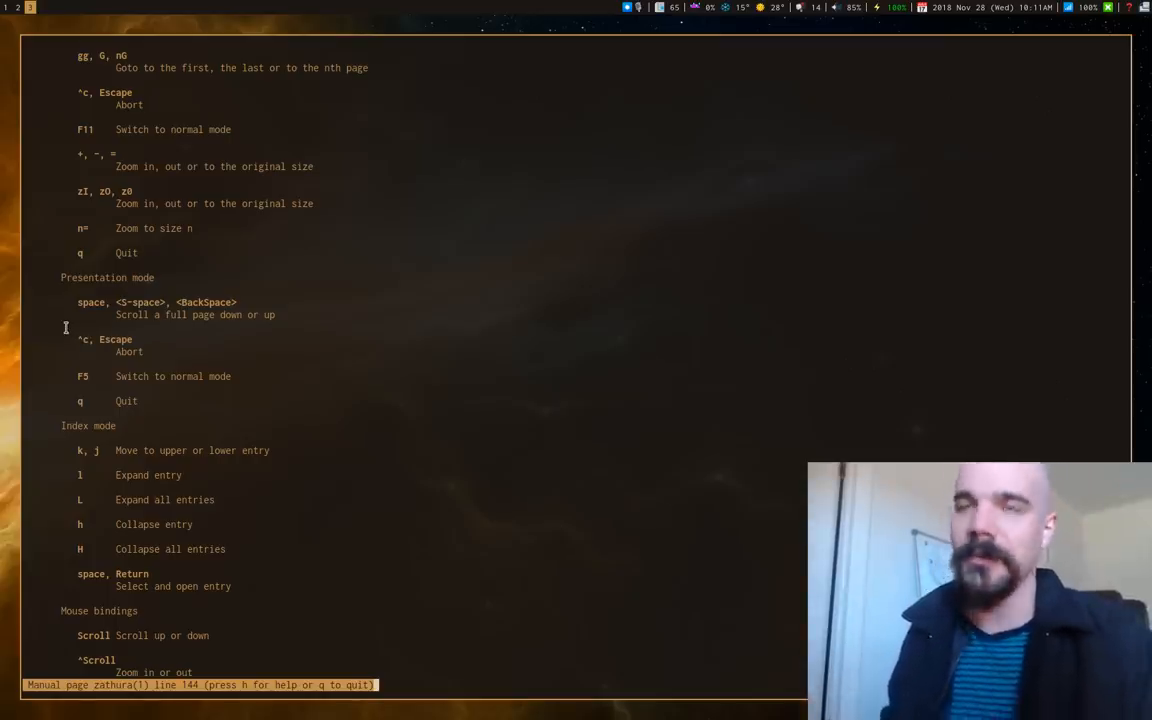
{"action": "key", "text": "q"}
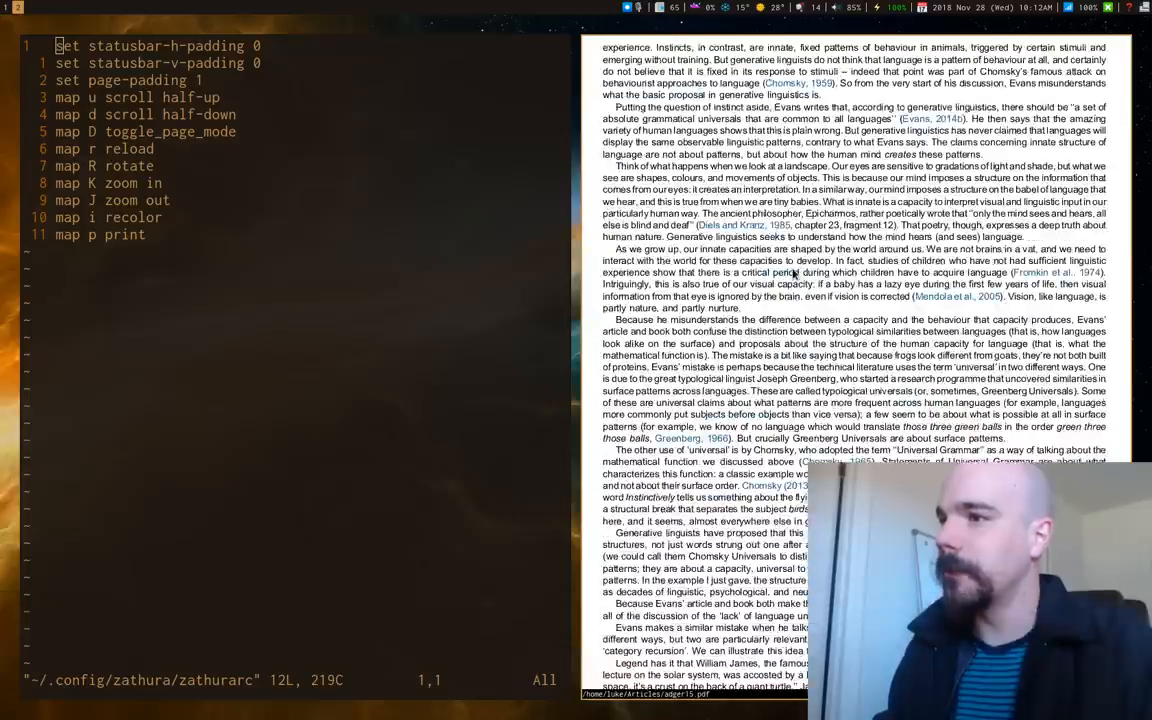
Scroll the Adger review down to the references and back to page 78
{"action": "scroll", "scroll_direction": "down", "scroll_amount": 3}
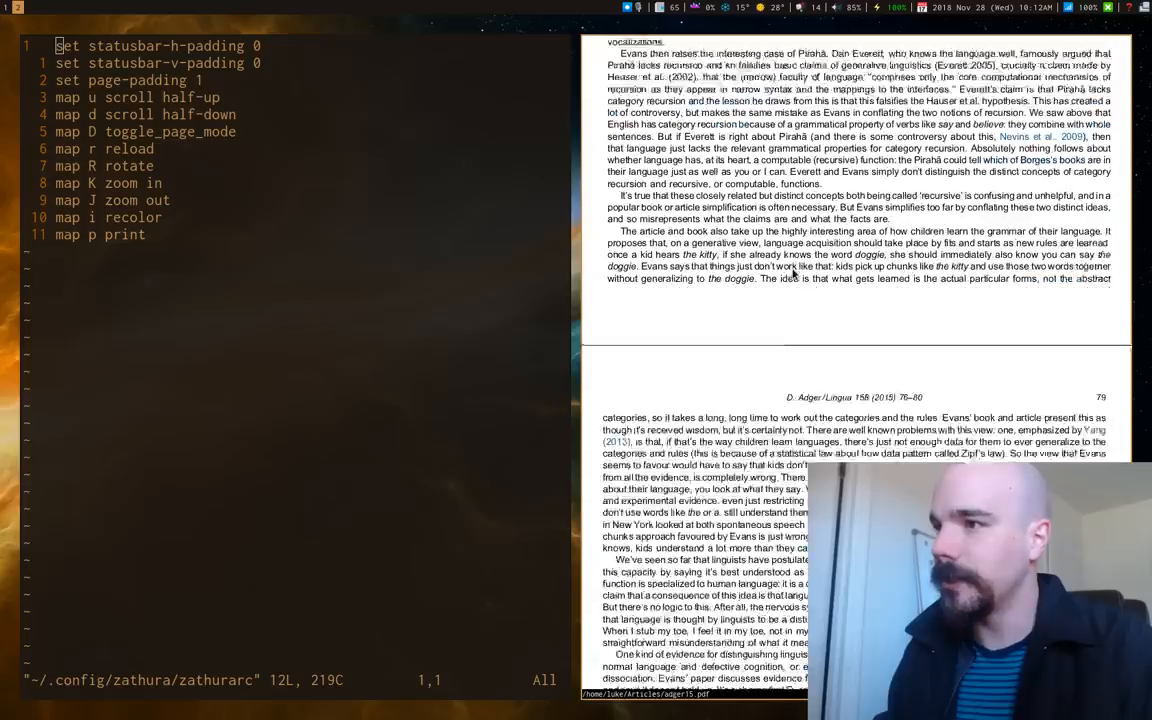
{"action": "scroll", "scroll_direction": "down", "scroll_amount": 3}
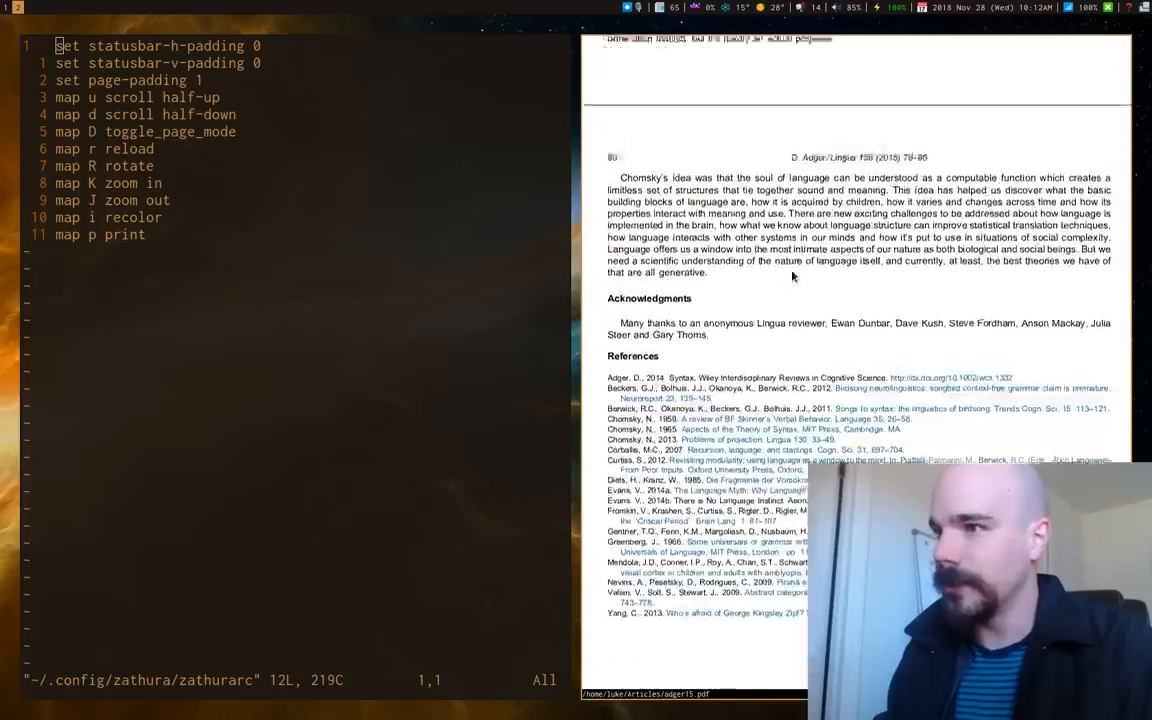
{"action": "scroll", "scroll_direction": "up", "scroll_amount": 3}
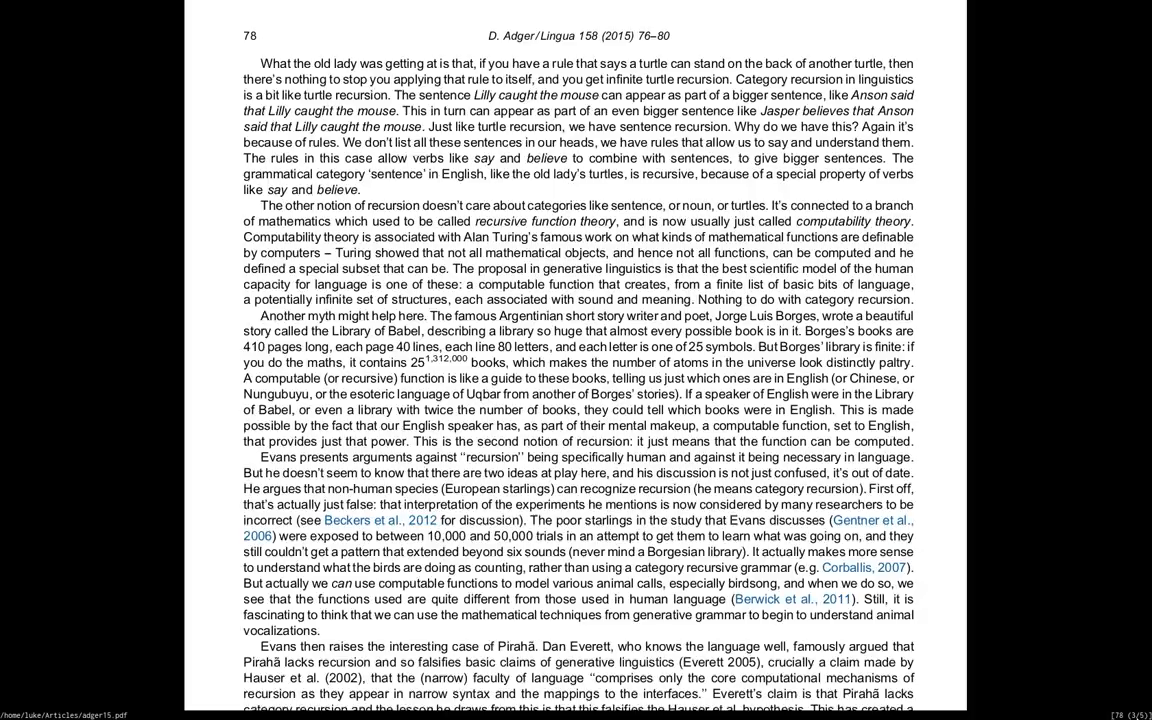
Copy a passage from page 78 and close the Zathura article viewer
{"action": "scroll", "scroll_direction": "up", "scroll_amount": 3}
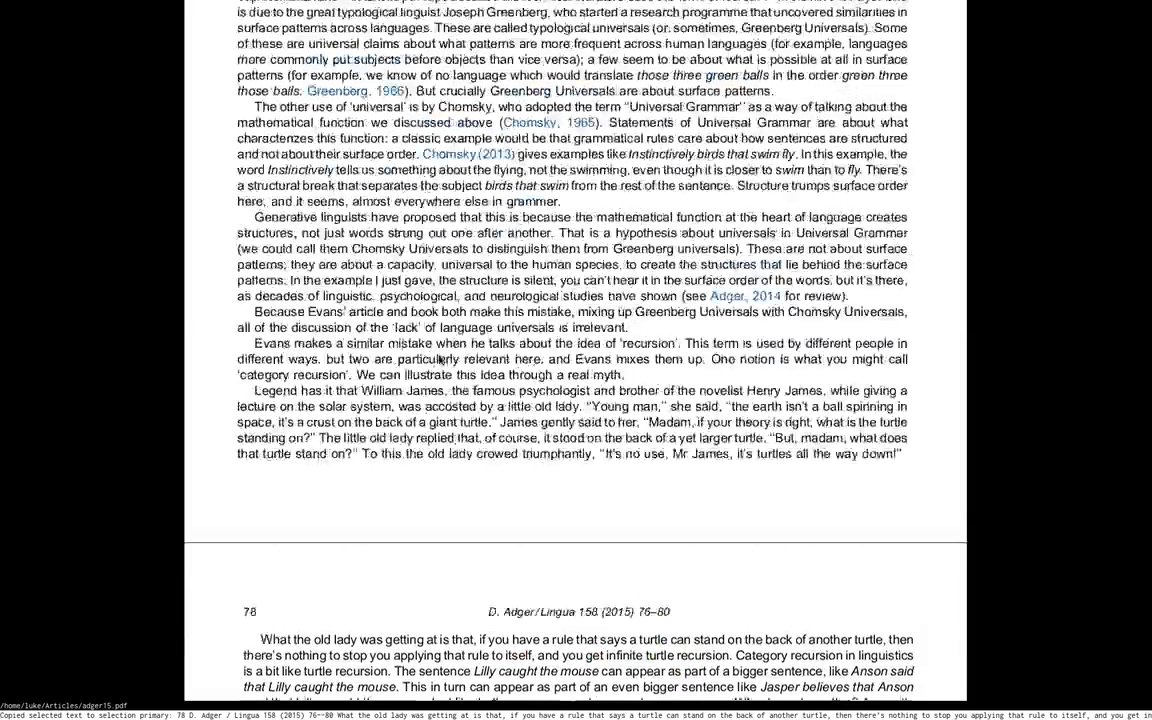
{"action": "scroll", "scroll_direction": "up", "scroll_amount": 3}
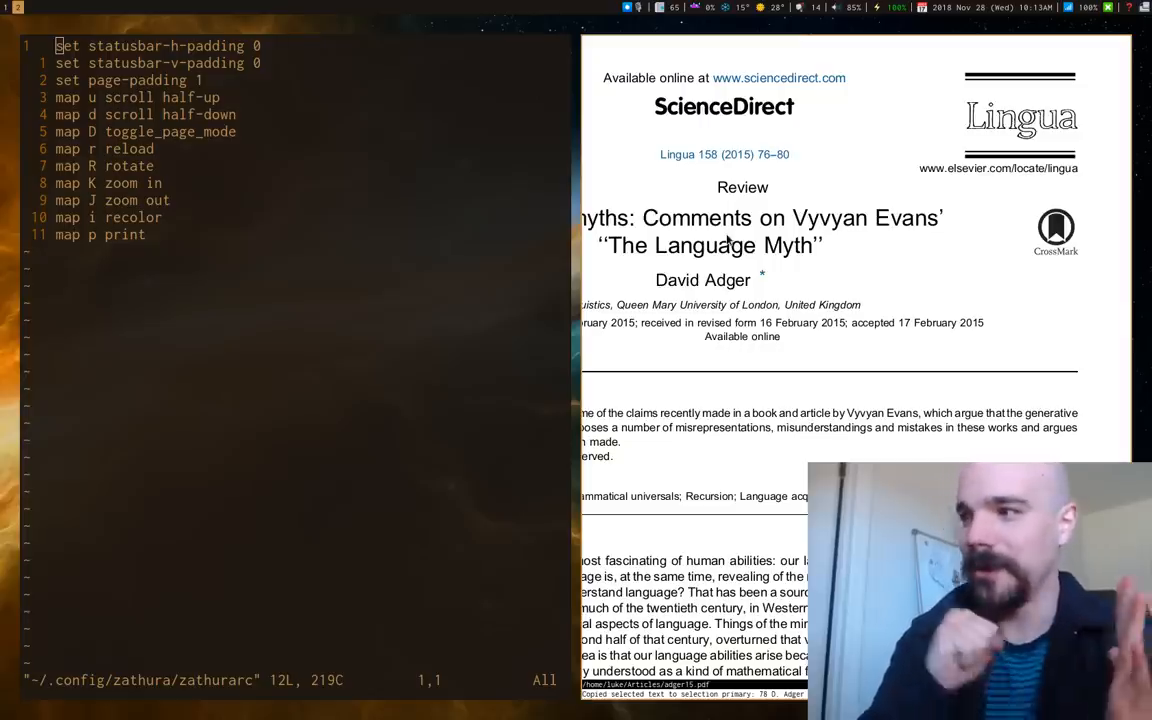
{"action": "key", "text": "Super+q"}
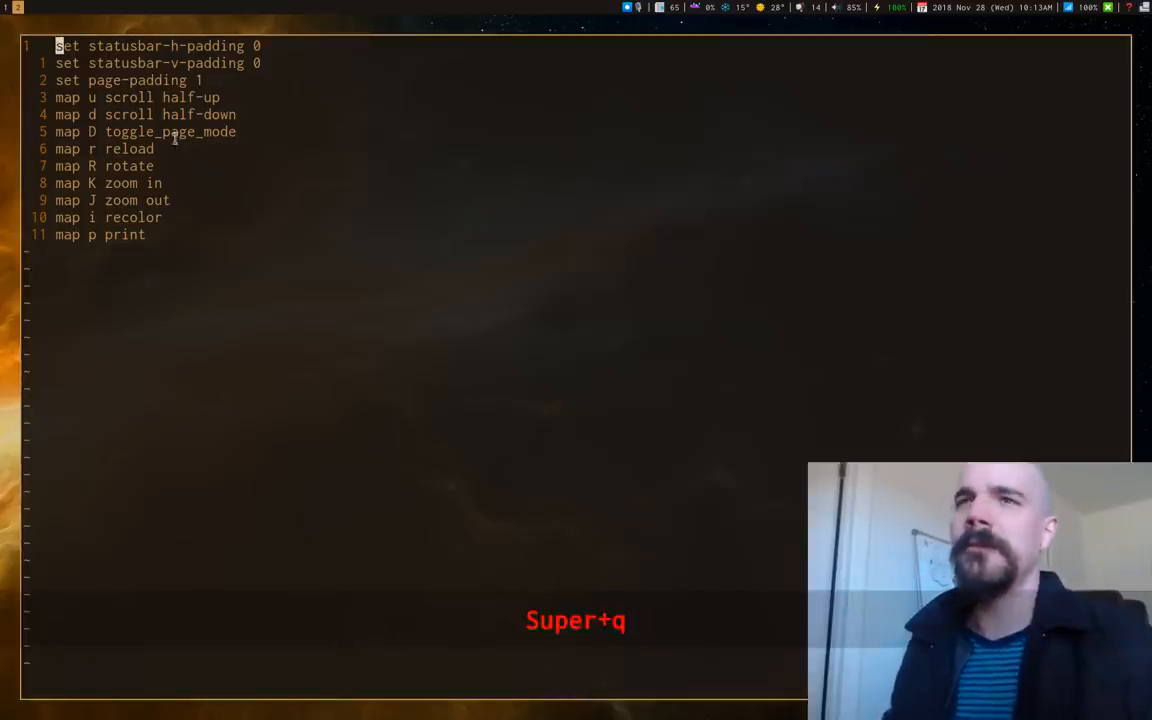
Open example.ms, run groff -ms example.ms -Tpdf, then retype it piped into zathura
{"action": "key", "text": "Super+q"}
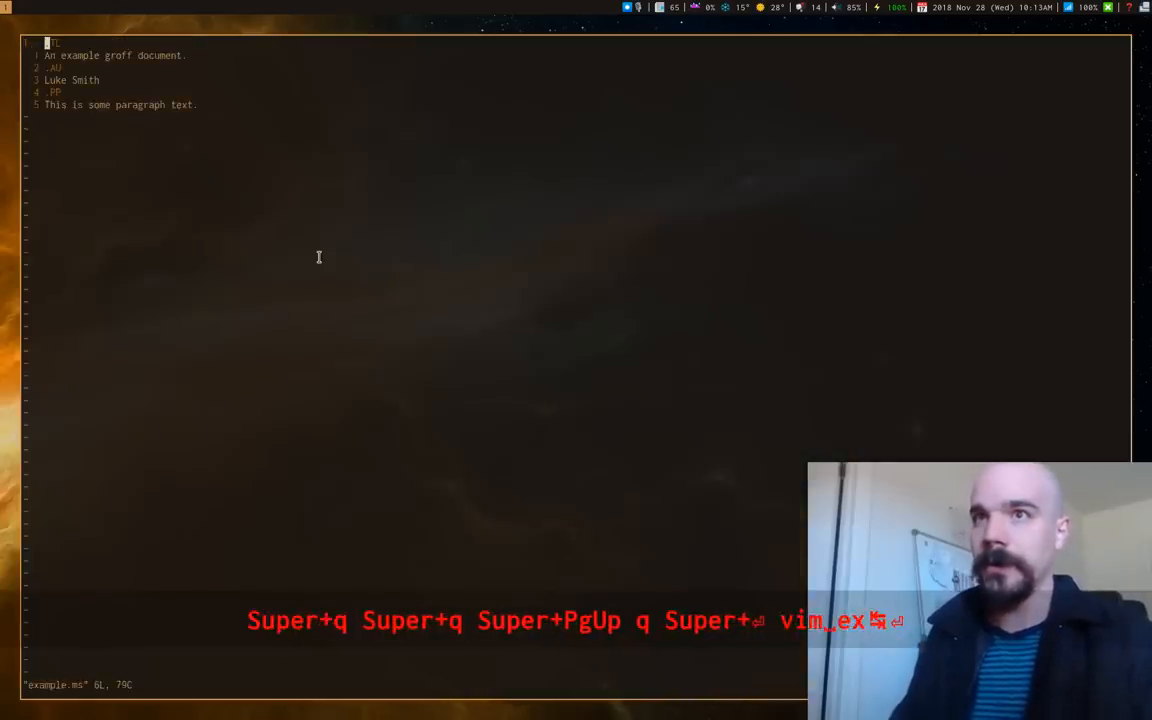
{"action": "key", "text": "alt+k"}
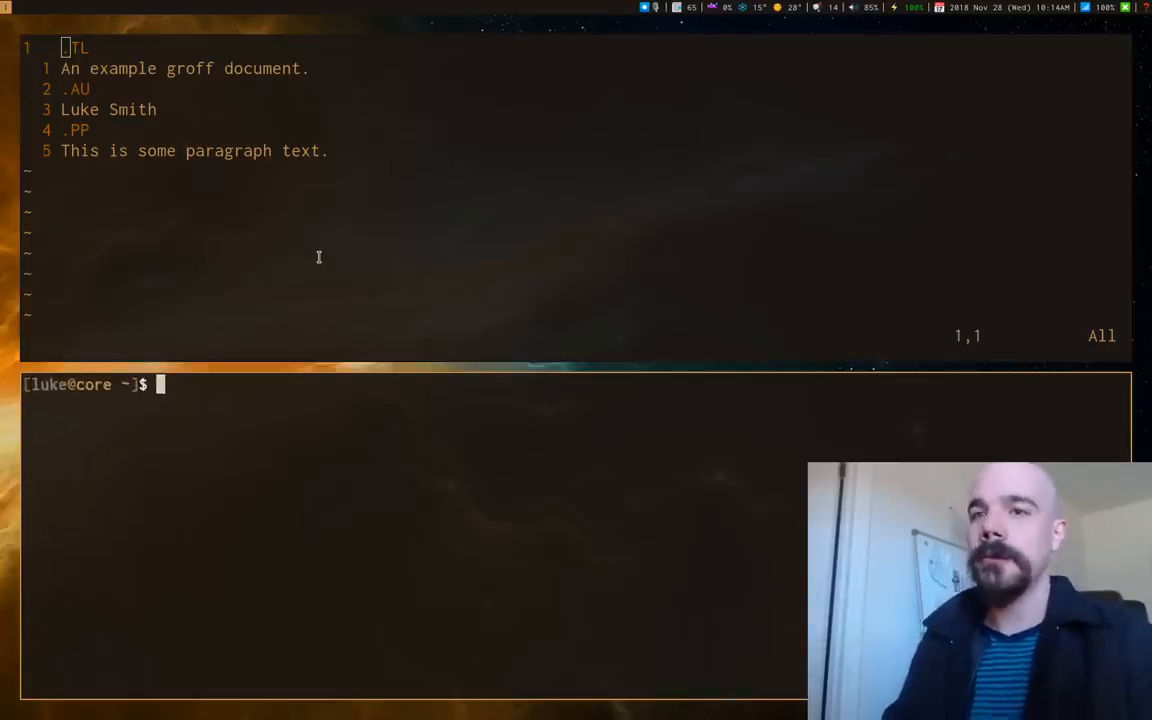
{"action": "type", "text": "groff"}
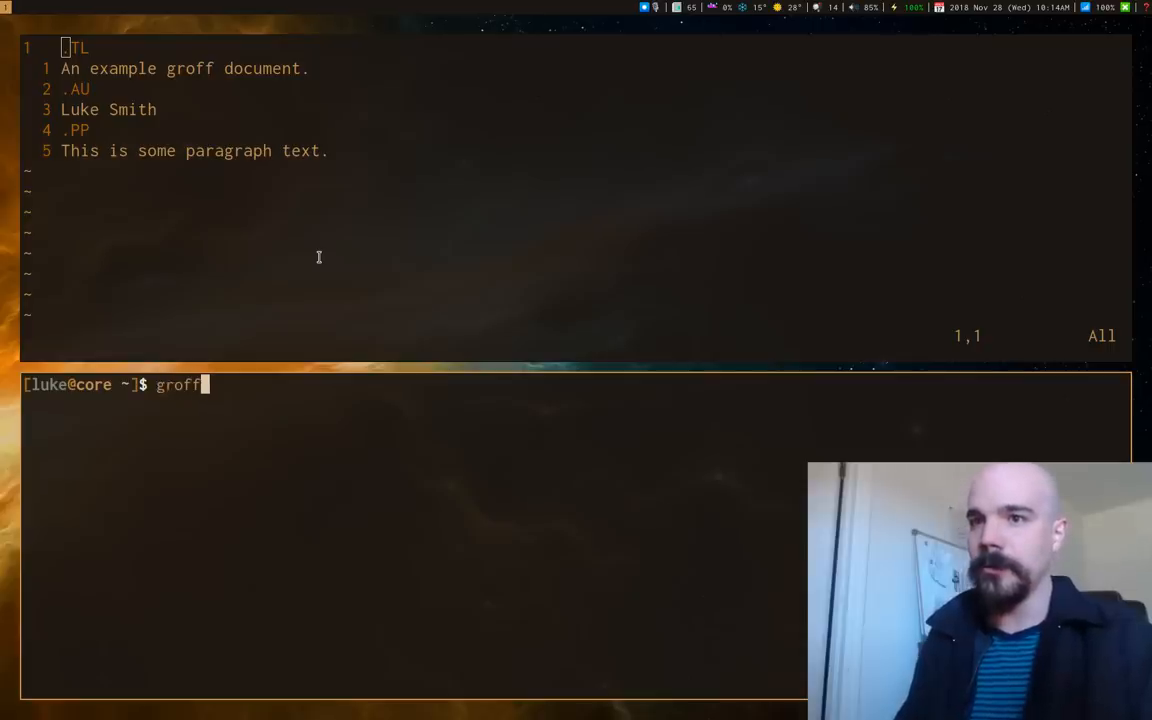
{"action": "type", "text": "-ms"}
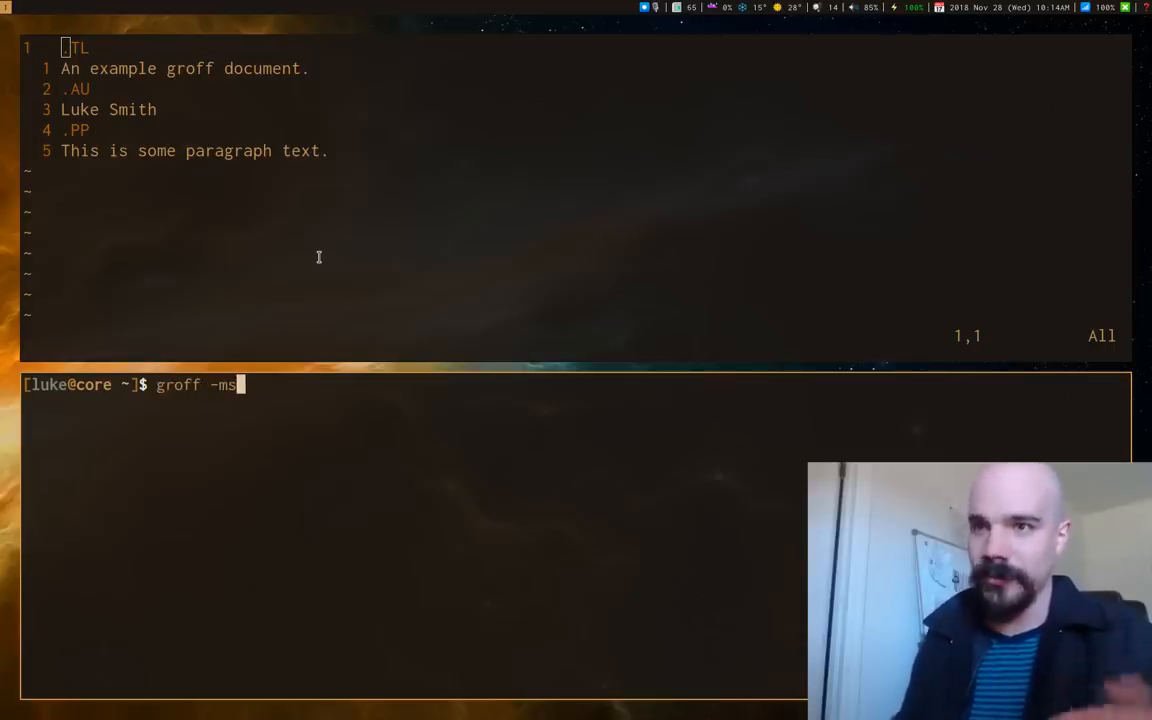
{"action": "type", "text": "ex"}
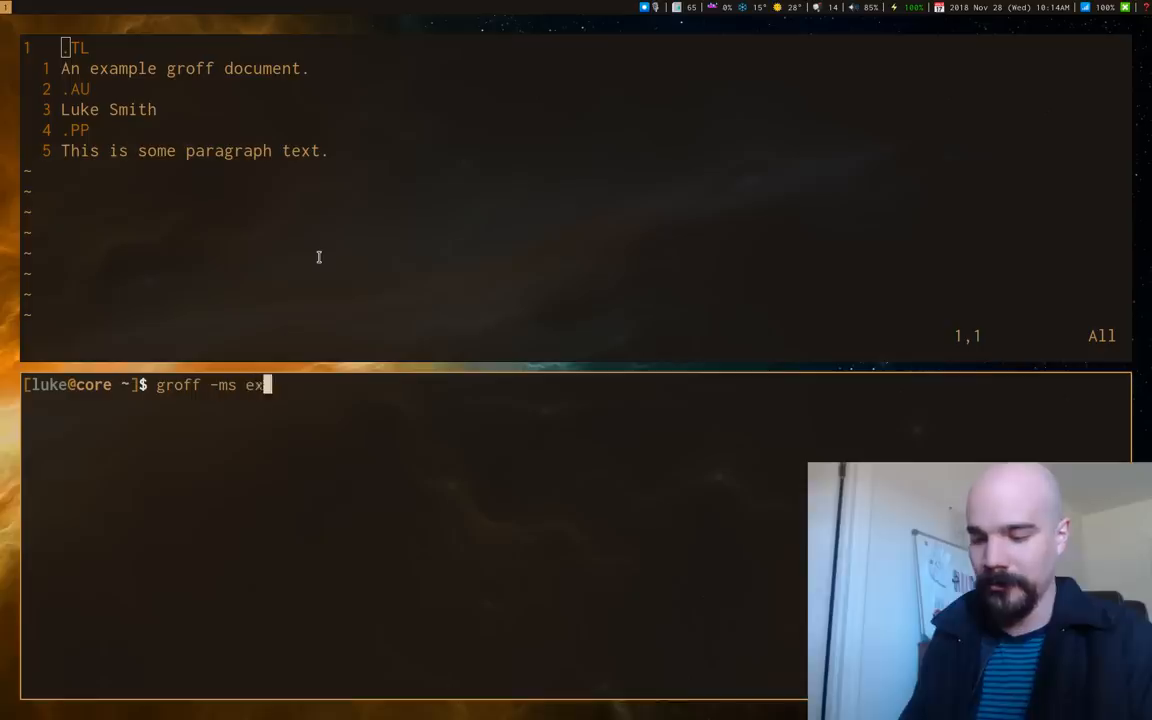
{"action": "type", "text": "ample.ms -Tpdf"}
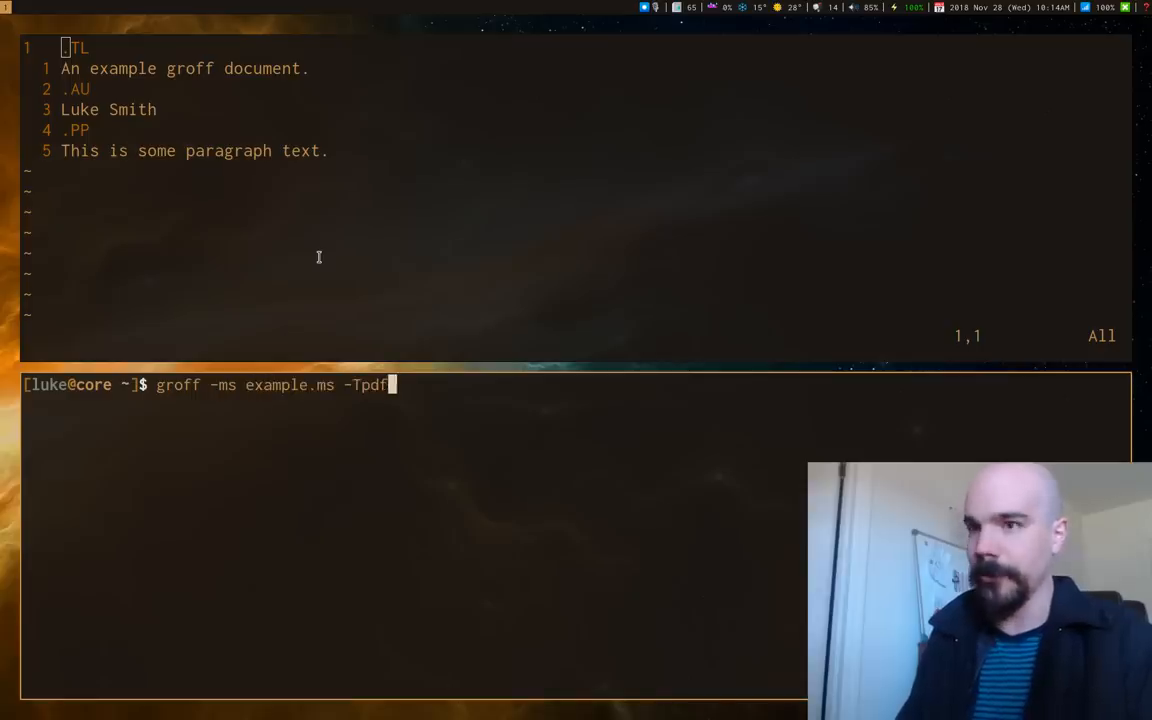
{"action": "key", "text": "Return"}
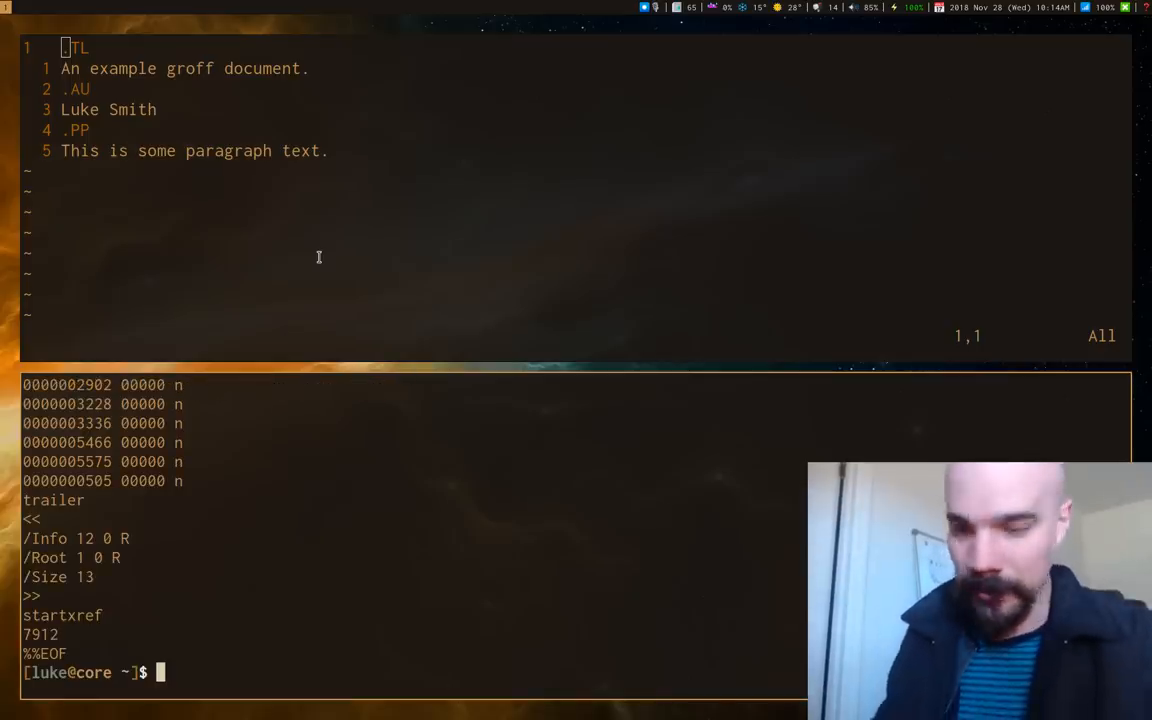
{"action": "type", "text": "groff -ms example.ms -Tpdf"}
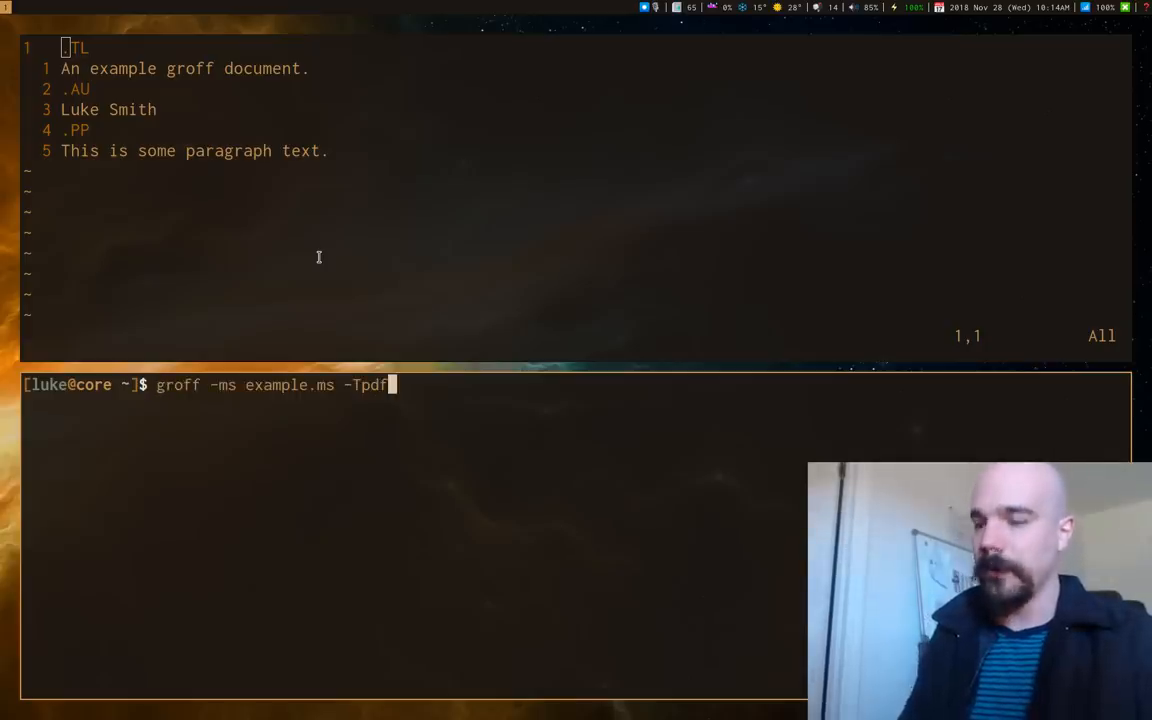
{"action": "type", "text": "| zathura -"}
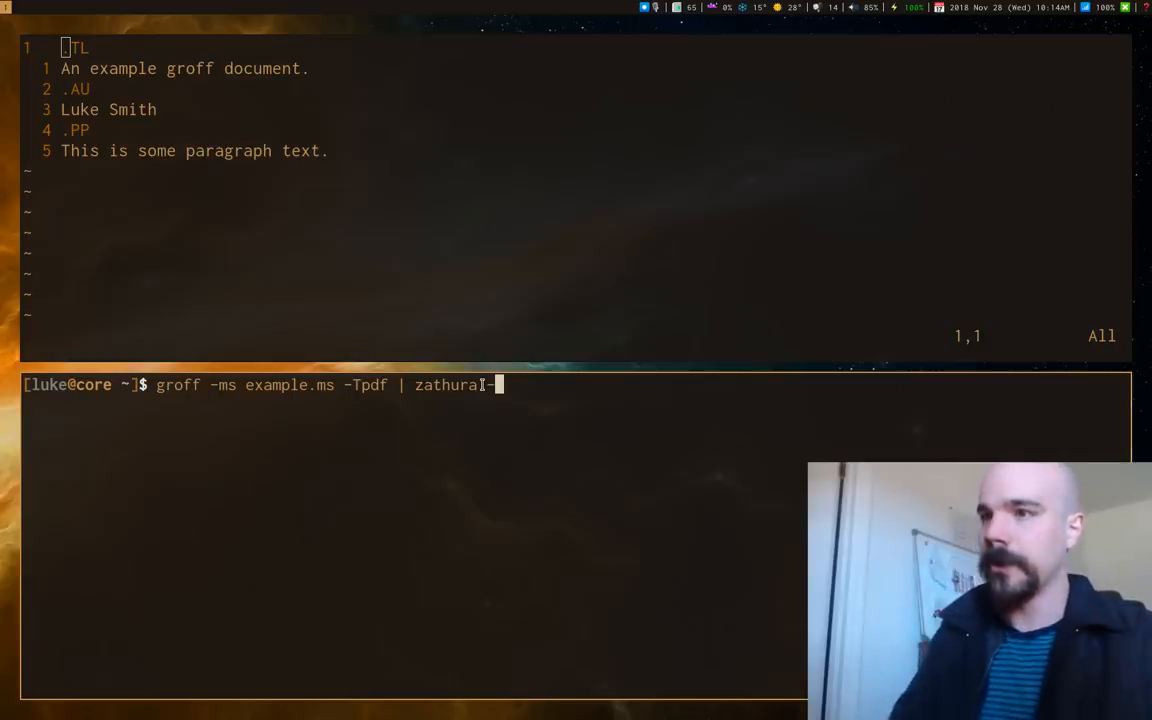
Run groff -ms example.ms -Tpdf | zathura - to view the rendered example
{"action": "key", "text": "Return"}
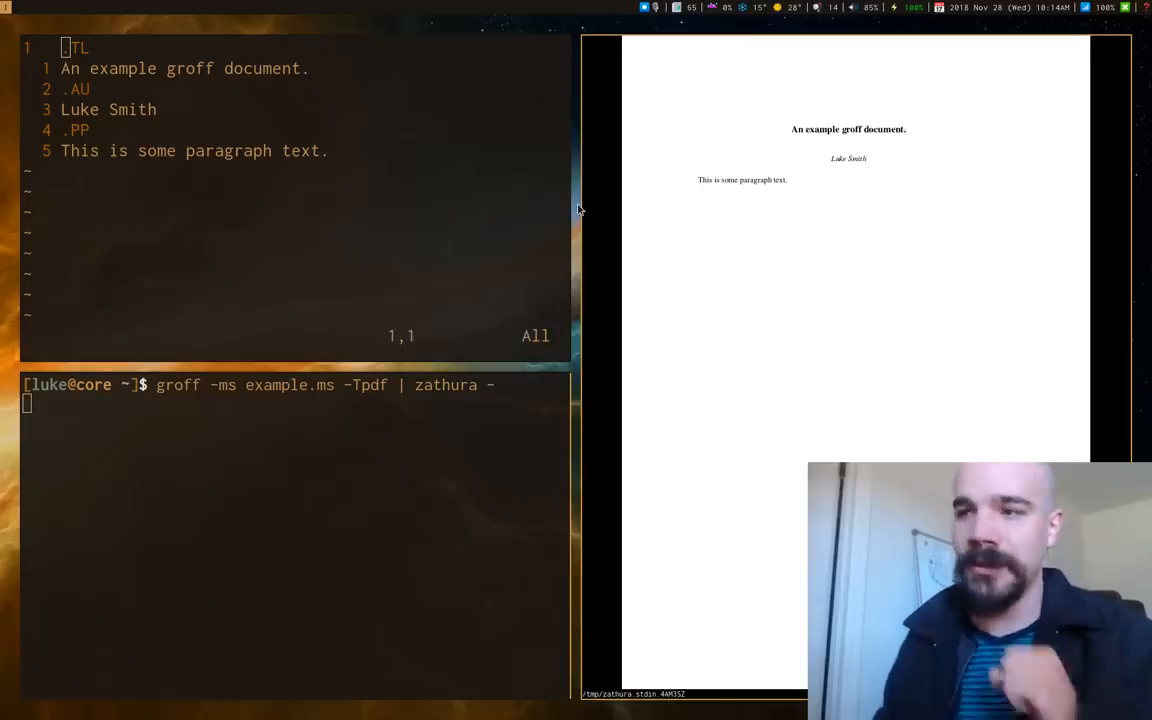
{"action": "mouse_move", "coordinate": [791, 168]}
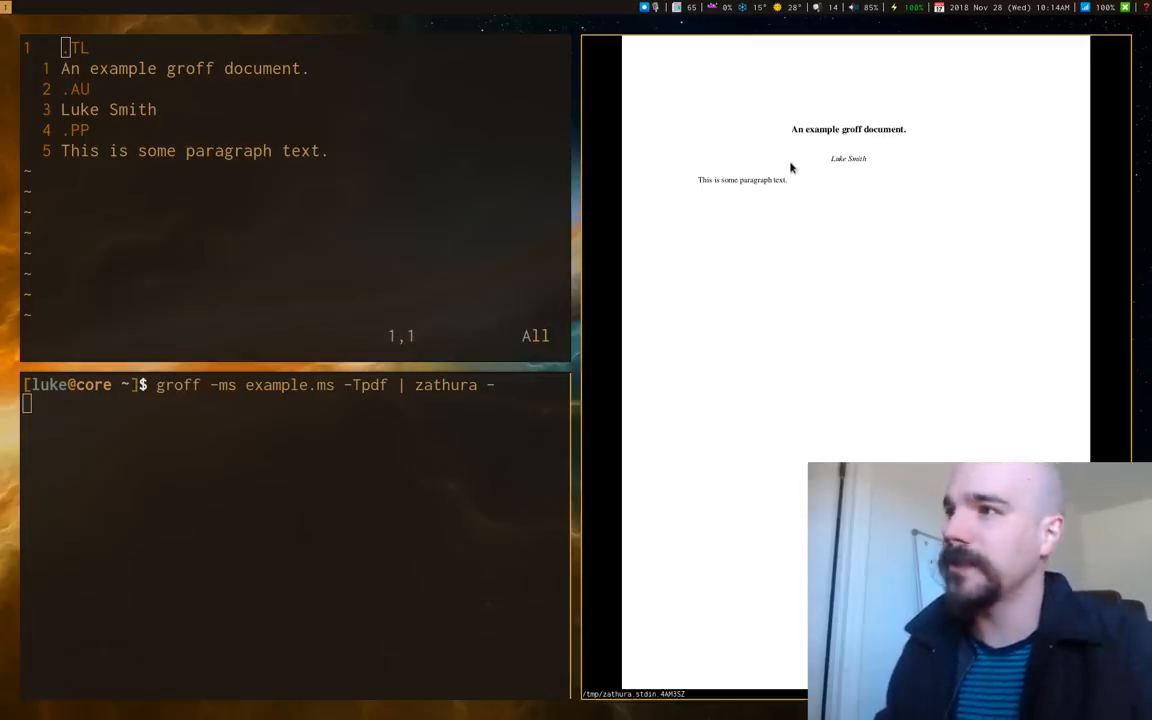
{"action": "mouse_move", "coordinate": [598, 700]}
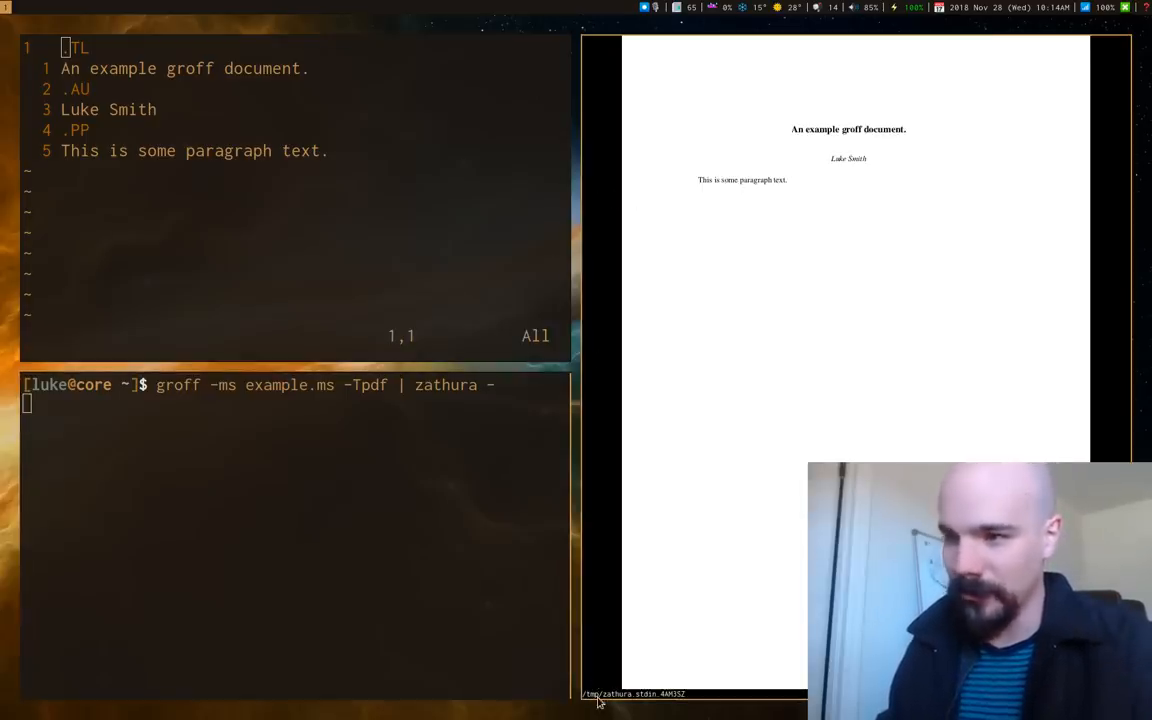
{"action": "mouse_move", "coordinate": [814, 200]}
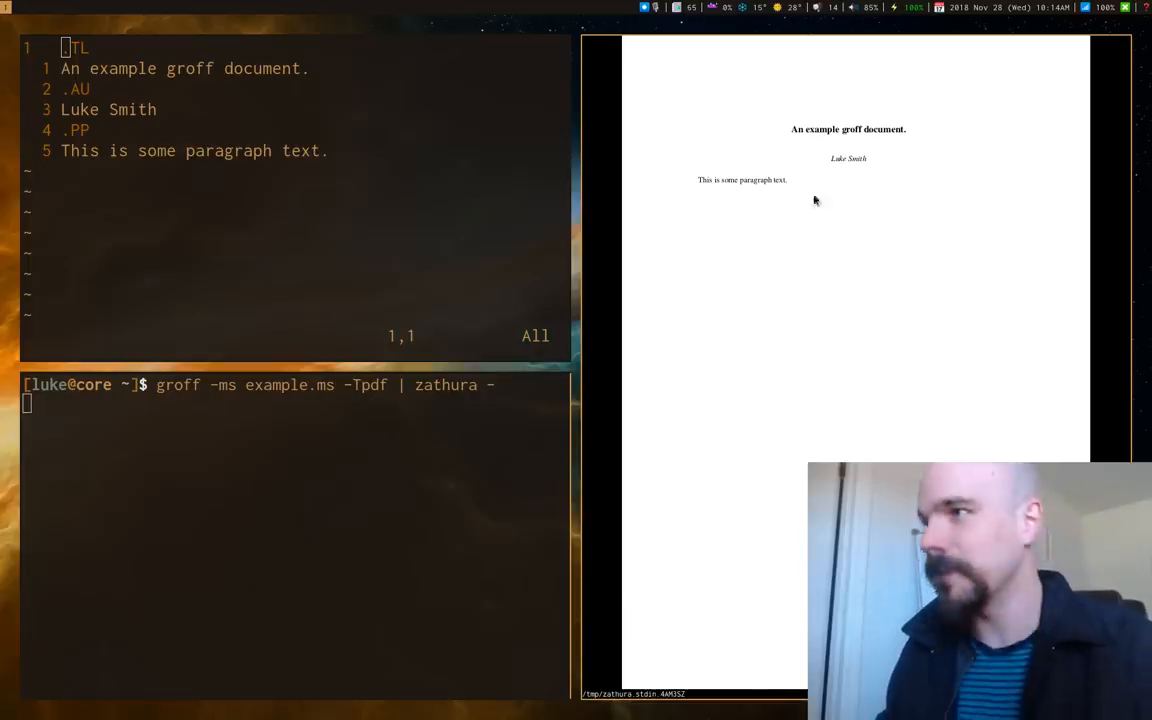
{"action": "mouse_move", "coordinate": [711, 218]}
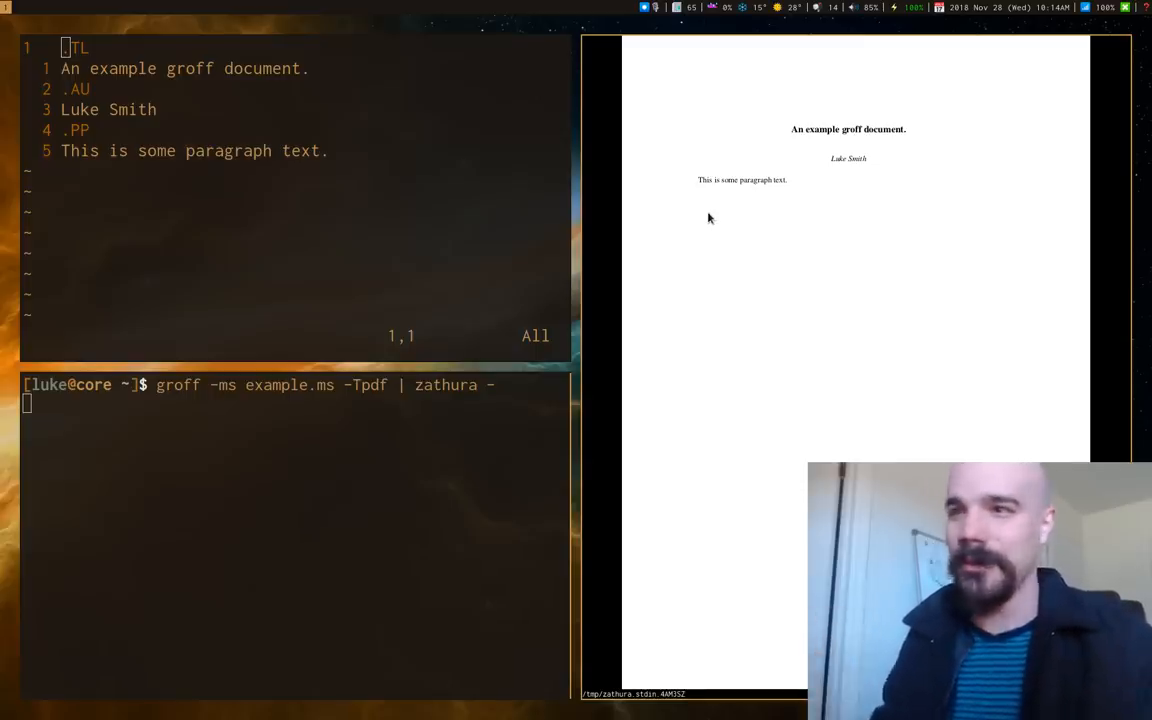
{"action": "mouse_move", "coordinate": [707, 184]}
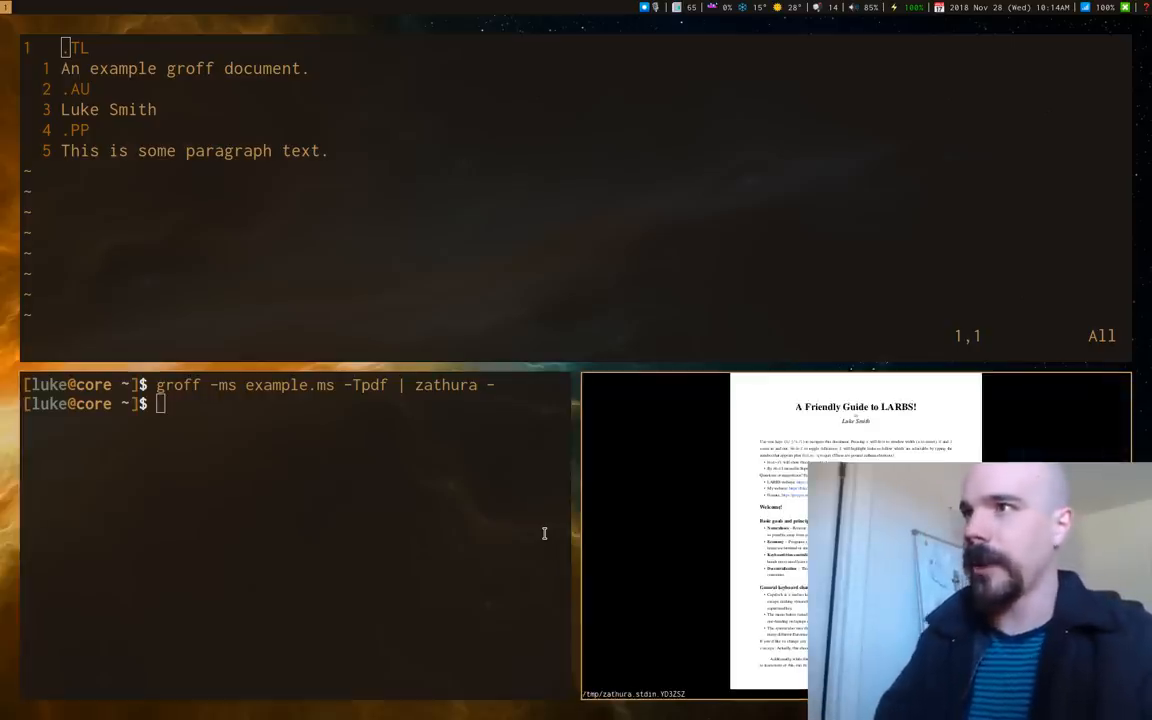
{"action": "scroll", "scroll_direction": "down", "scroll_amount": 3}
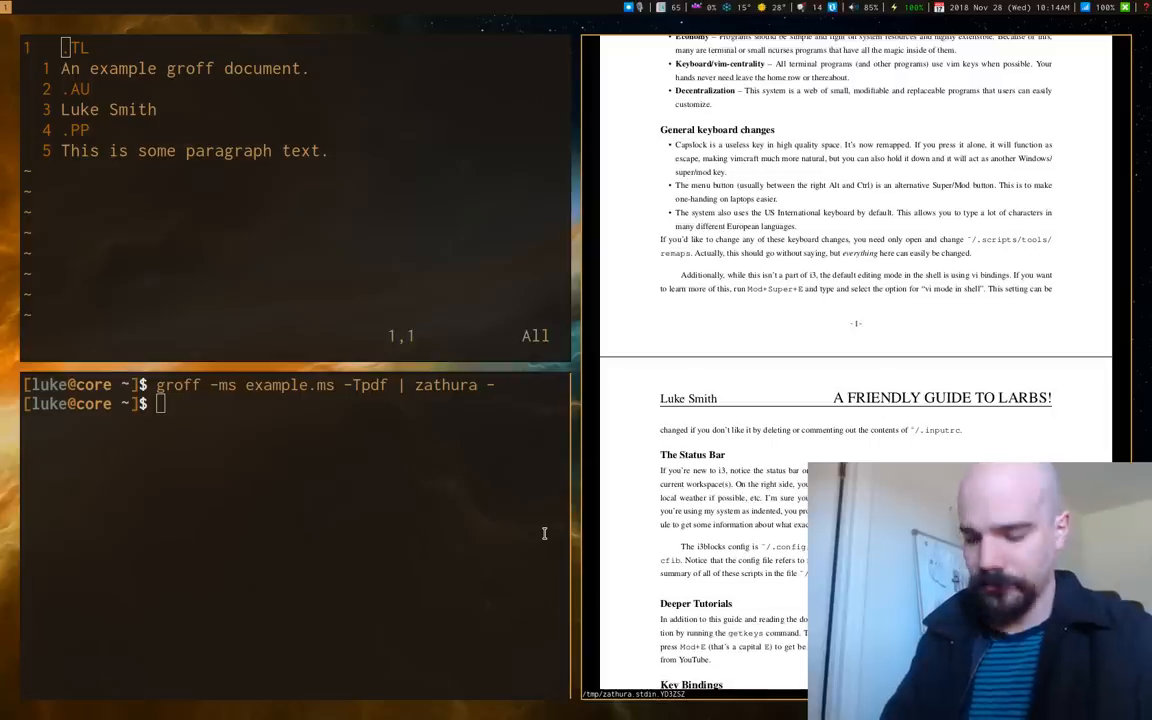
{"action": "scroll", "scroll_direction": "up", "scroll_amount": 3}
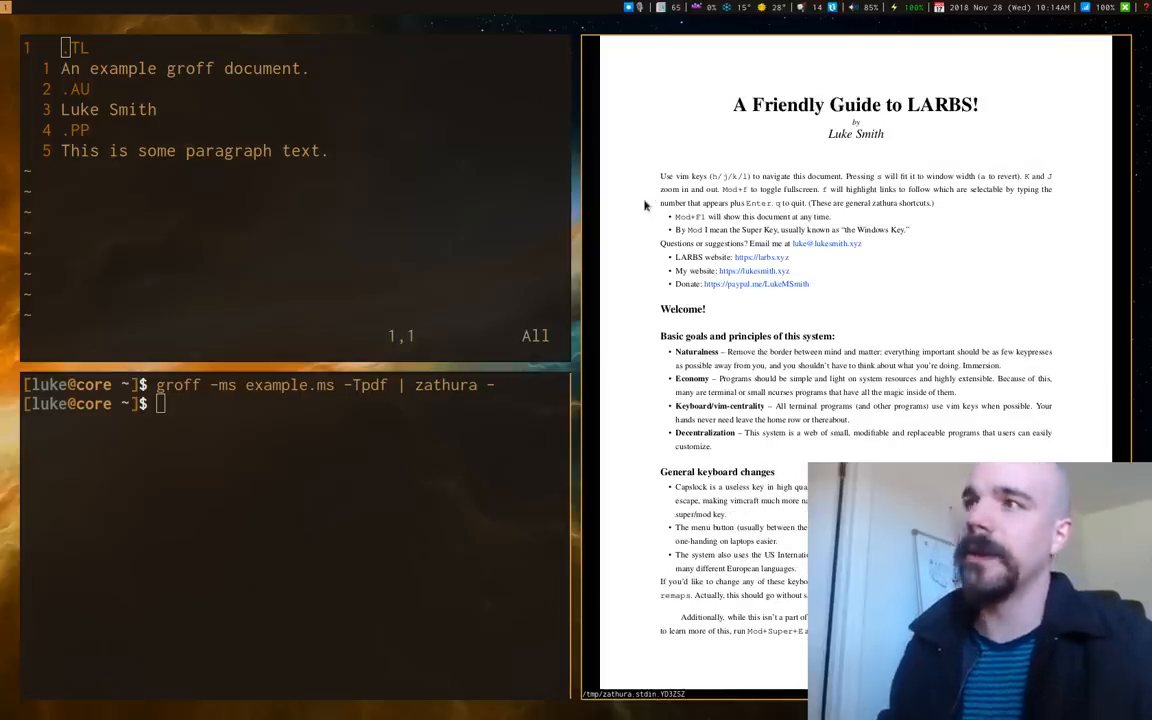
{"action": "scroll", "scroll_direction": "down", "scroll_amount": 3}
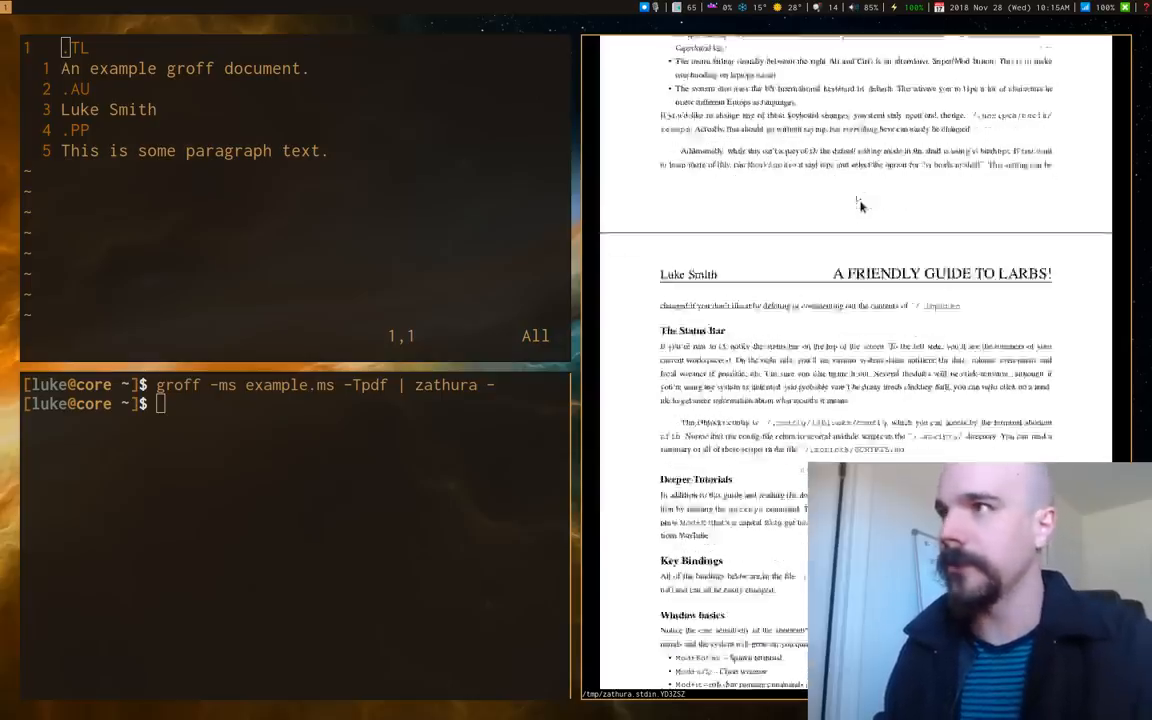
{"action": "scroll", "scroll_direction": "up", "scroll_amount": 3}
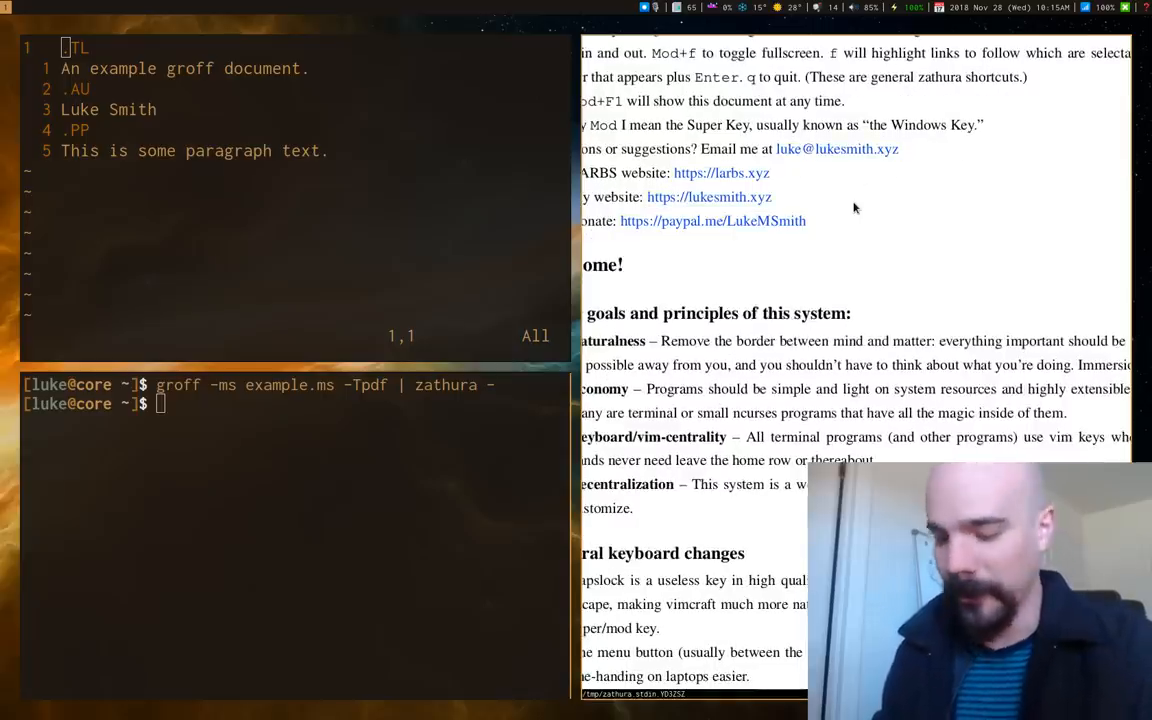
{"action": "key", "text": "f"}
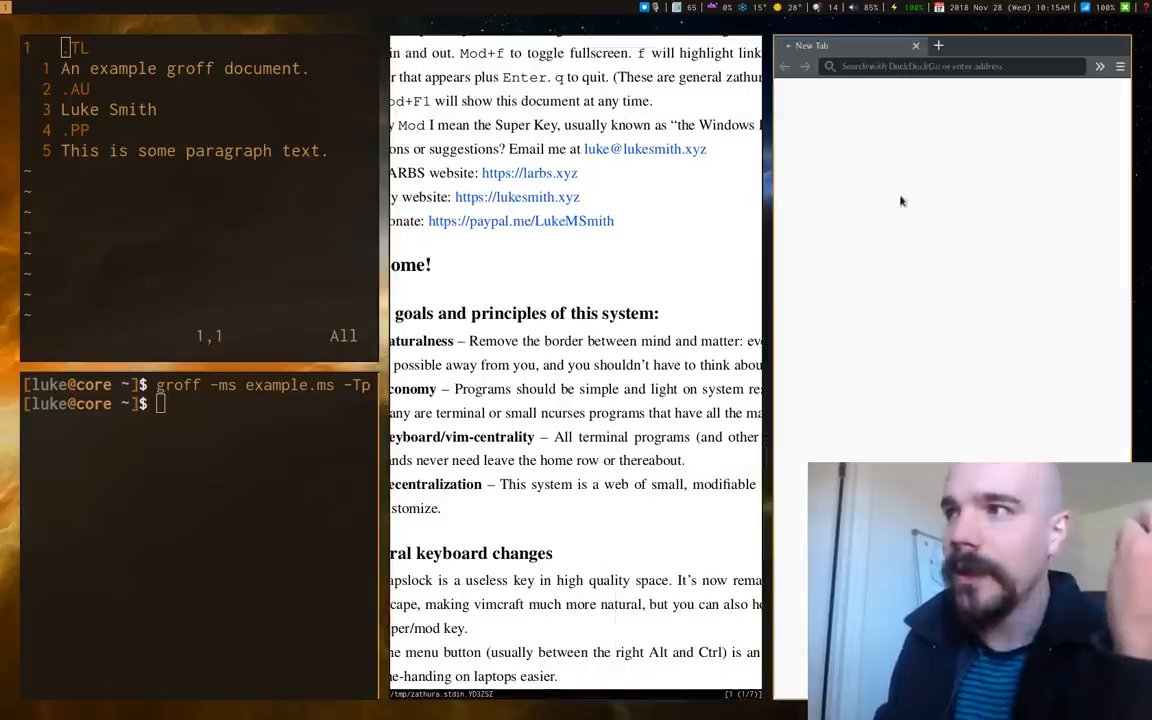
{"action": "left_click", "coordinate": [529, 172]}
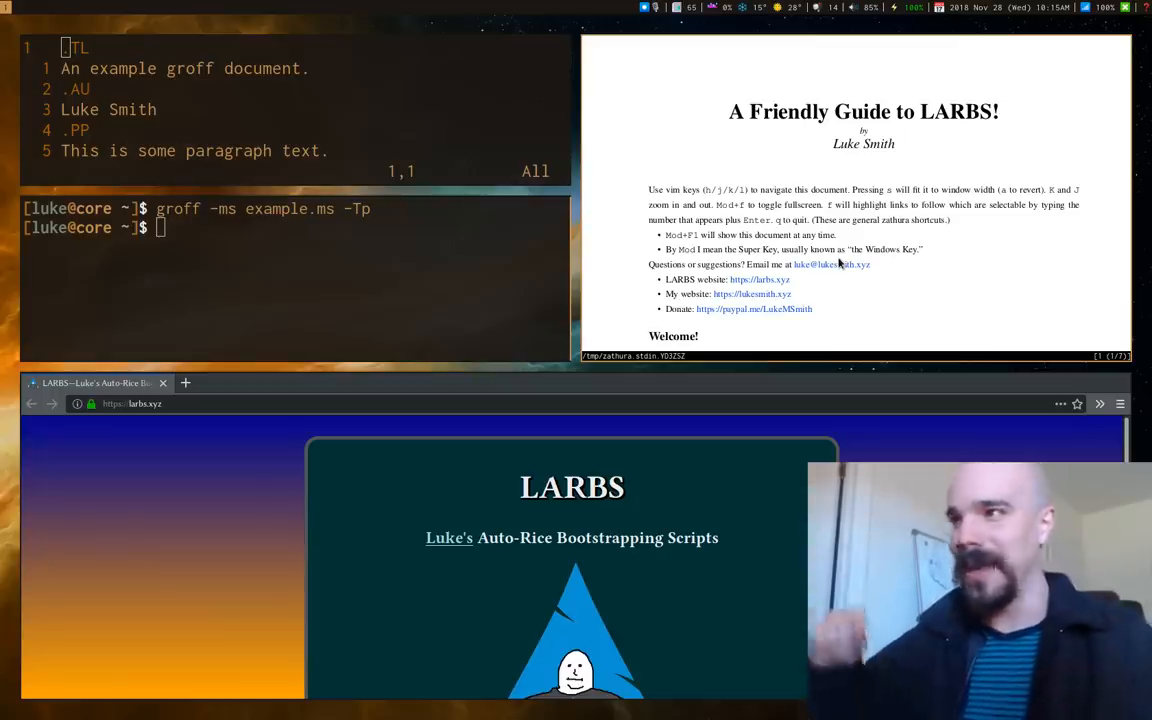
{"action": "scroll", "scroll_direction": "down", "scroll_amount": 3}
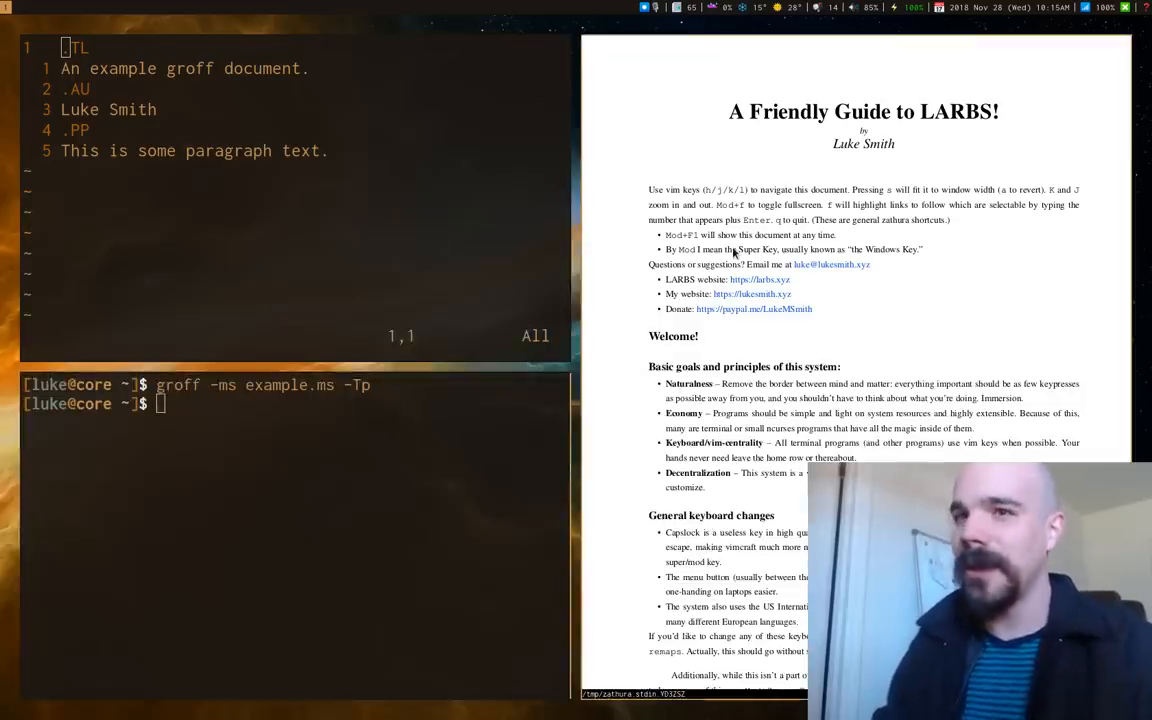
{"action": "mouse_move", "coordinate": [718, 245]}
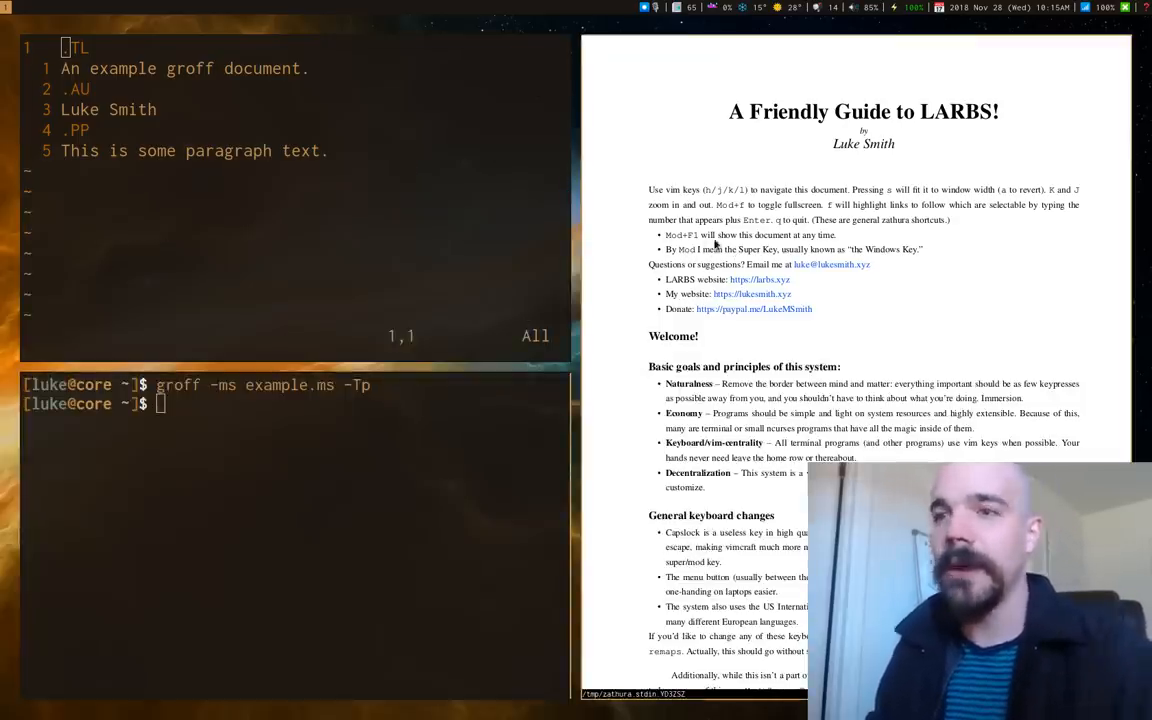
Open the guide's groff source .readme.mom in Vim
{"action": "type", "text": "vim"}
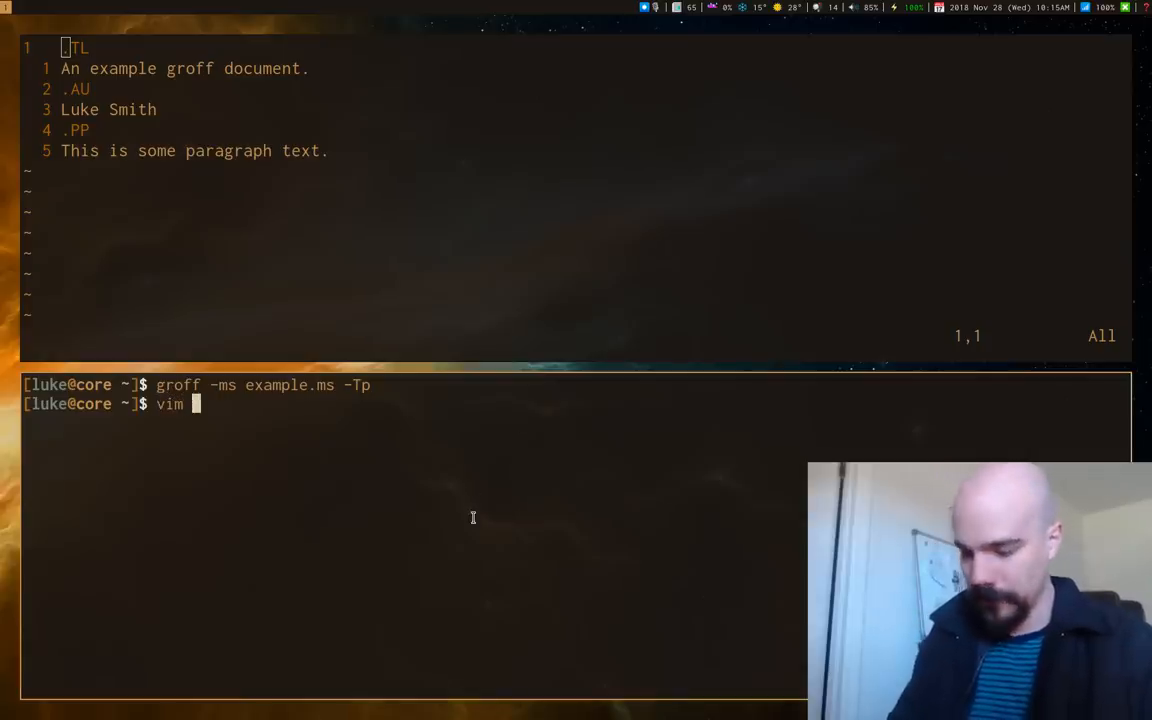
{"action": "type", "text": ".re"}
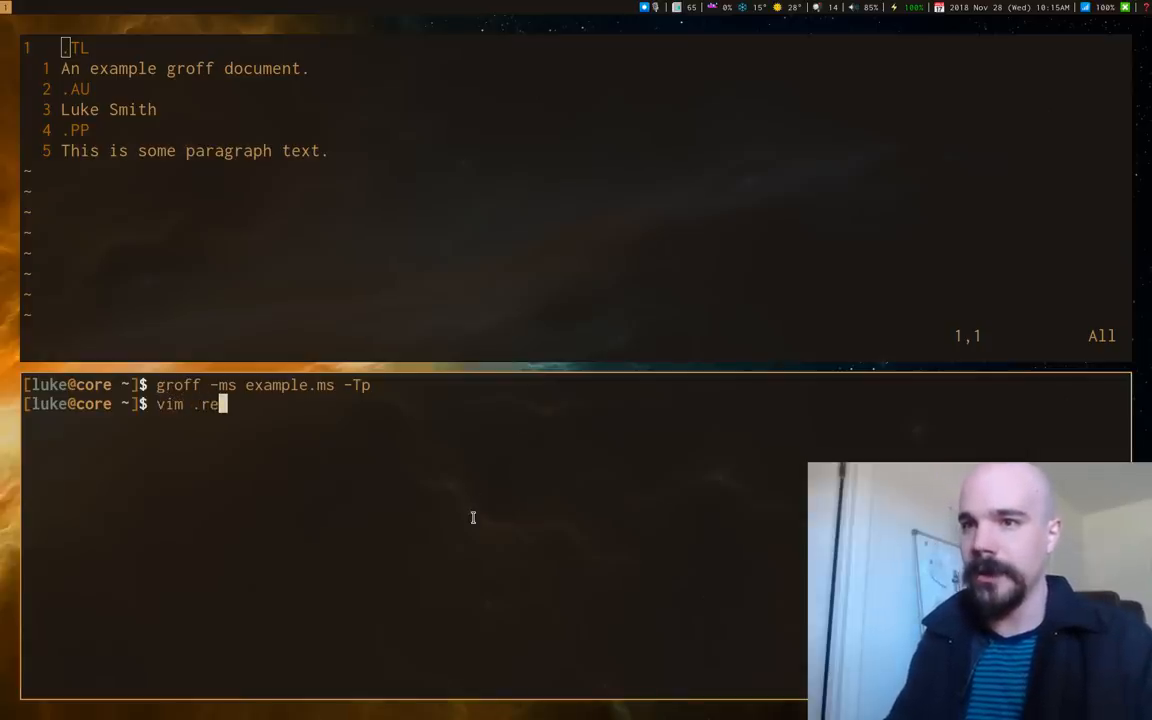
{"action": "type", "text": "adme.mom"}
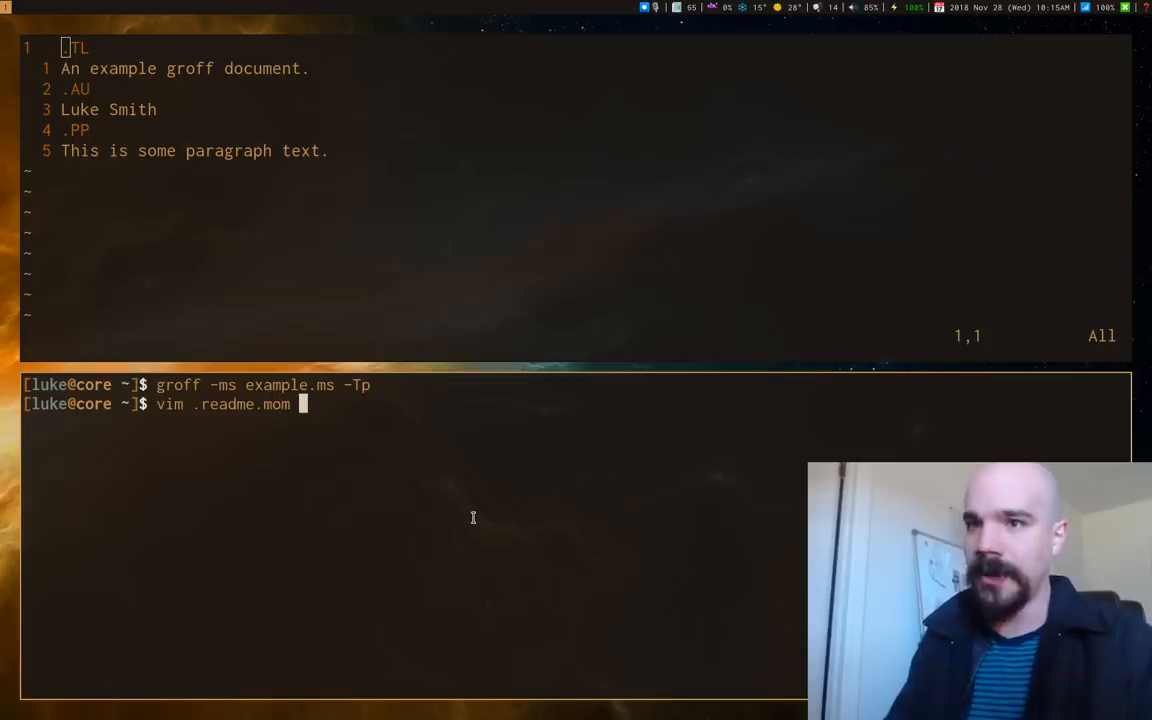
{"action": "key", "text": "Return"}
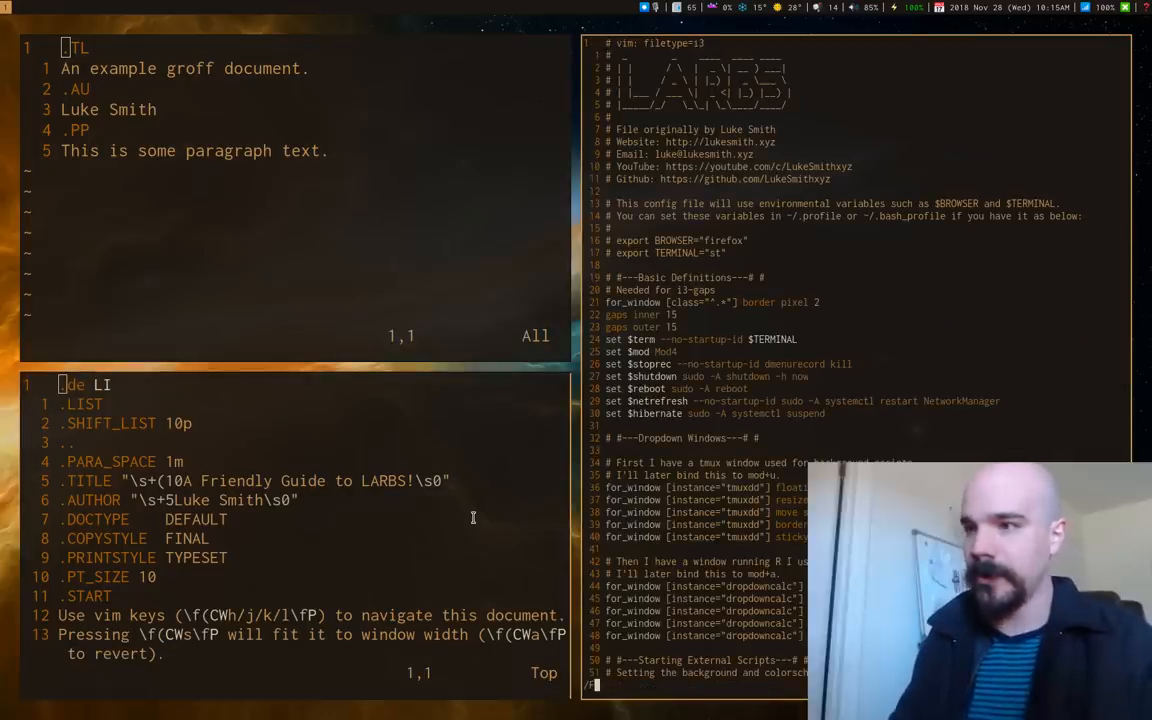
Scroll through the guide preview and back up
{"action": "scroll", "scroll_direction": "down", "scroll_amount": 3}
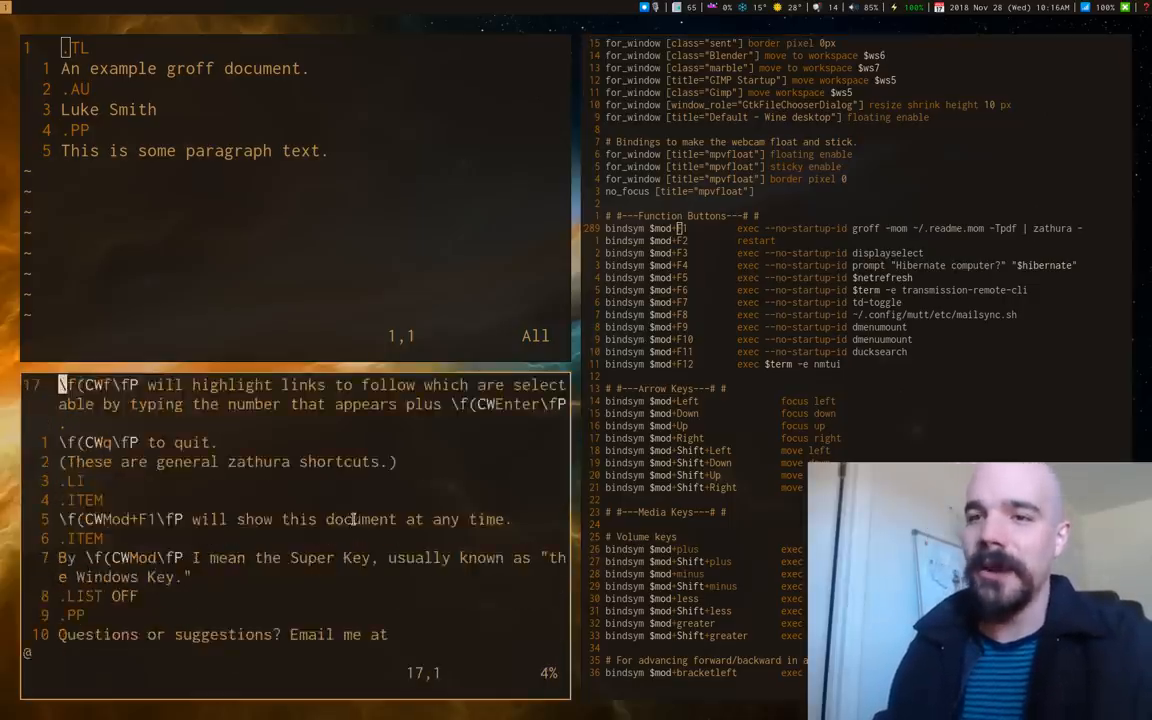
{"action": "scroll", "scroll_direction": "down", "scroll_amount": 3}
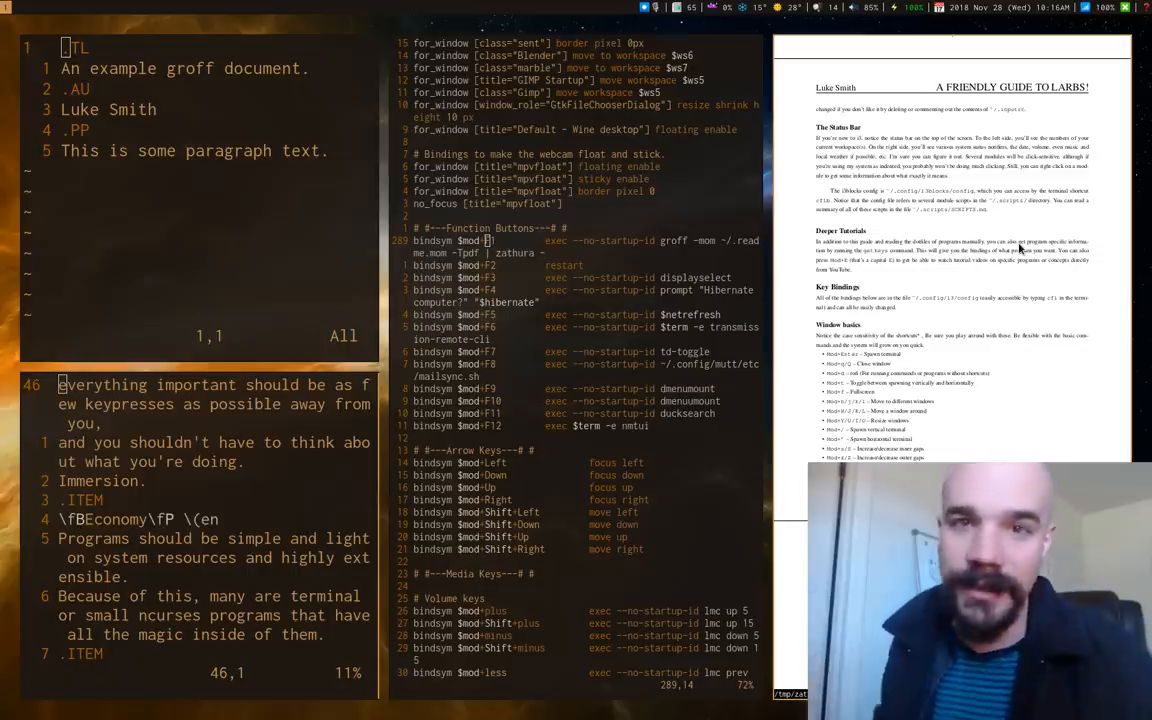
{"action": "scroll", "scroll_direction": "up", "scroll_amount": 3}
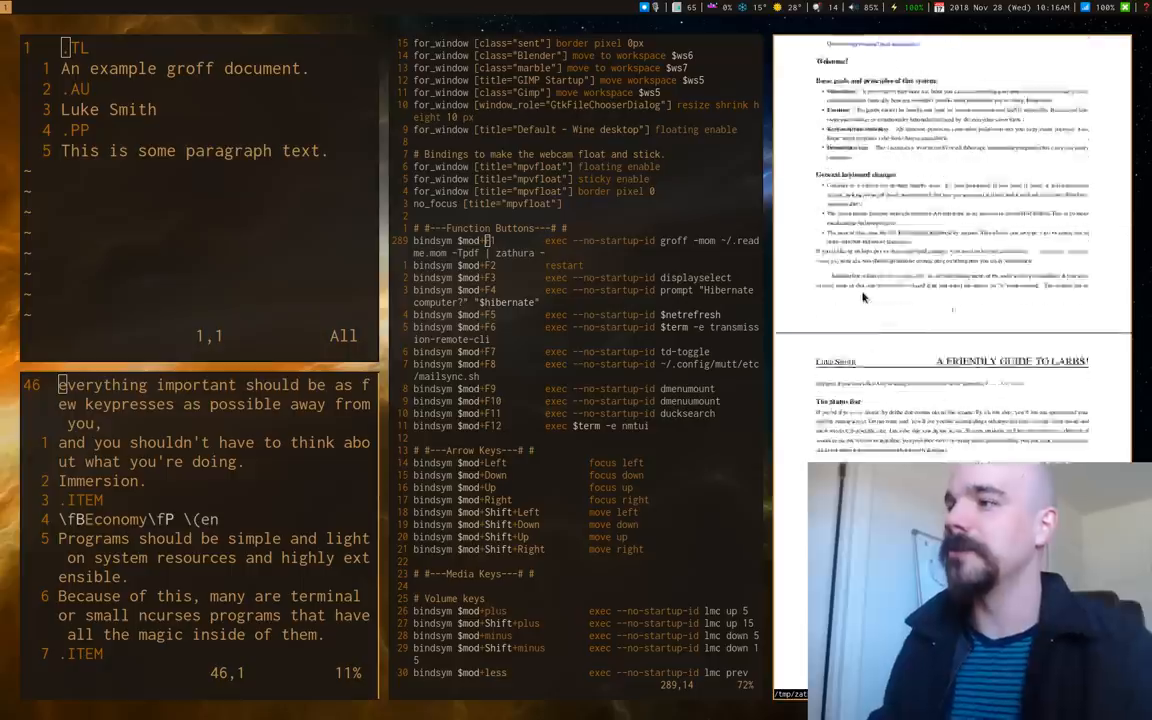
{"action": "scroll", "scroll_direction": "up", "scroll_amount": 3}
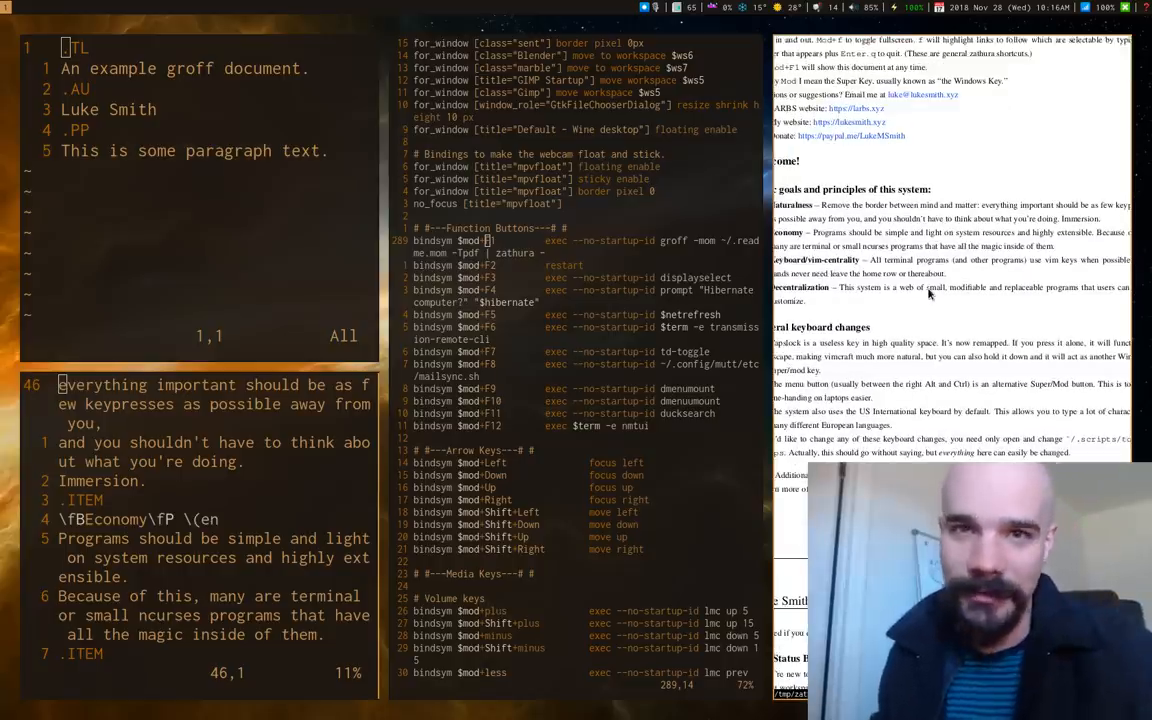
{"action": "scroll", "scroll_direction": "up", "scroll_amount": 3}
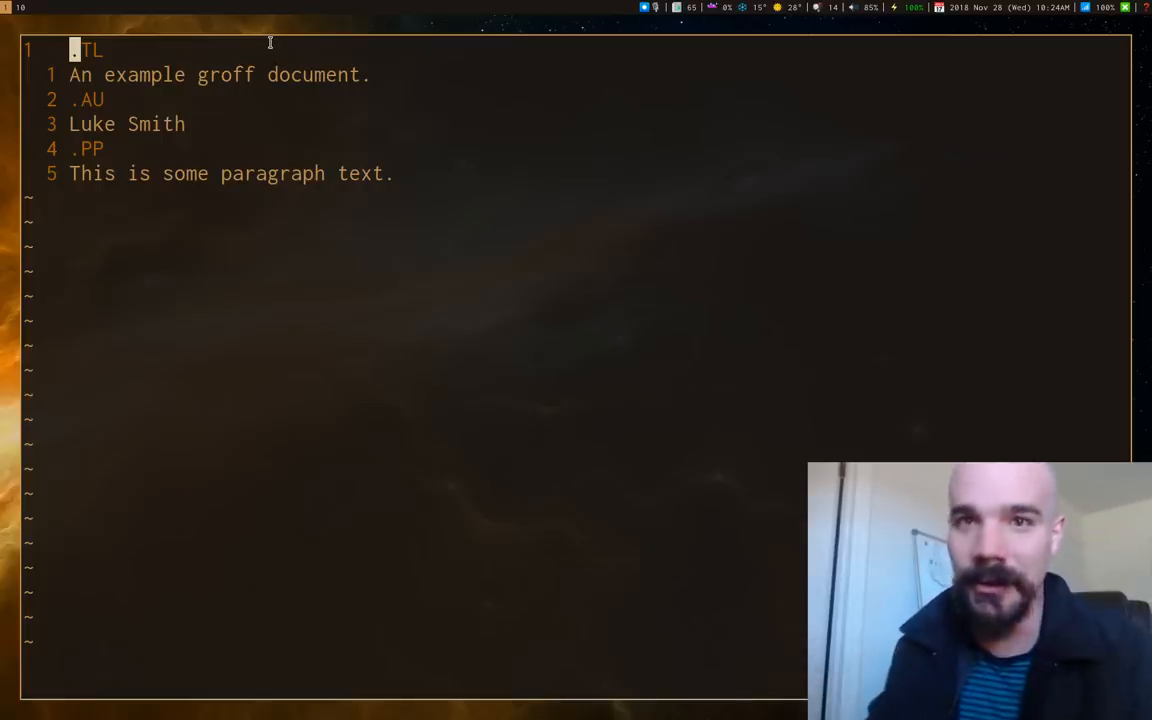
{"action": "mouse_move", "coordinate": [265, 134]}
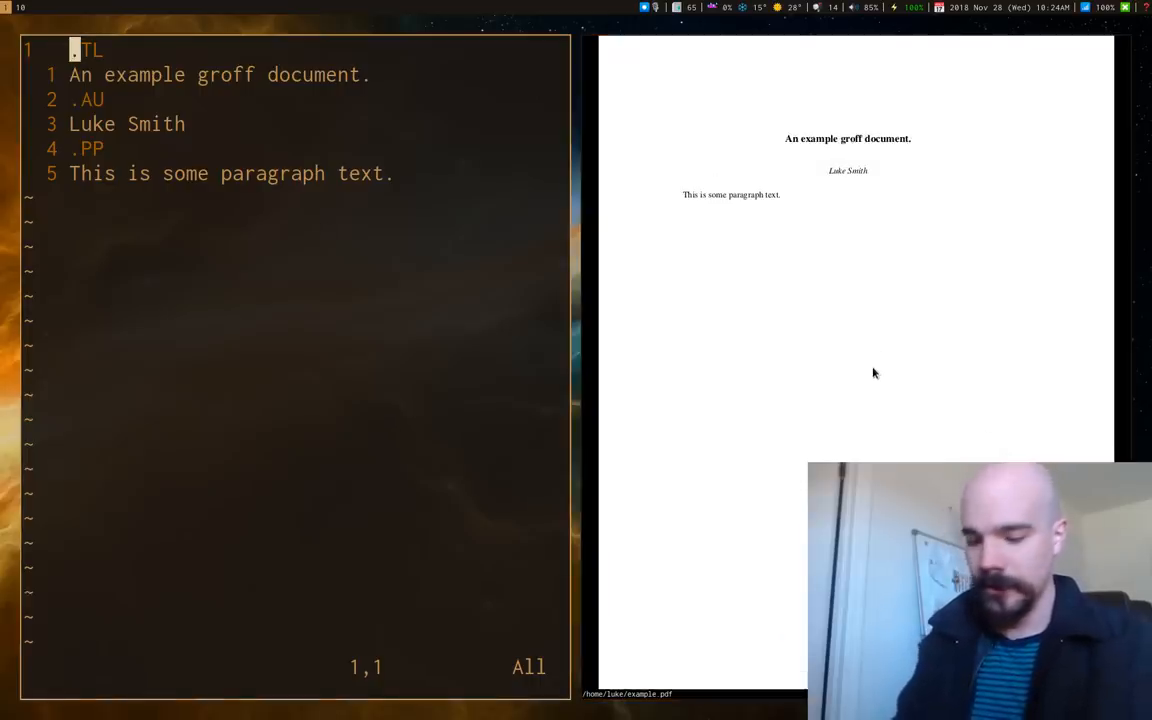
Add a .PP line followed by 'Here is another paragraph' and exit insert mode
{"action": "type", "text": ".PP"}
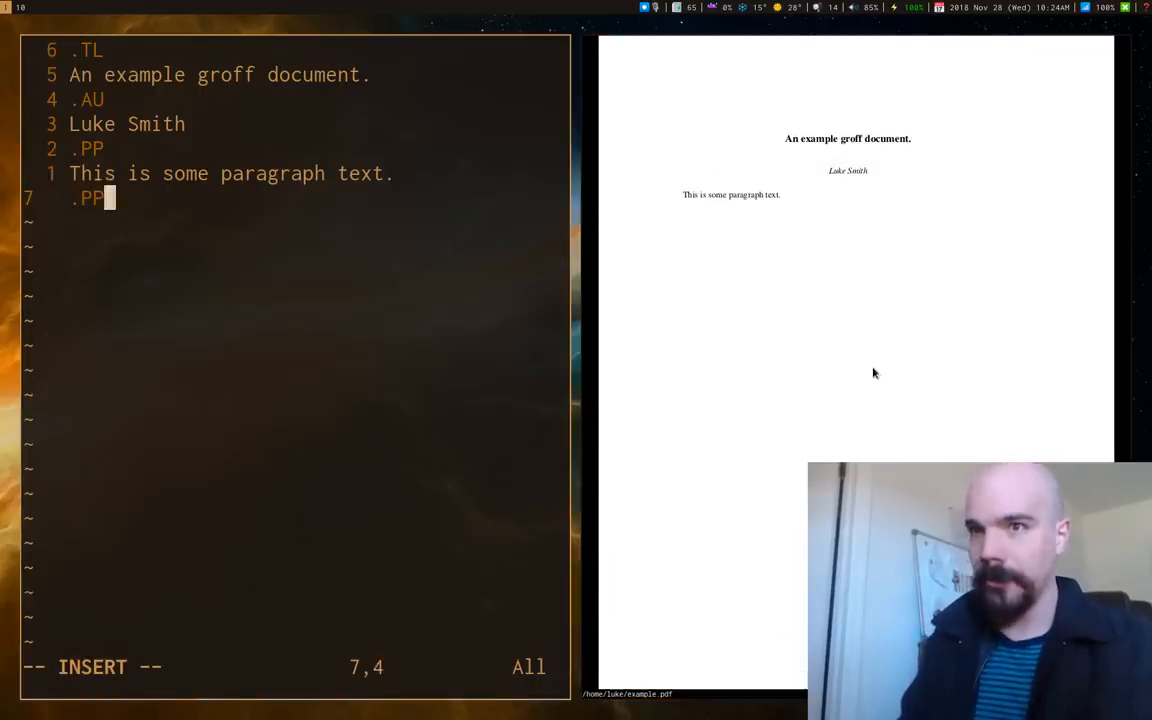
{"action": "type", "text": "Here is ano"}
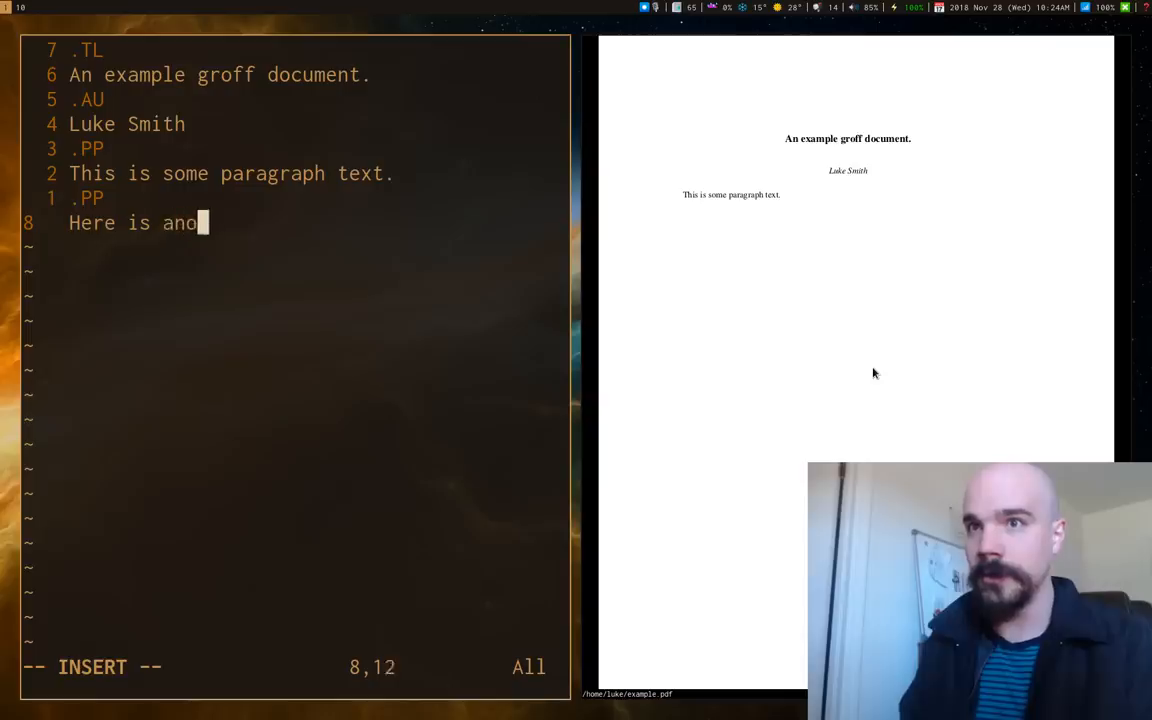
{"action": "type", "text": "ther paragraph"}
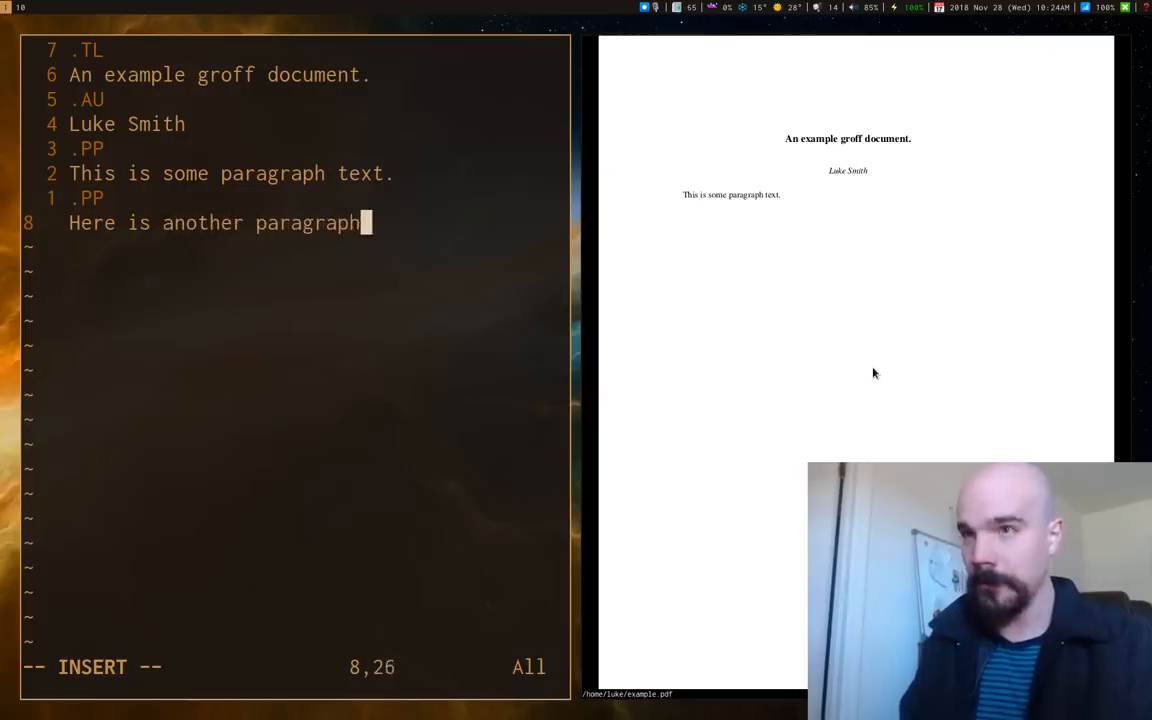
{"action": "key", "text": "Escape"}
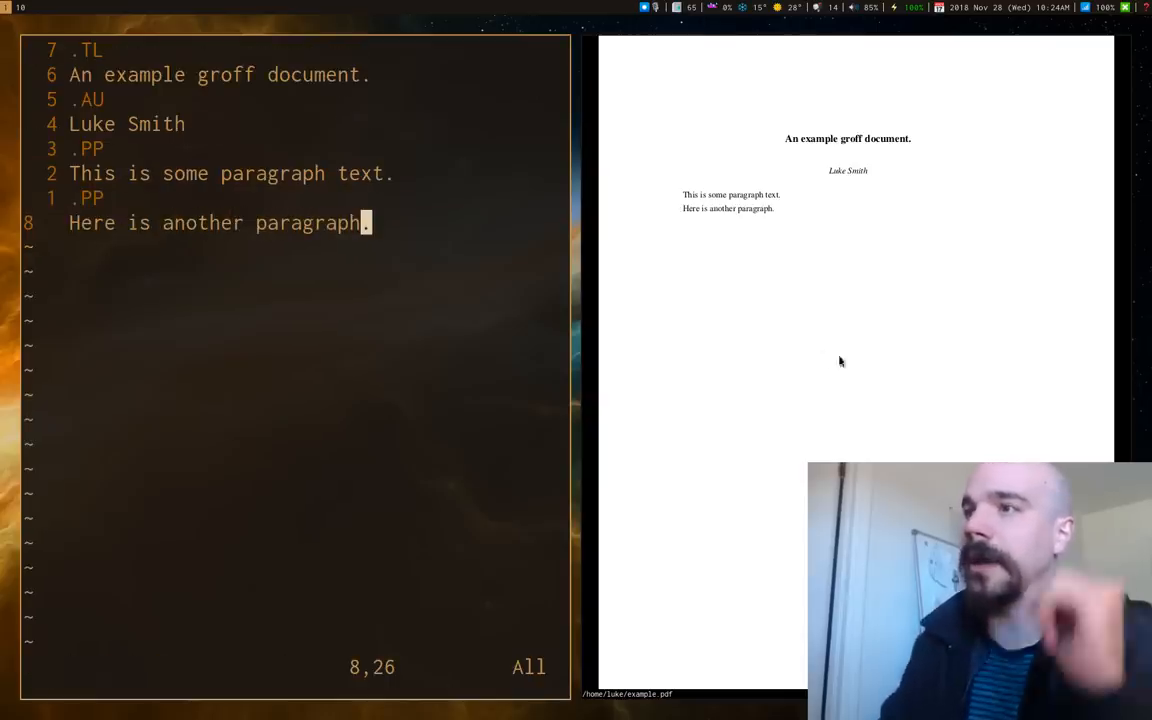
{"action": "mouse_move", "coordinate": [710, 215]}
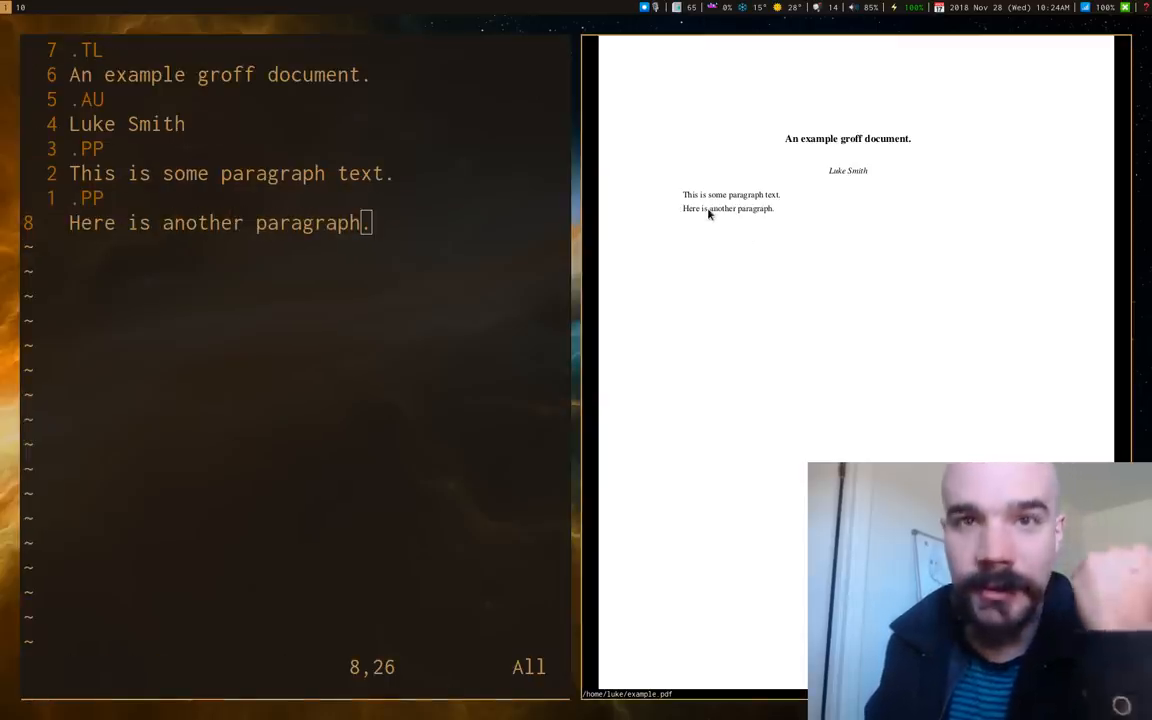
{"action": "mouse_move", "coordinate": [670, 187]}
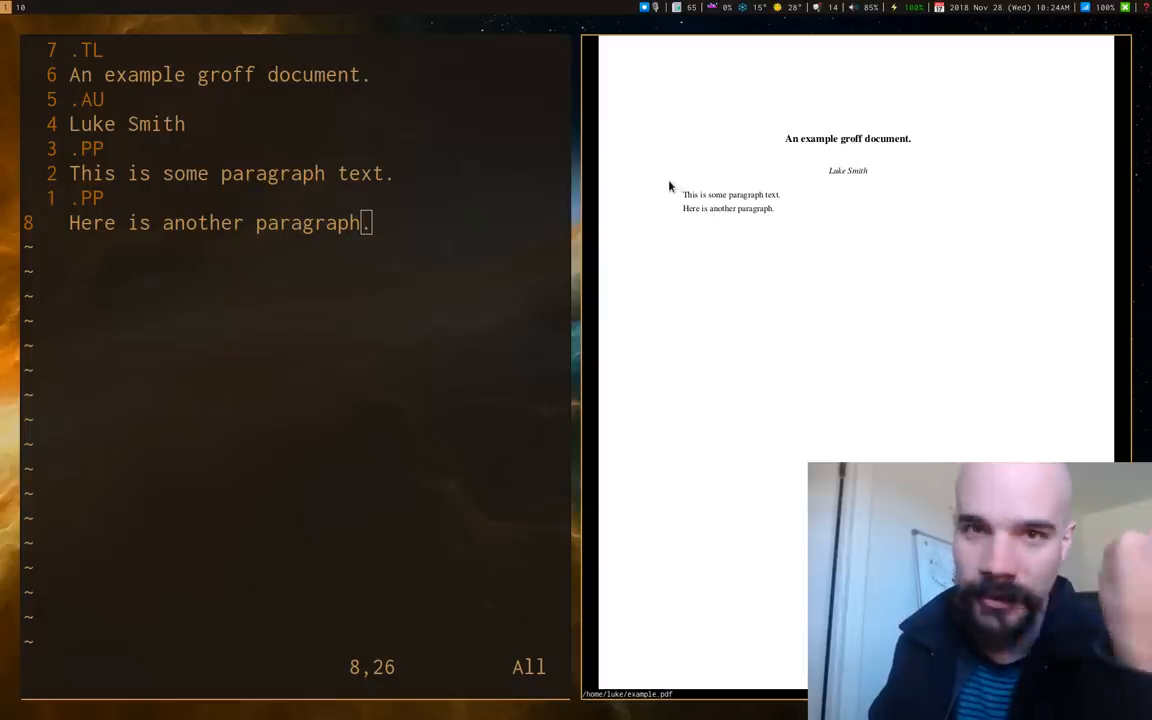
{"action": "mouse_move", "coordinate": [608, 227]}
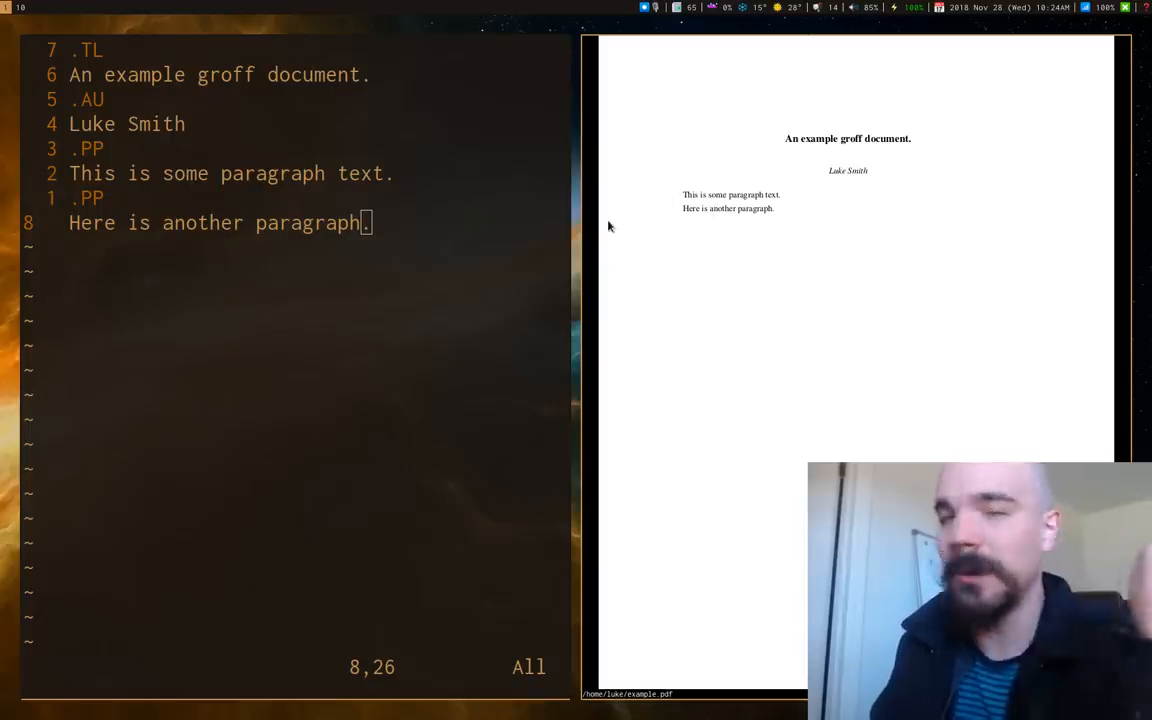
{"action": "mouse_move", "coordinate": [726, 277]}
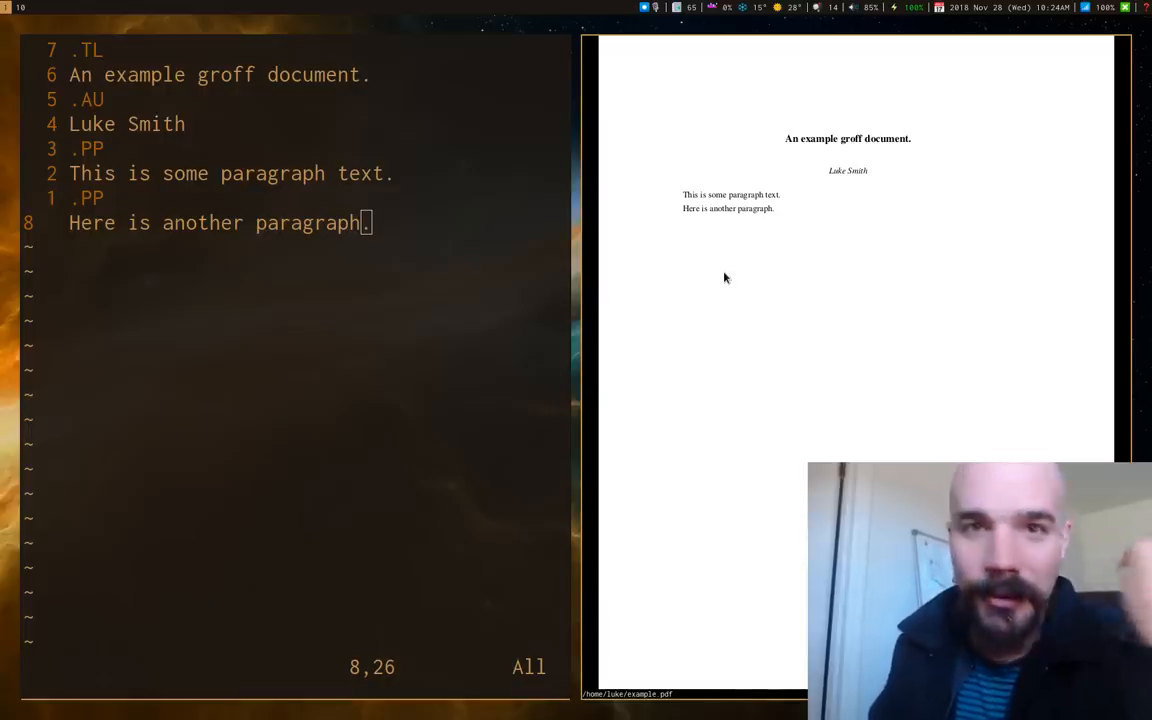
{"action": "mouse_move", "coordinate": [673, 254]}
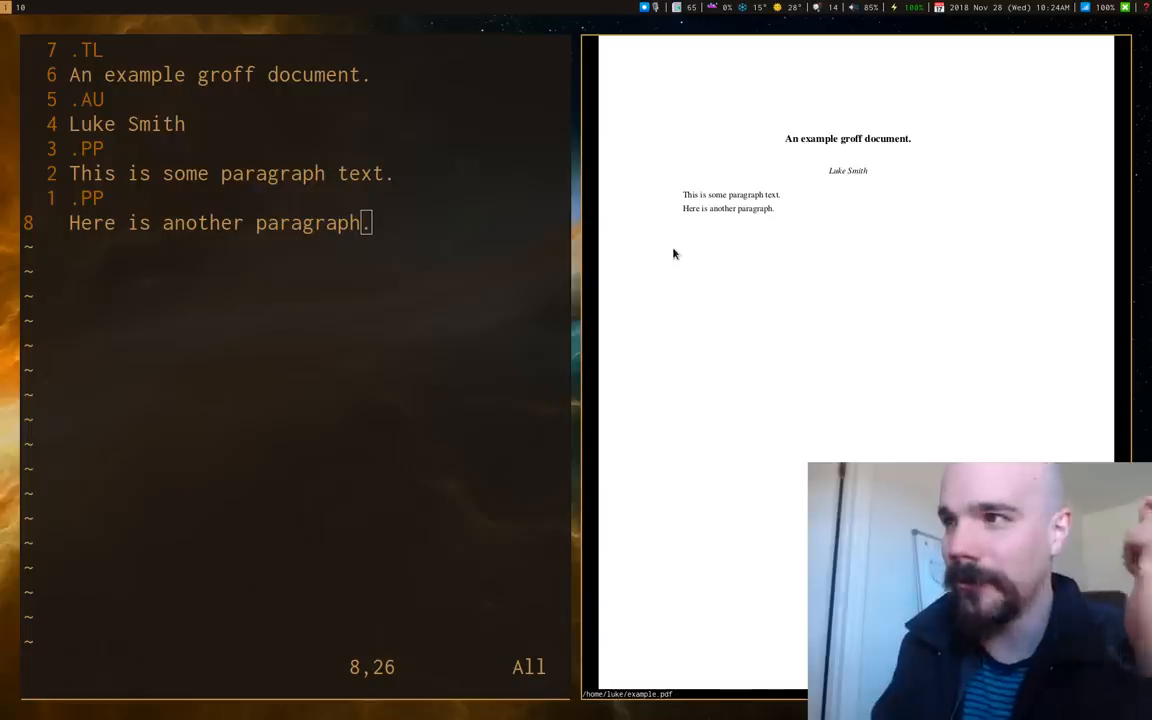
{"action": "mouse_move", "coordinate": [673, 234]}
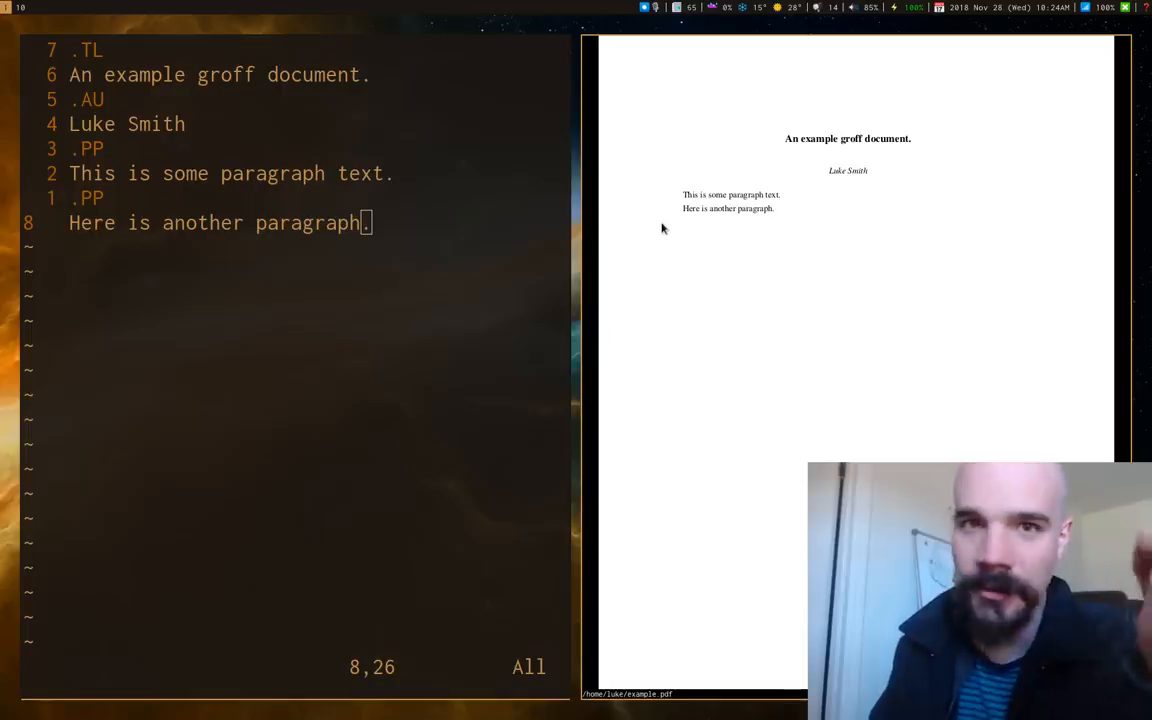
{"action": "mouse_move", "coordinate": [645, 245]}
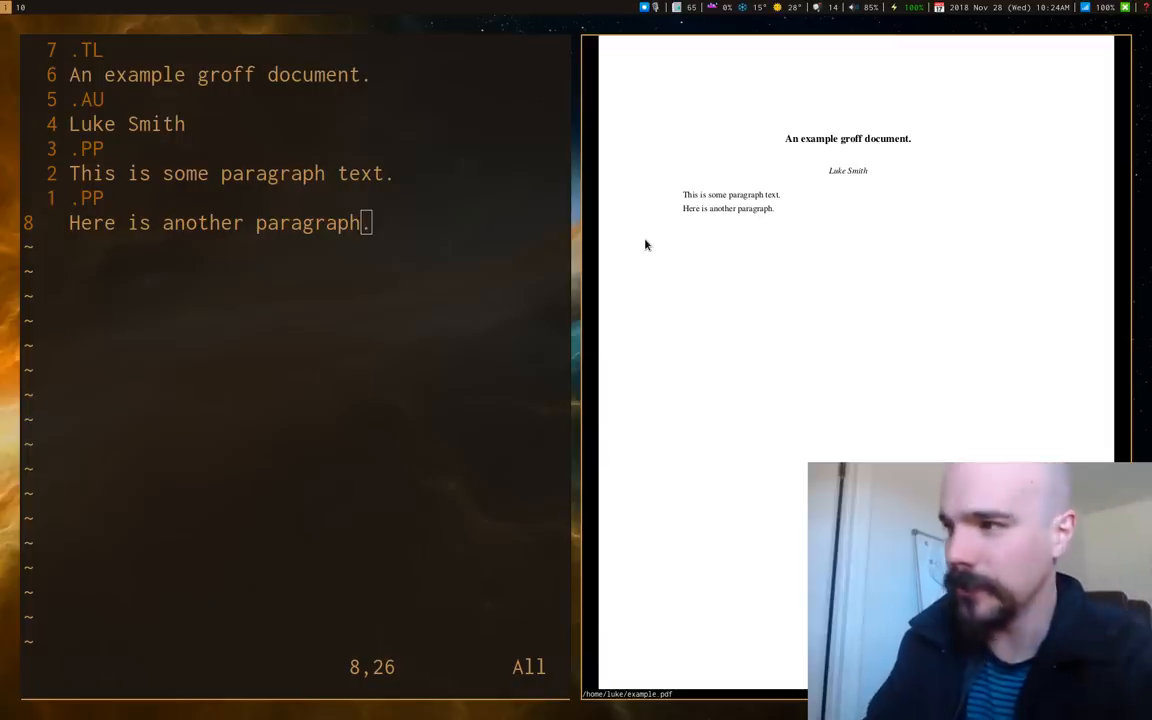
{"action": "mouse_move", "coordinate": [650, 205]}
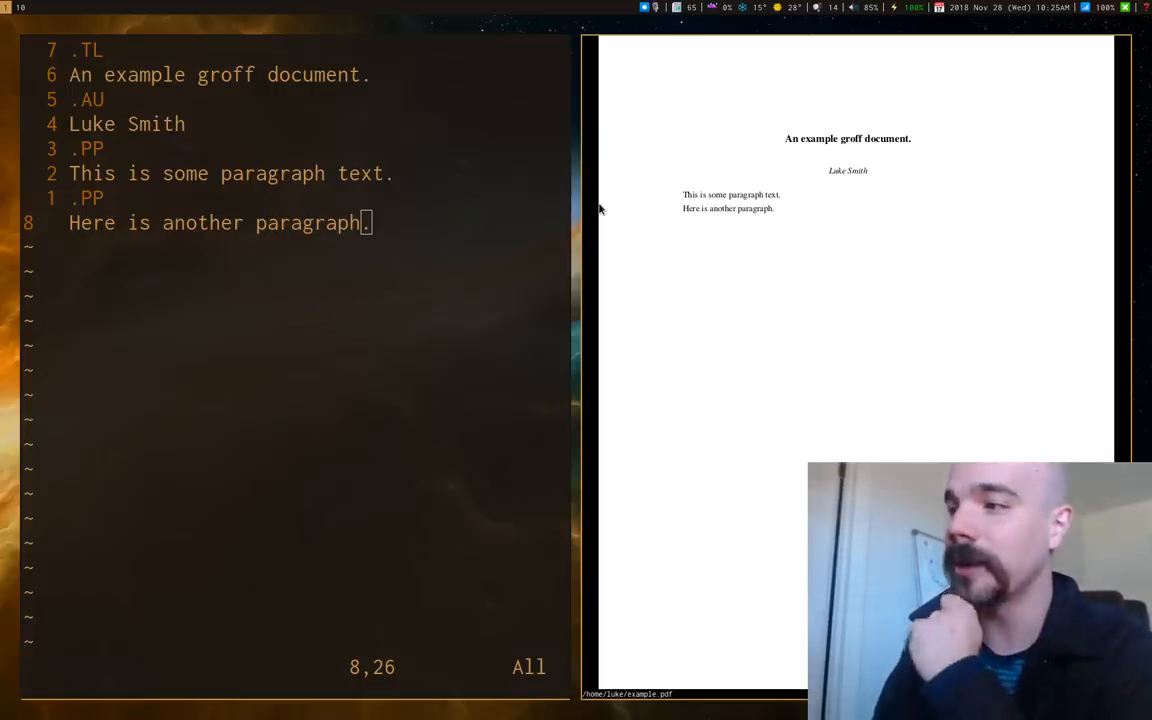
{"action": "mouse_move", "coordinate": [798, 211]}
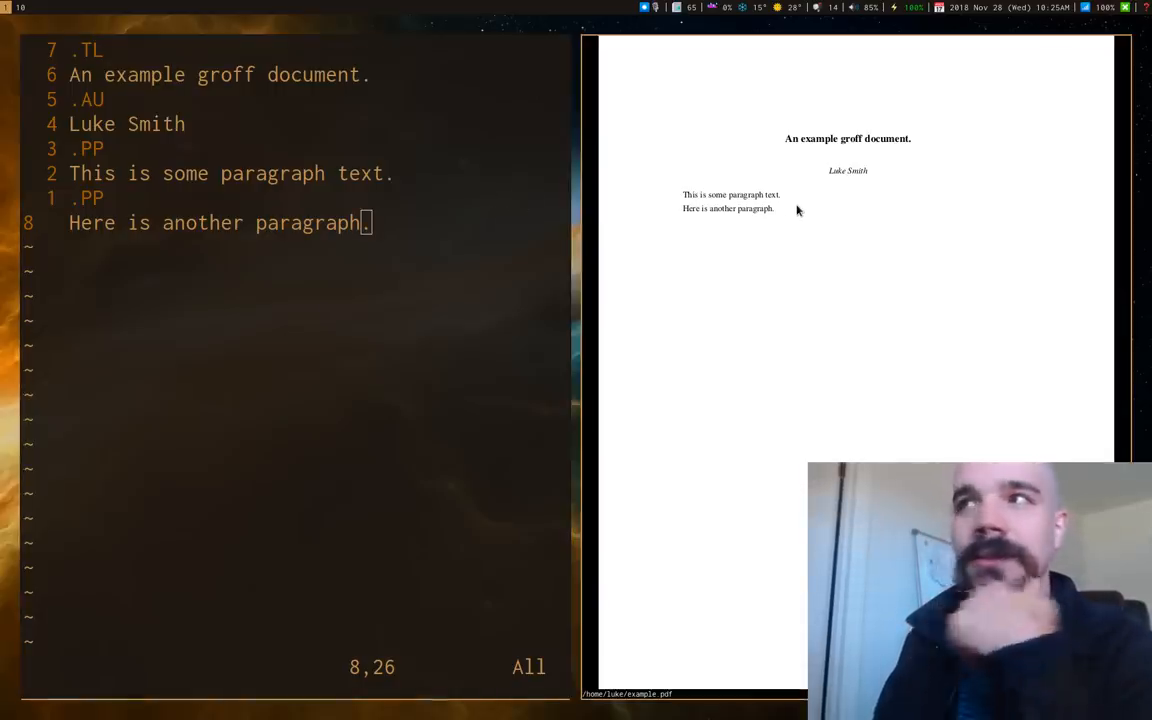